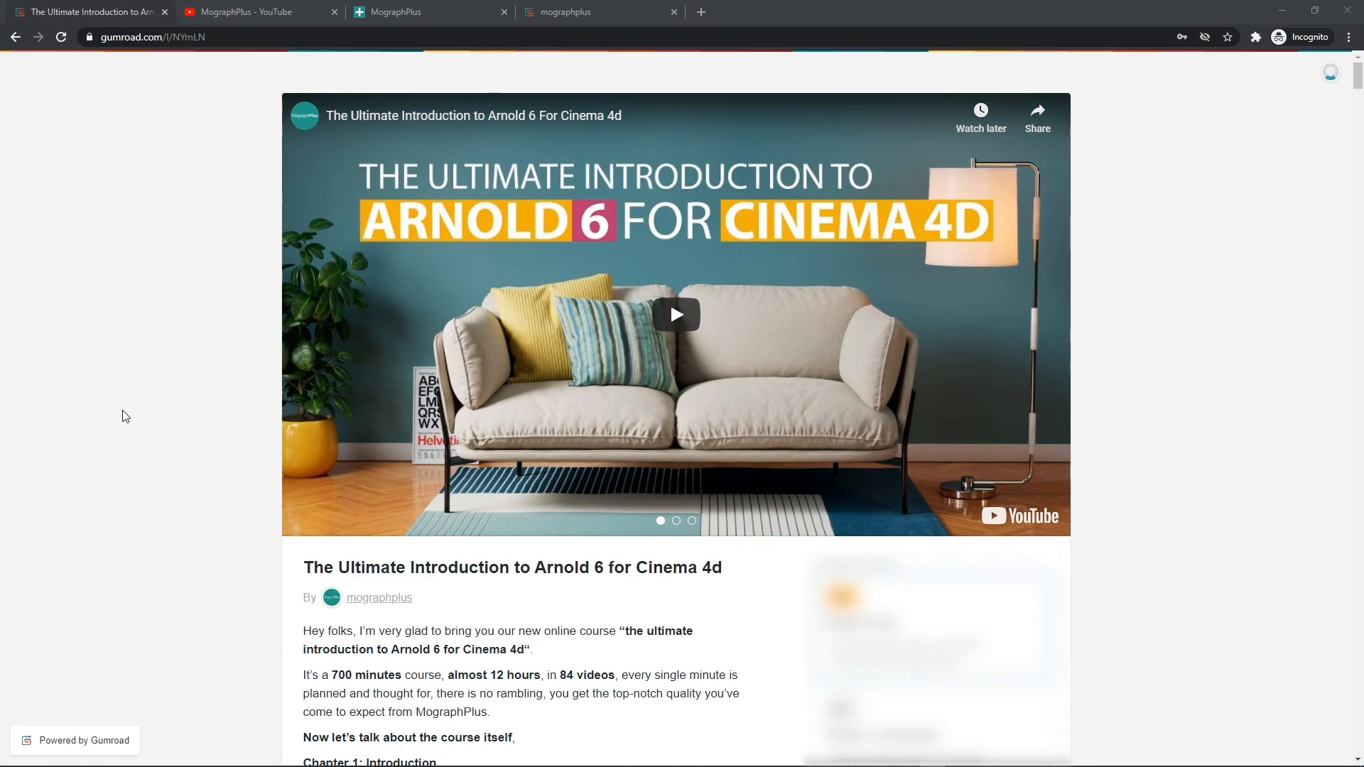
# Step: Scroll through the course chapter descriptions and sample renders, then return to the top of the page
pyautogui.scroll(-3)
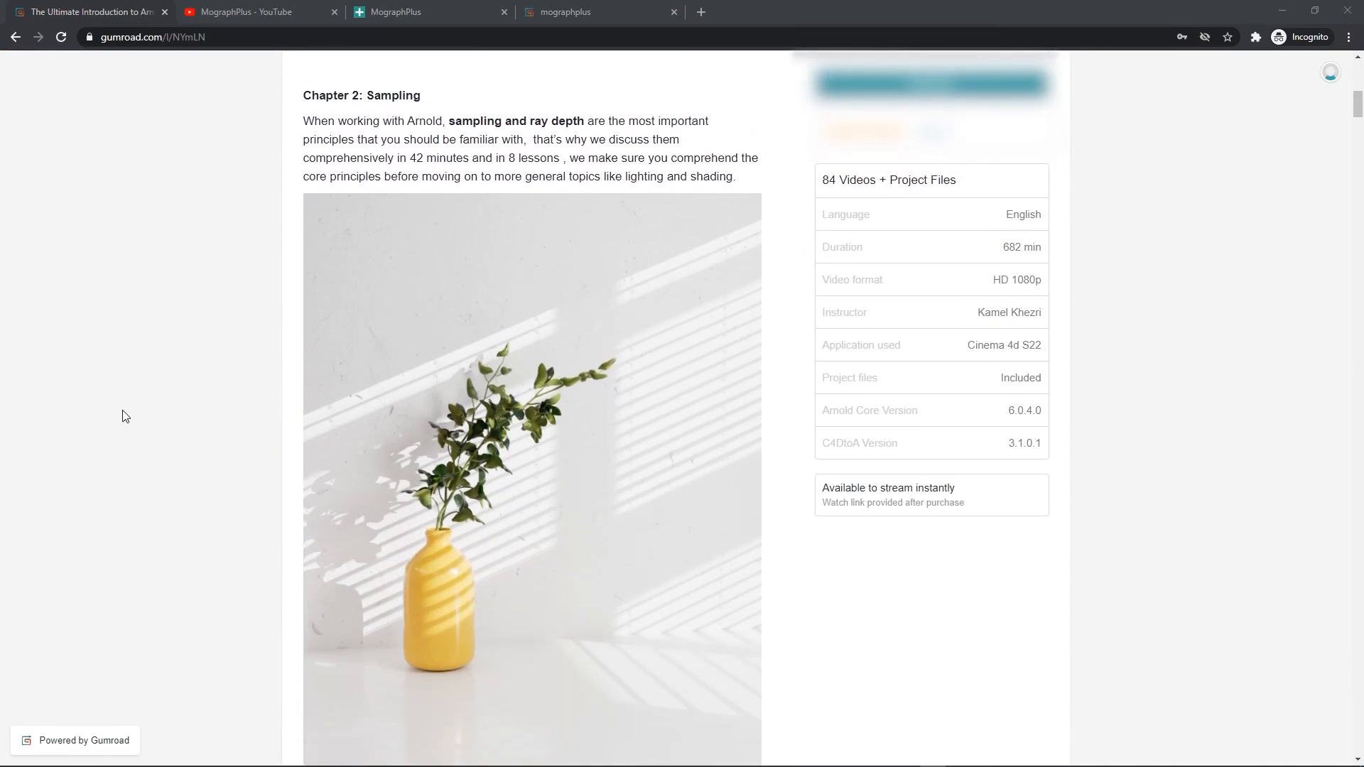
pyautogui.scroll(-3)
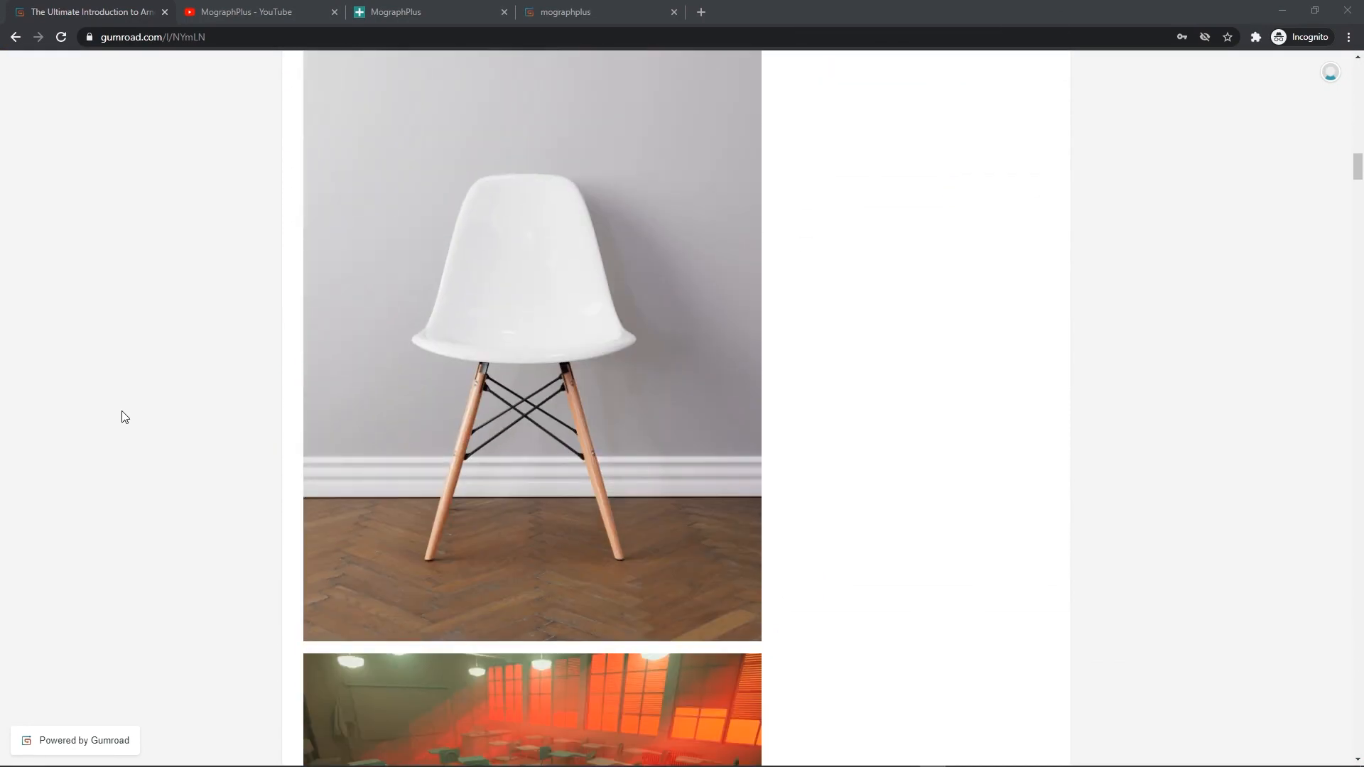
pyautogui.scroll(-3)
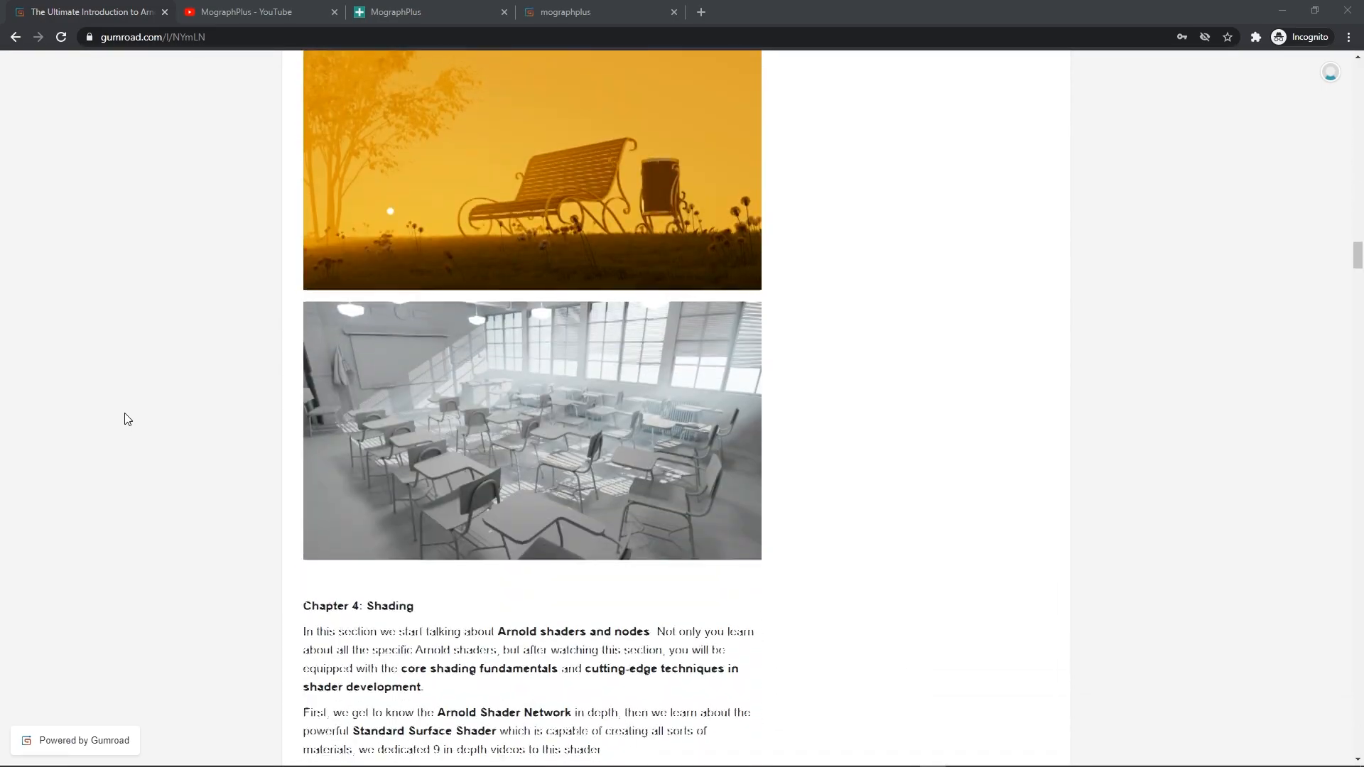
pyautogui.scroll(-3)
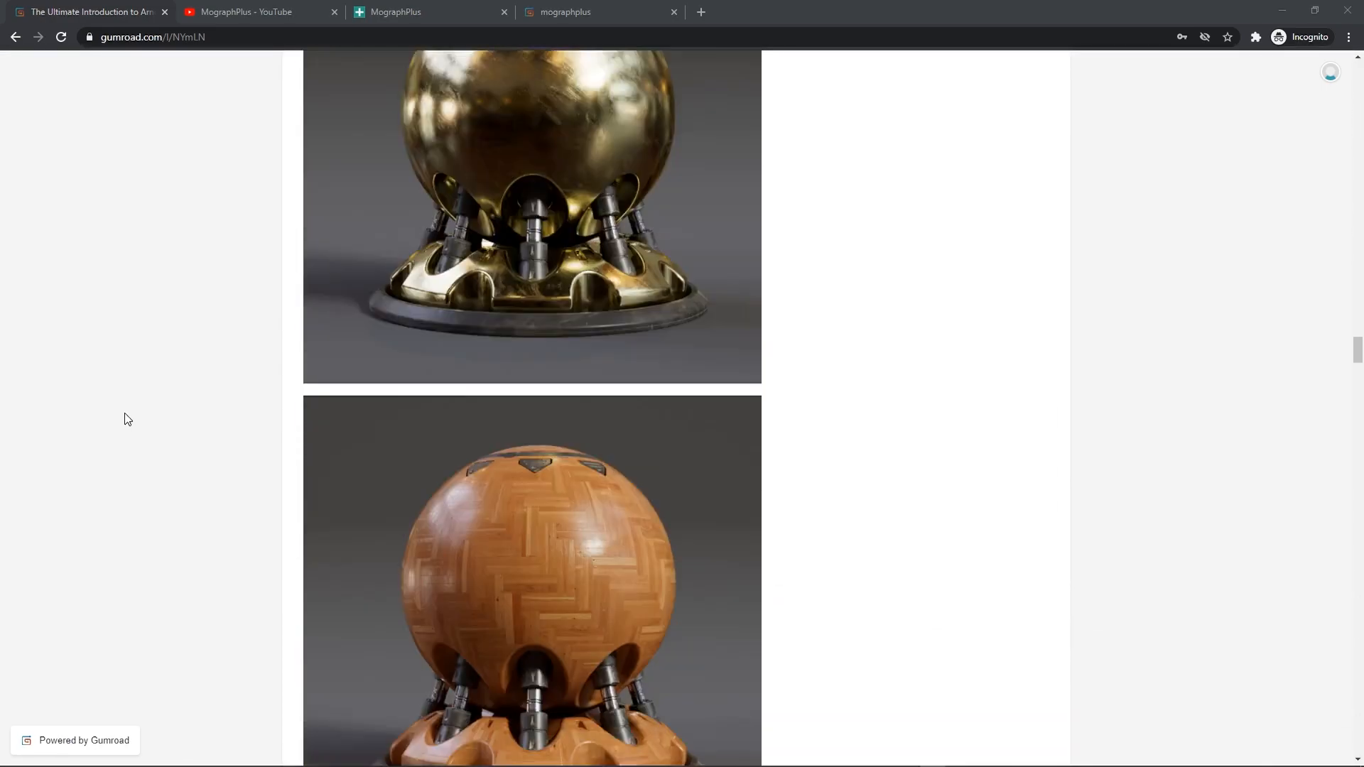
pyautogui.scroll(-3)
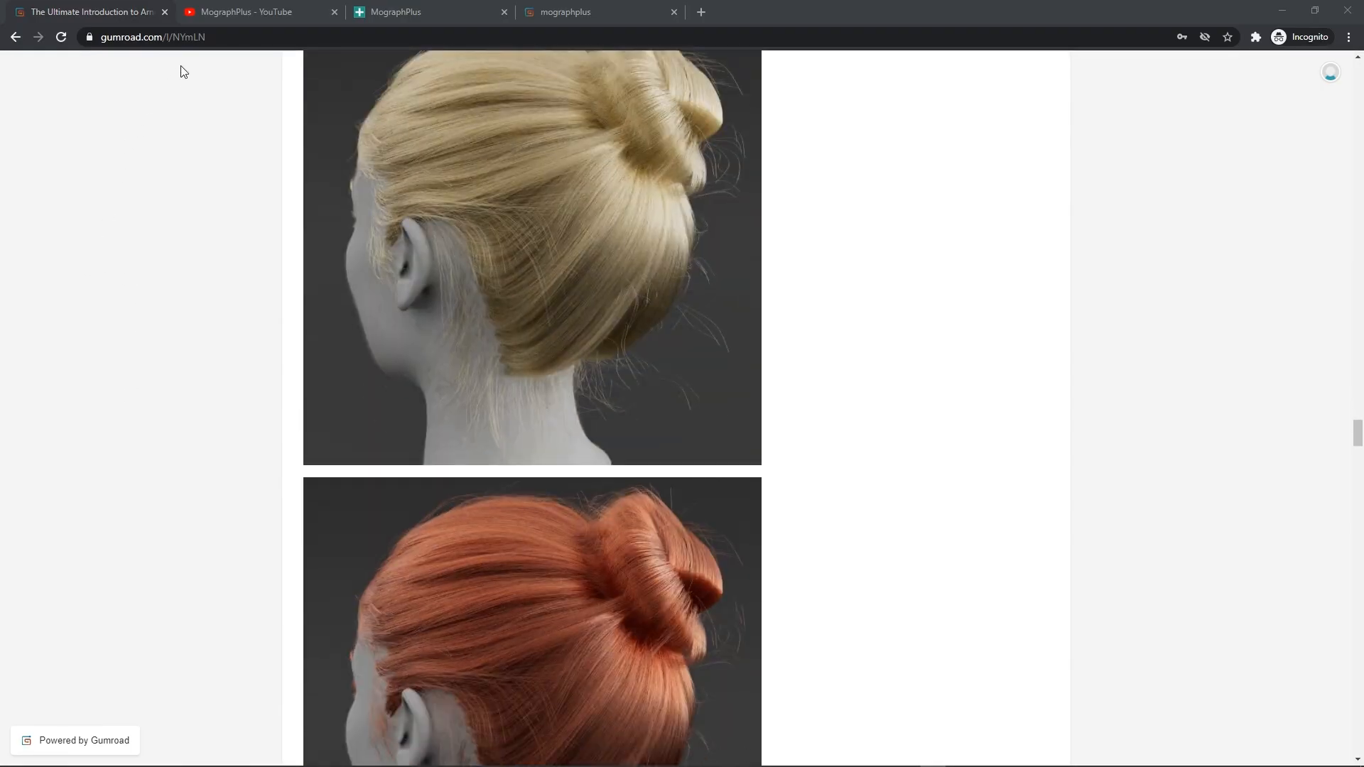
pyautogui.click(248, 12)
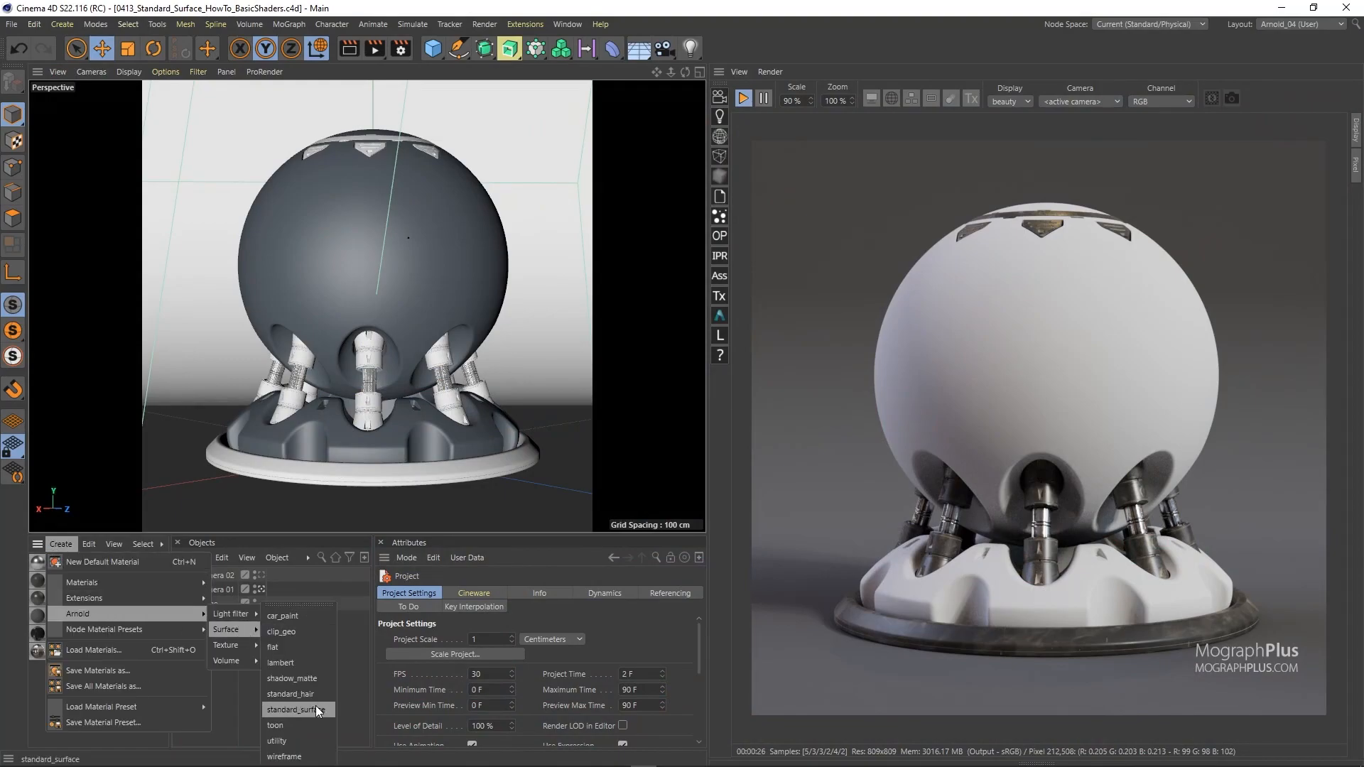
# Step: Create a new Arnold standard_surface material in the Material Manager for Plastic_Yellow
pyautogui.click(291, 710)
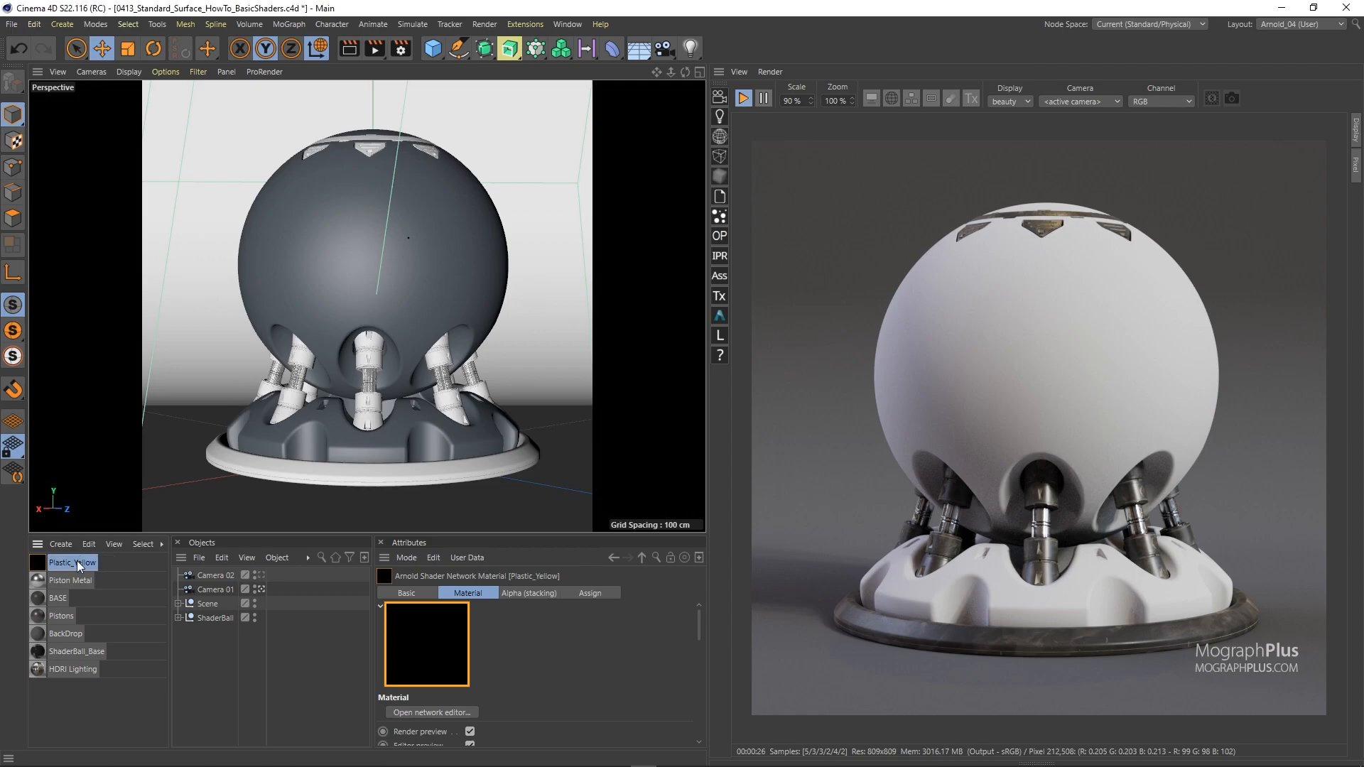
pyautogui.moveTo(127, 586)
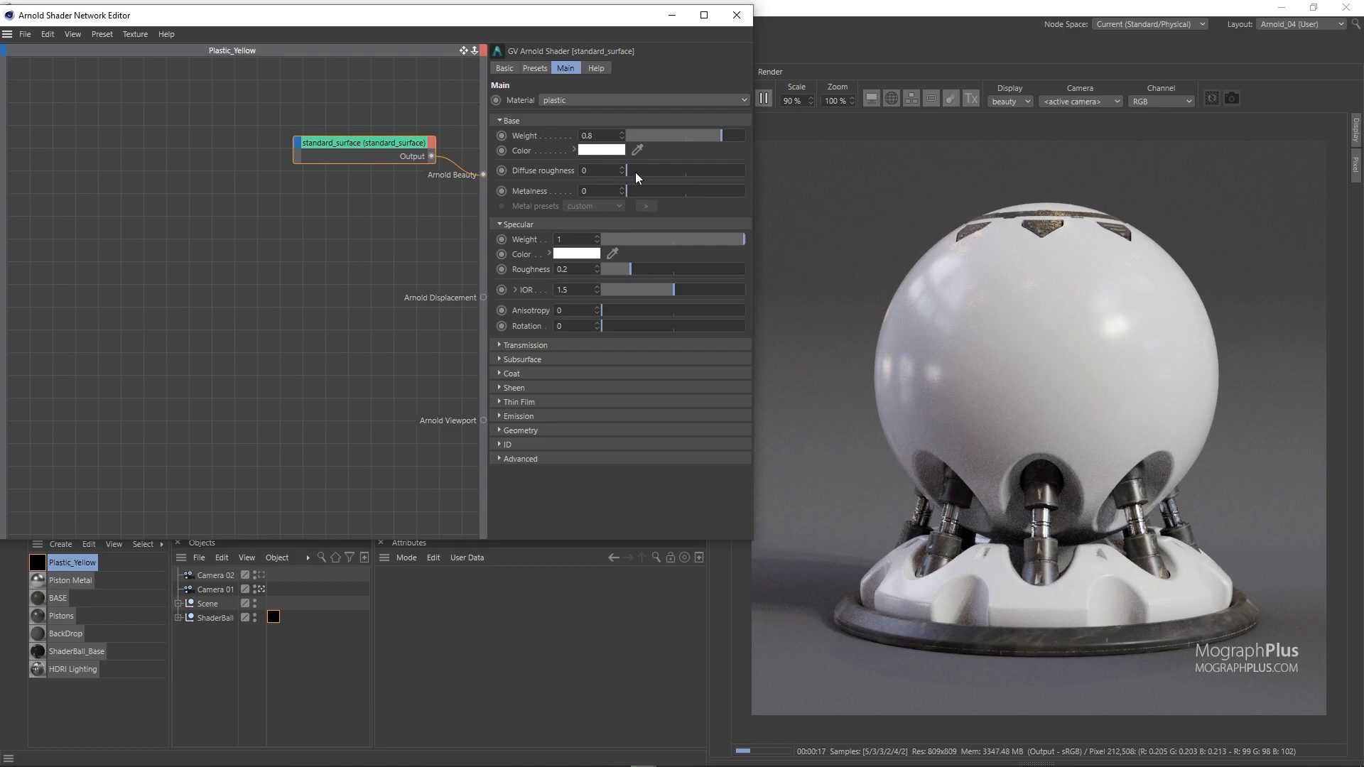
pyautogui.moveTo(578, 192)
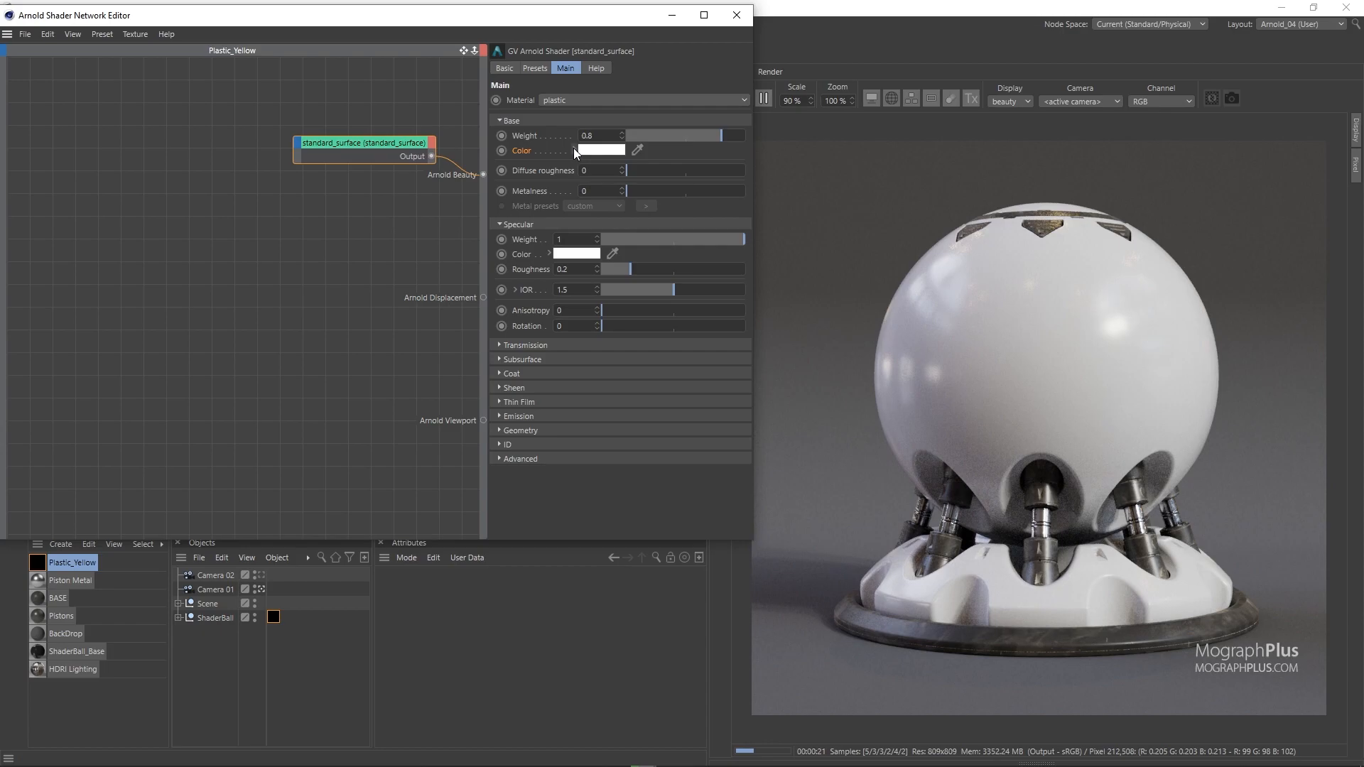
# Step: Set the Base Color to yellow RGB 252, 190, 10
pyautogui.click(599, 151)
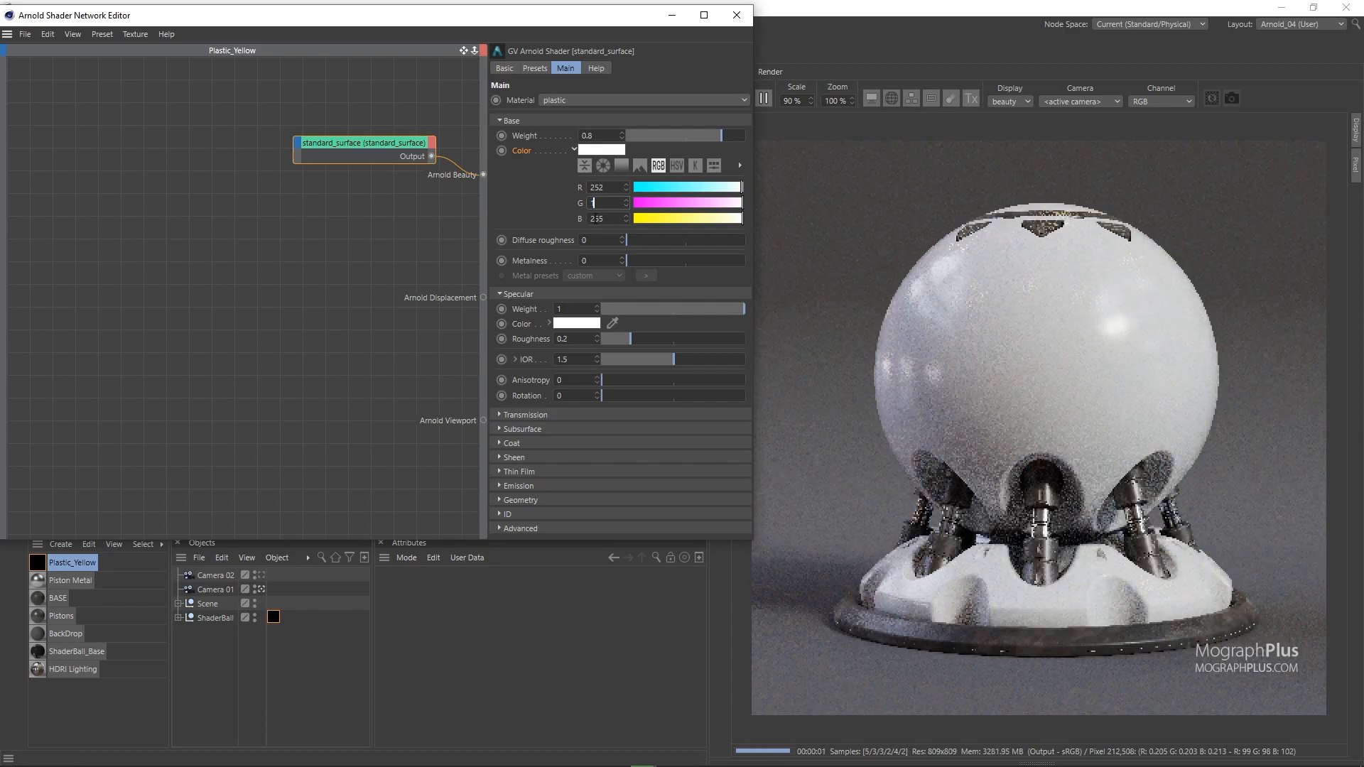
pyautogui.write('190')
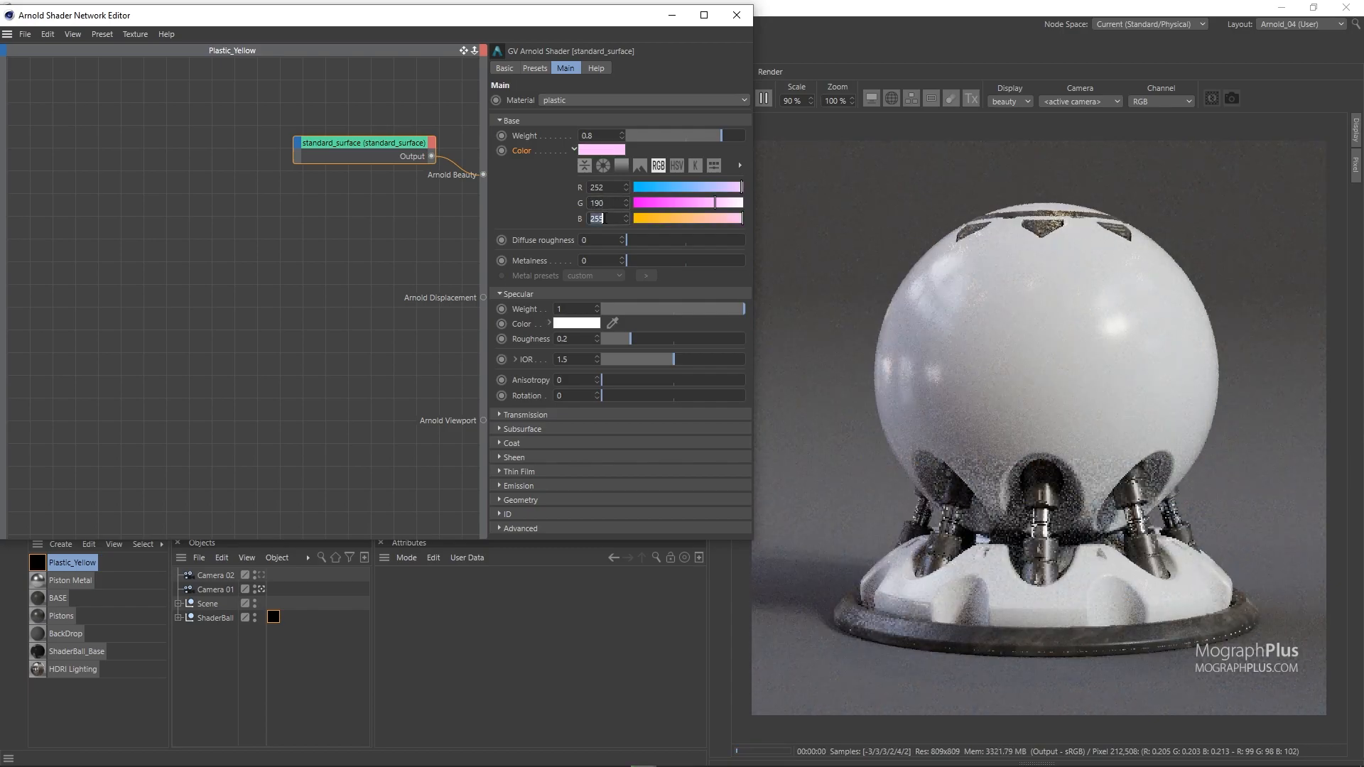
pyautogui.write('10')
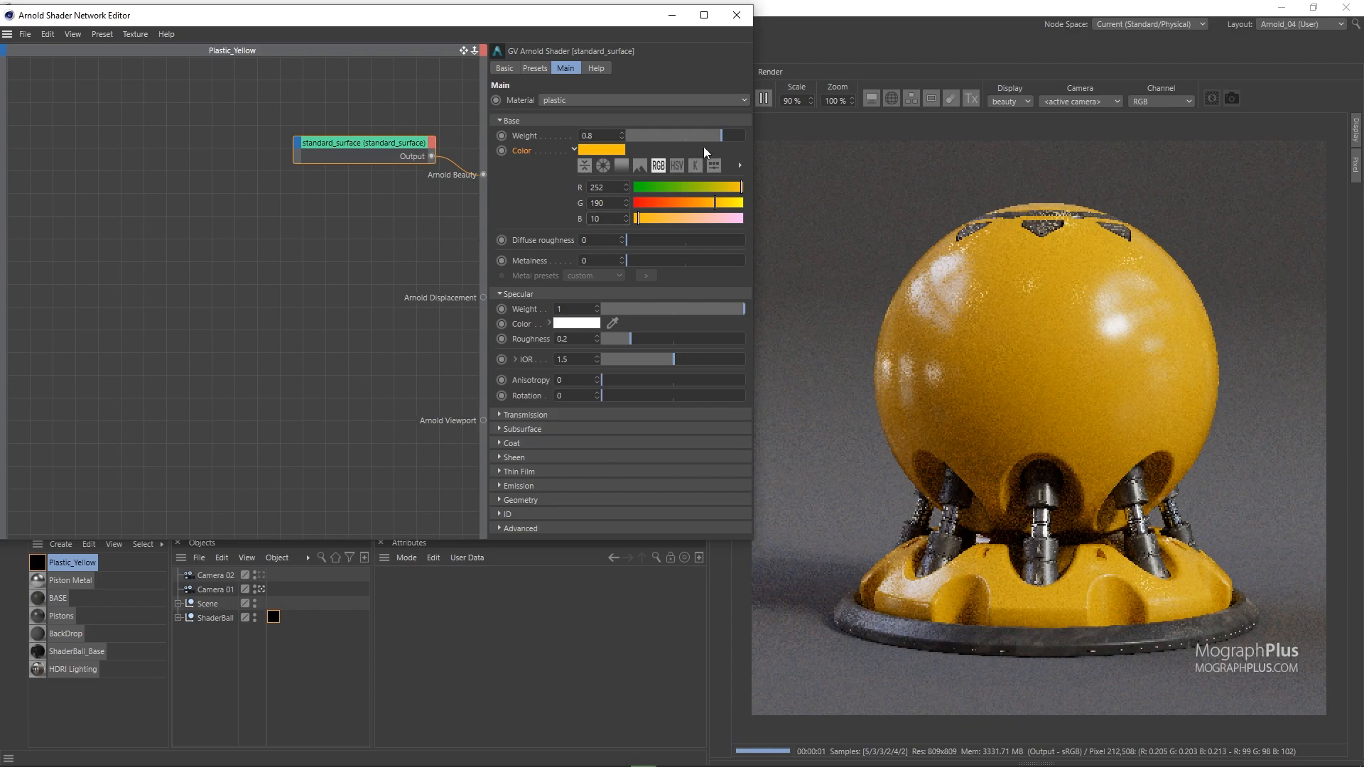
# Step: Raise Base Weight to 1 and compare high and low Specular Roughness values
pyautogui.moveTo(679, 135); pyautogui.dragTo(742, 135)
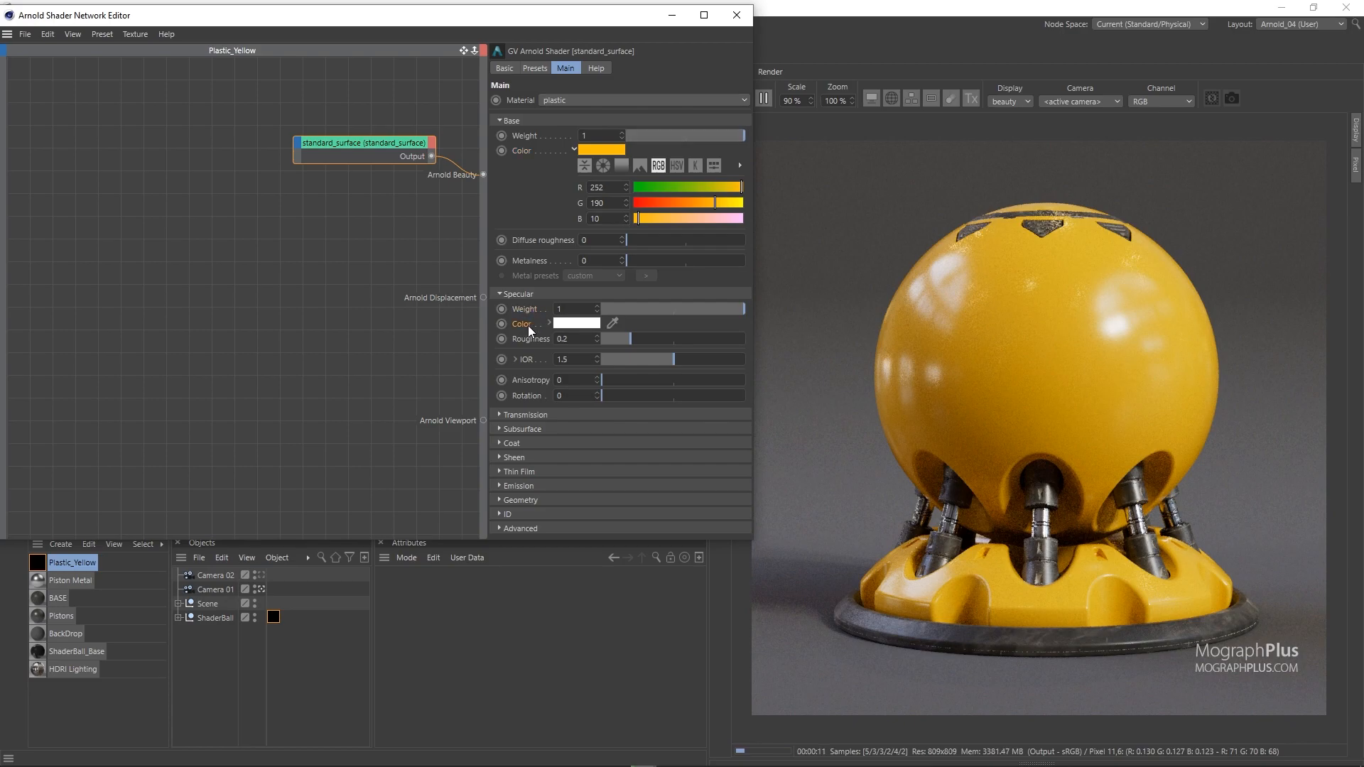
pyautogui.moveTo(527, 388)
pyautogui.write('0.03')
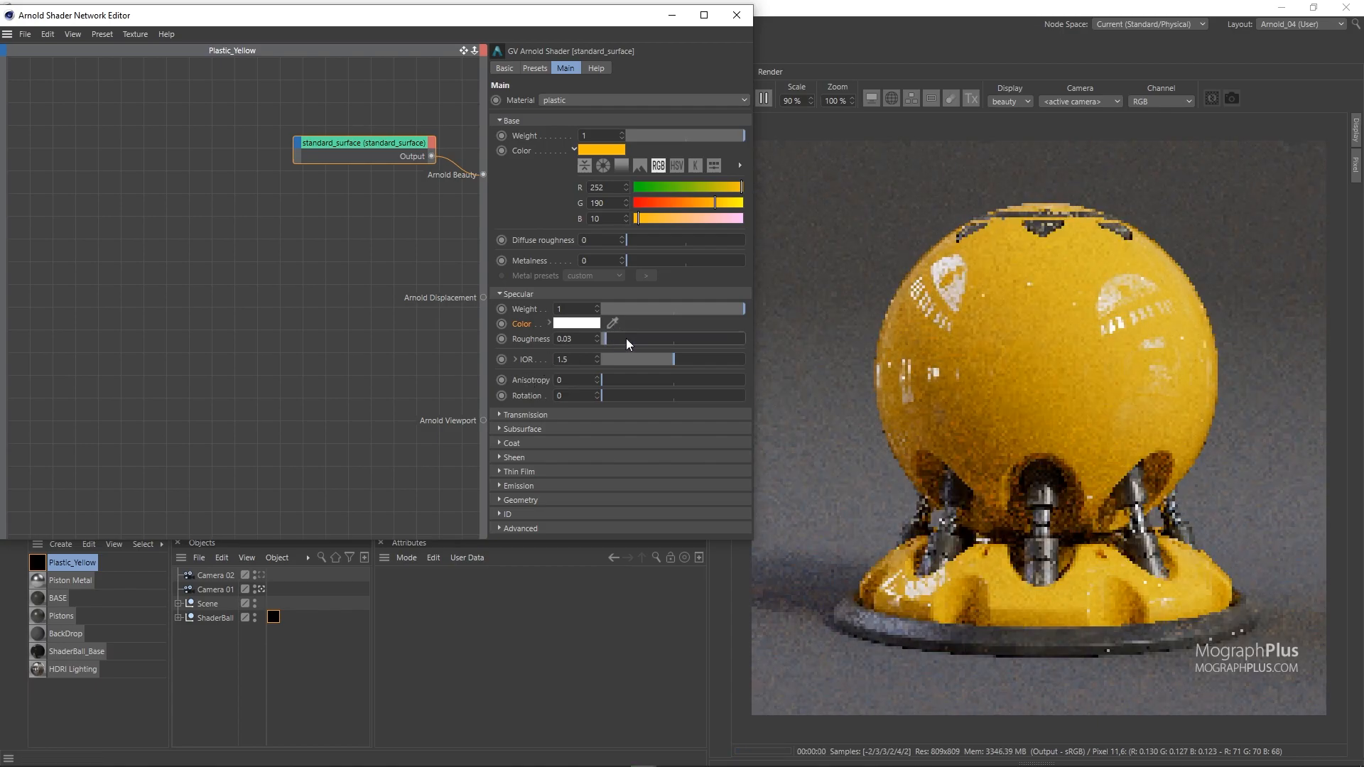
pyautogui.moveTo(627, 338); pyautogui.dragTo(724, 338)
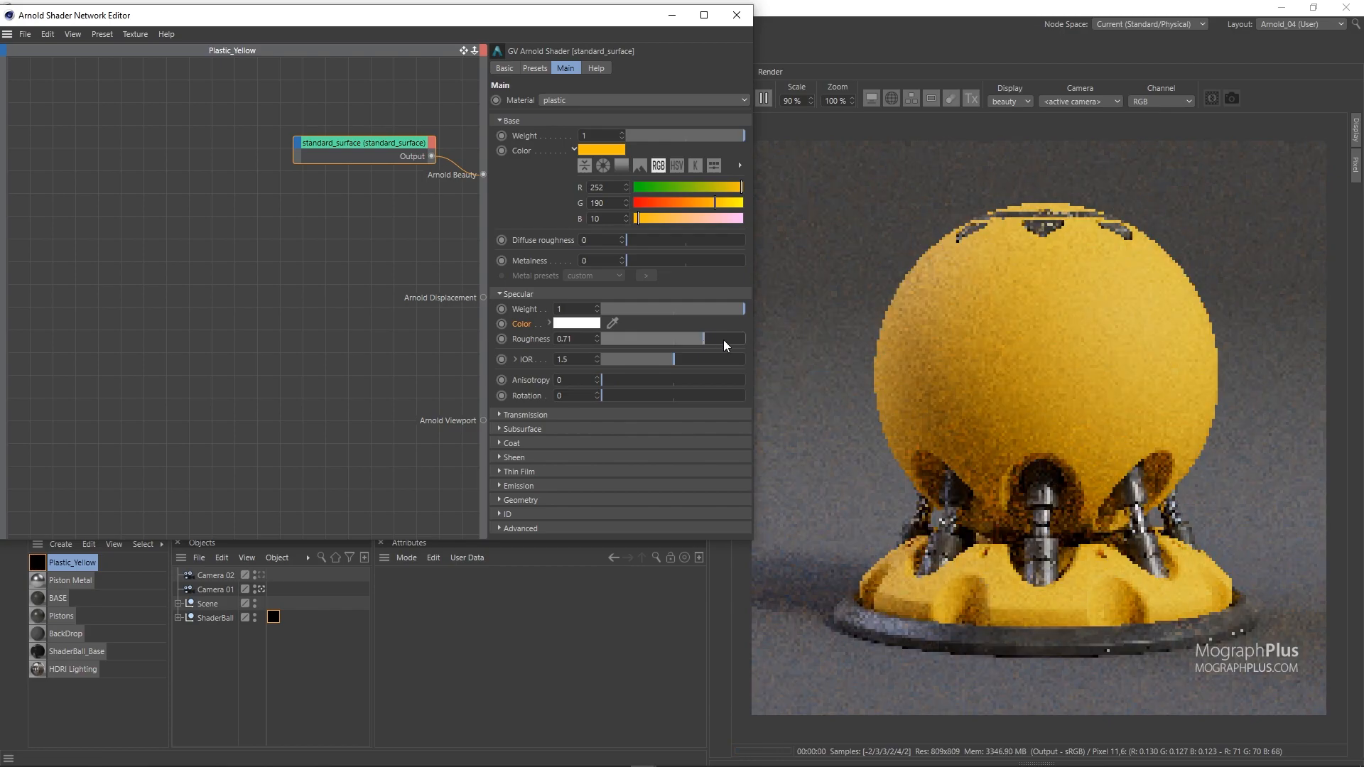
pyautogui.moveTo(722, 338); pyautogui.dragTo(644, 338)
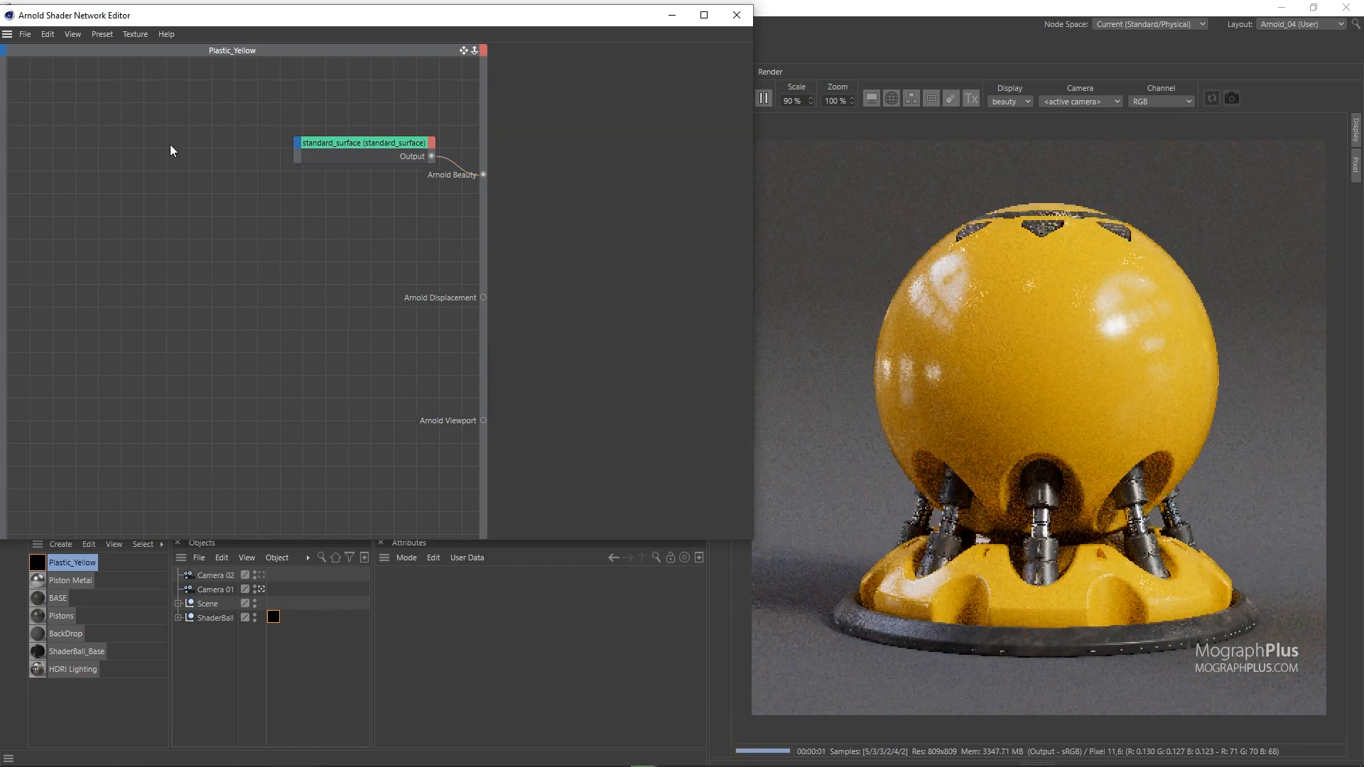
# Step: Search the node list for an image node to load BW1.png
pyautogui.write('image')
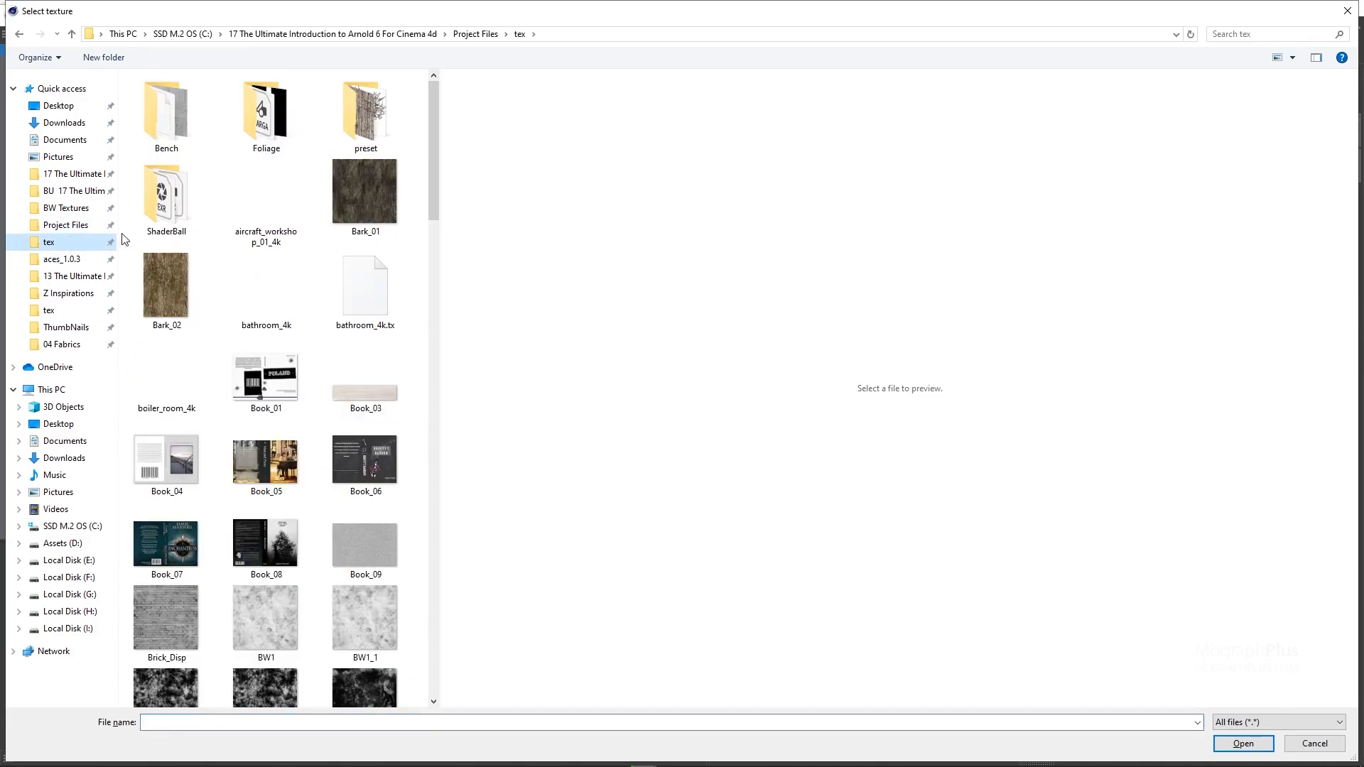
pyautogui.moveTo(304, 615)
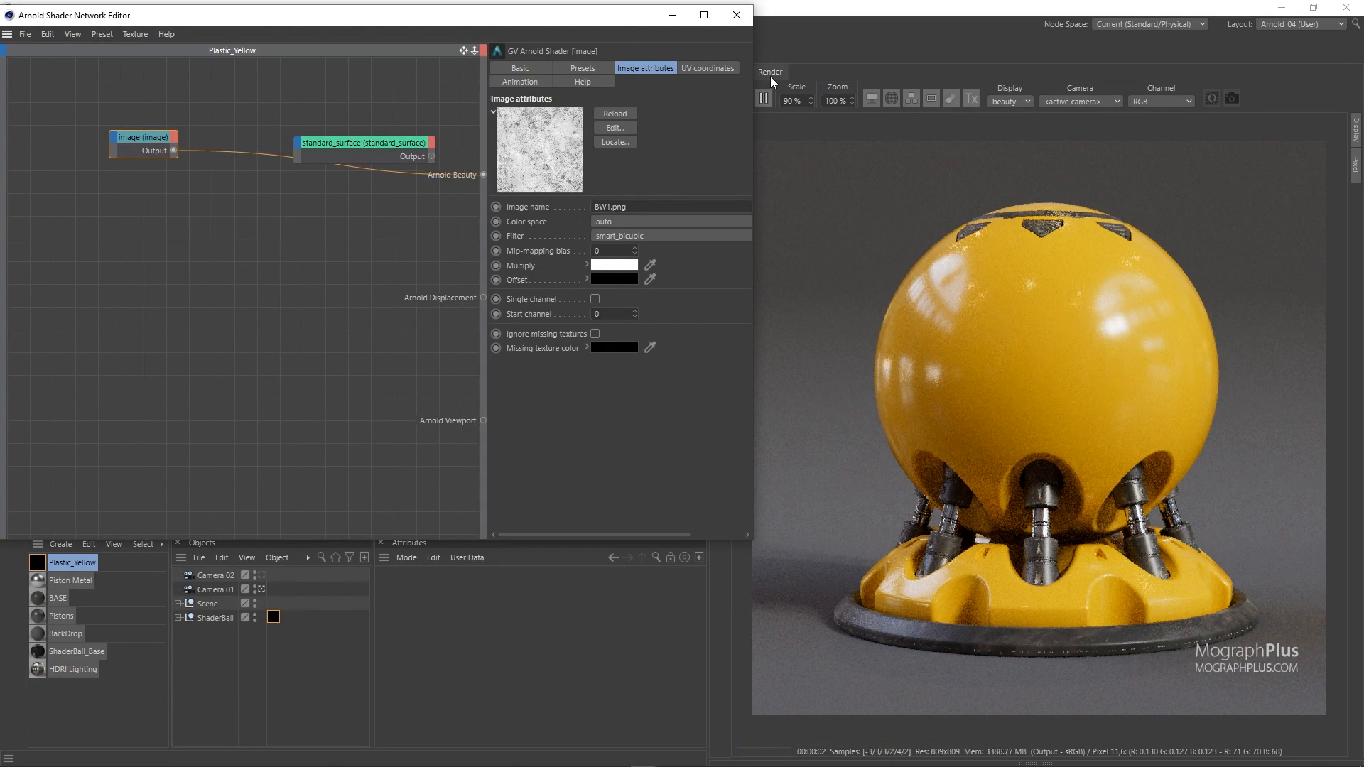
# Step: Set the image node's Scale U to 2 and its colour space to Utility - Raw
pyautogui.click(708, 66)
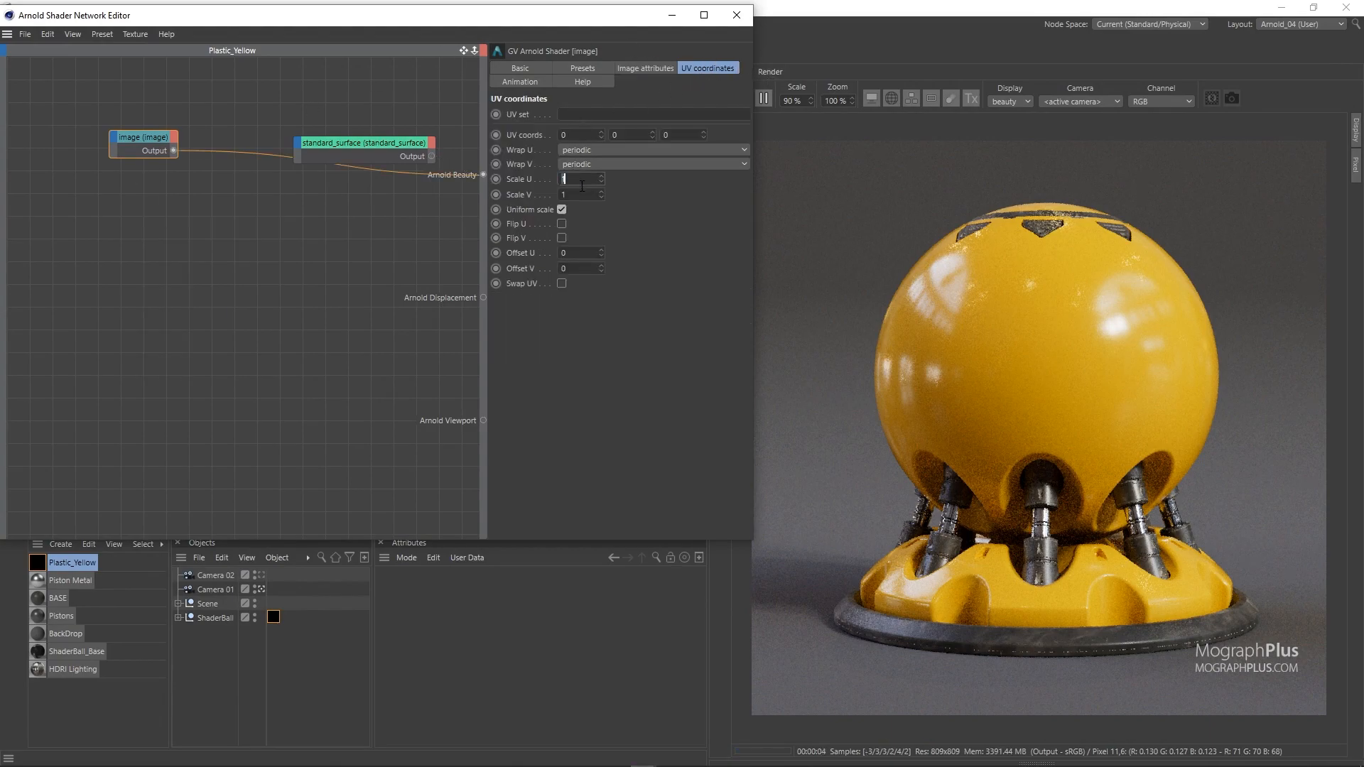
pyautogui.write('2')
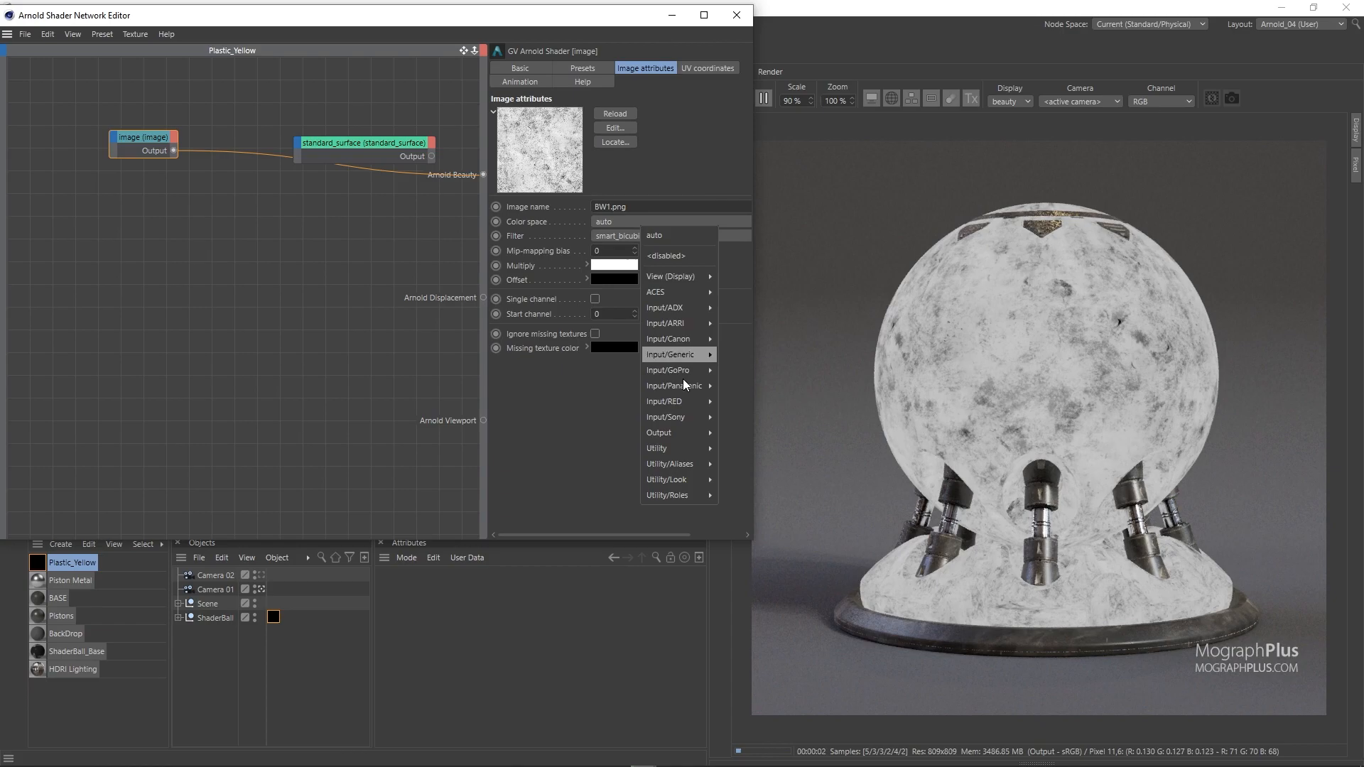
pyautogui.moveTo(668, 448)
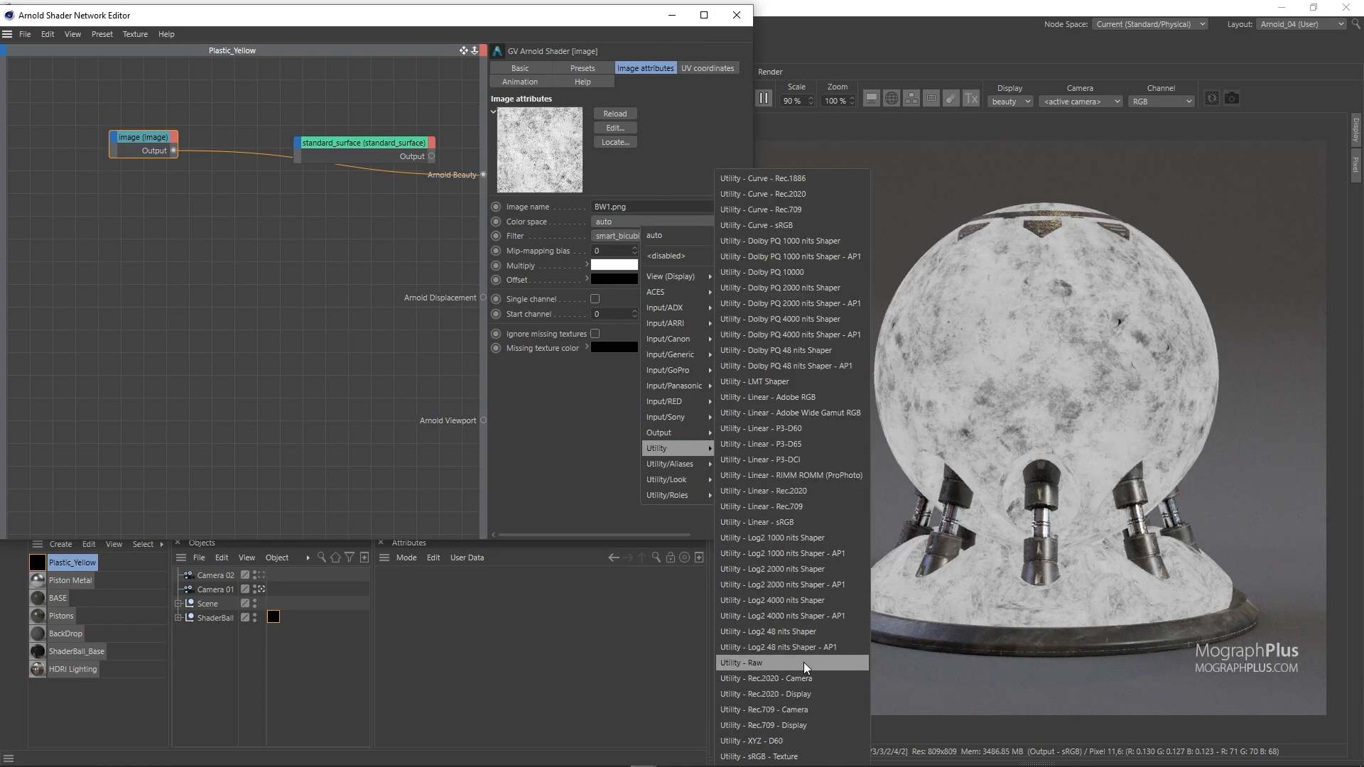
pyautogui.click(750, 662)
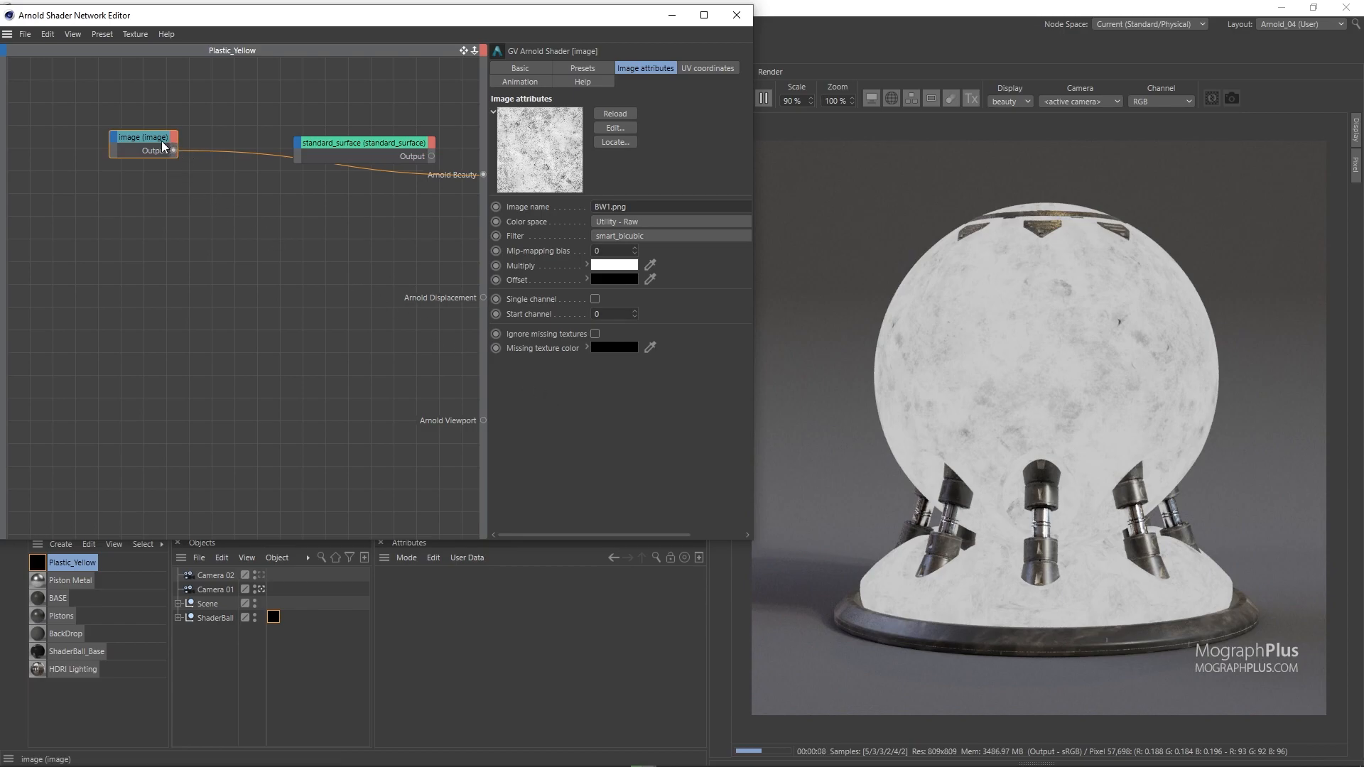
# Step: Insert a complement node after the image node to invert the texture and arrange the chain
pyautogui.moveTo(143, 137); pyautogui.dragTo(131, 156)
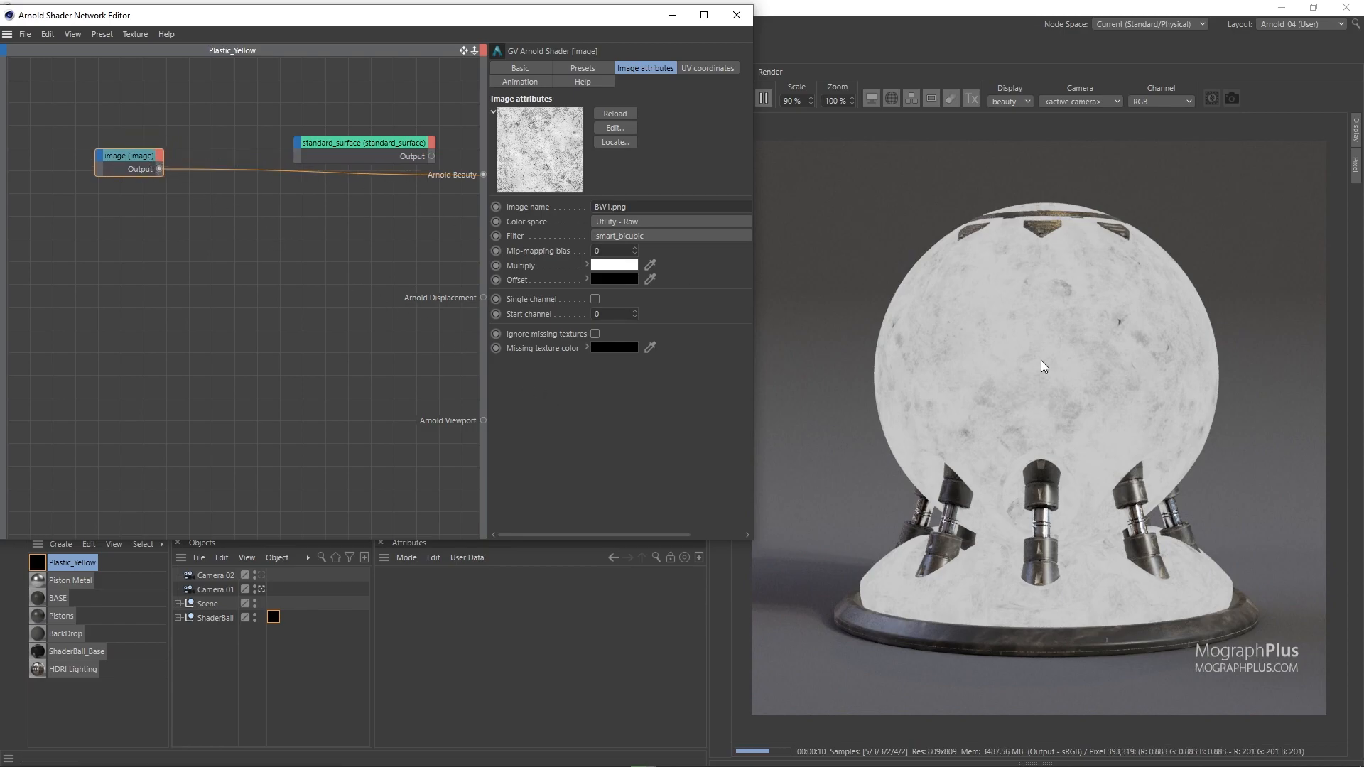
pyautogui.moveTo(1062, 304)
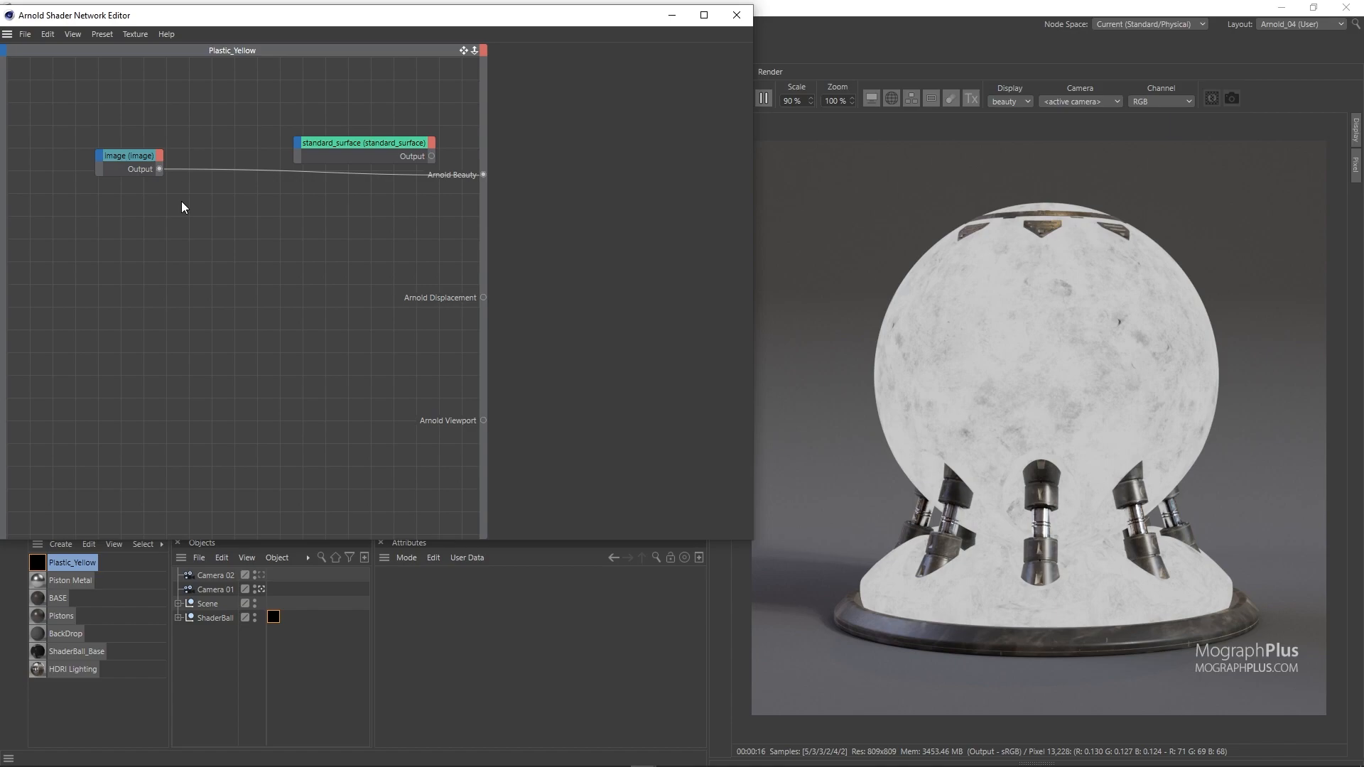
pyautogui.moveTo(83, 162)
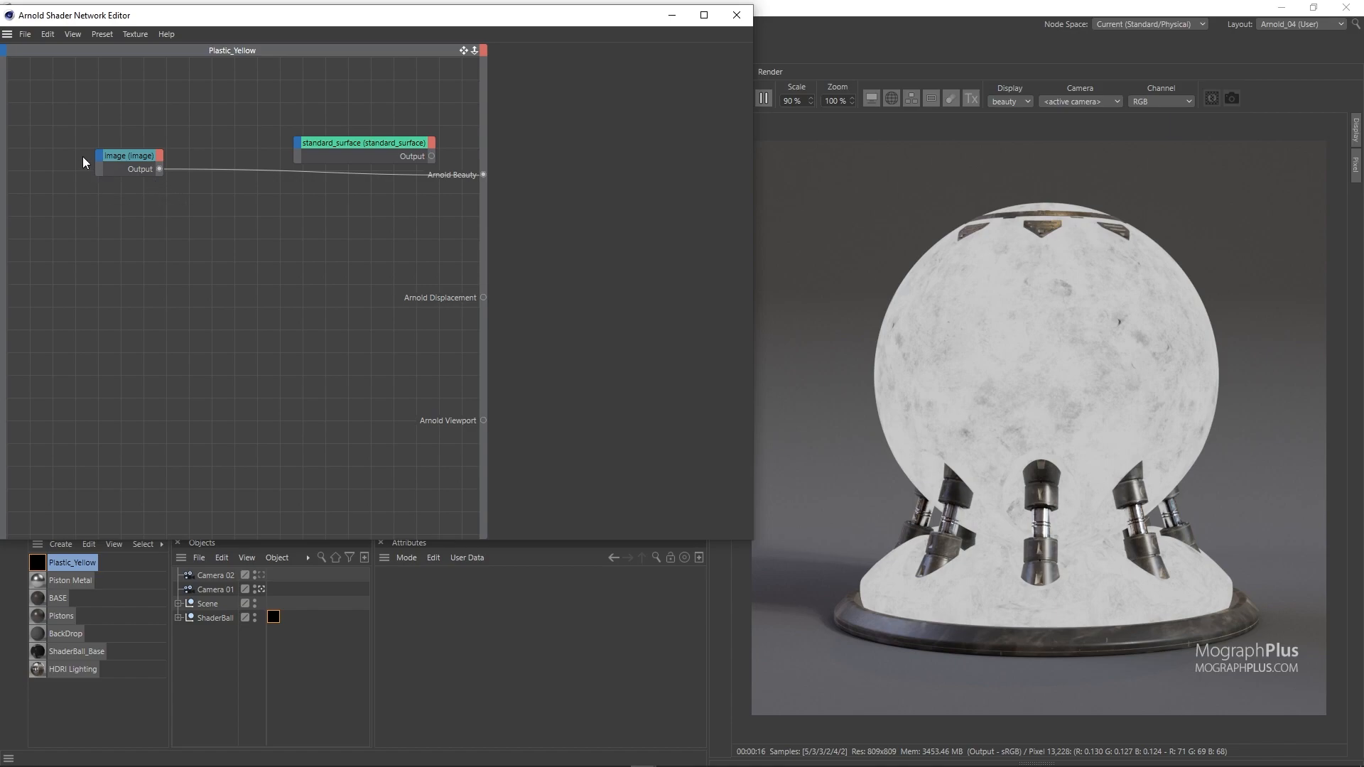
pyautogui.moveTo(78, 150)
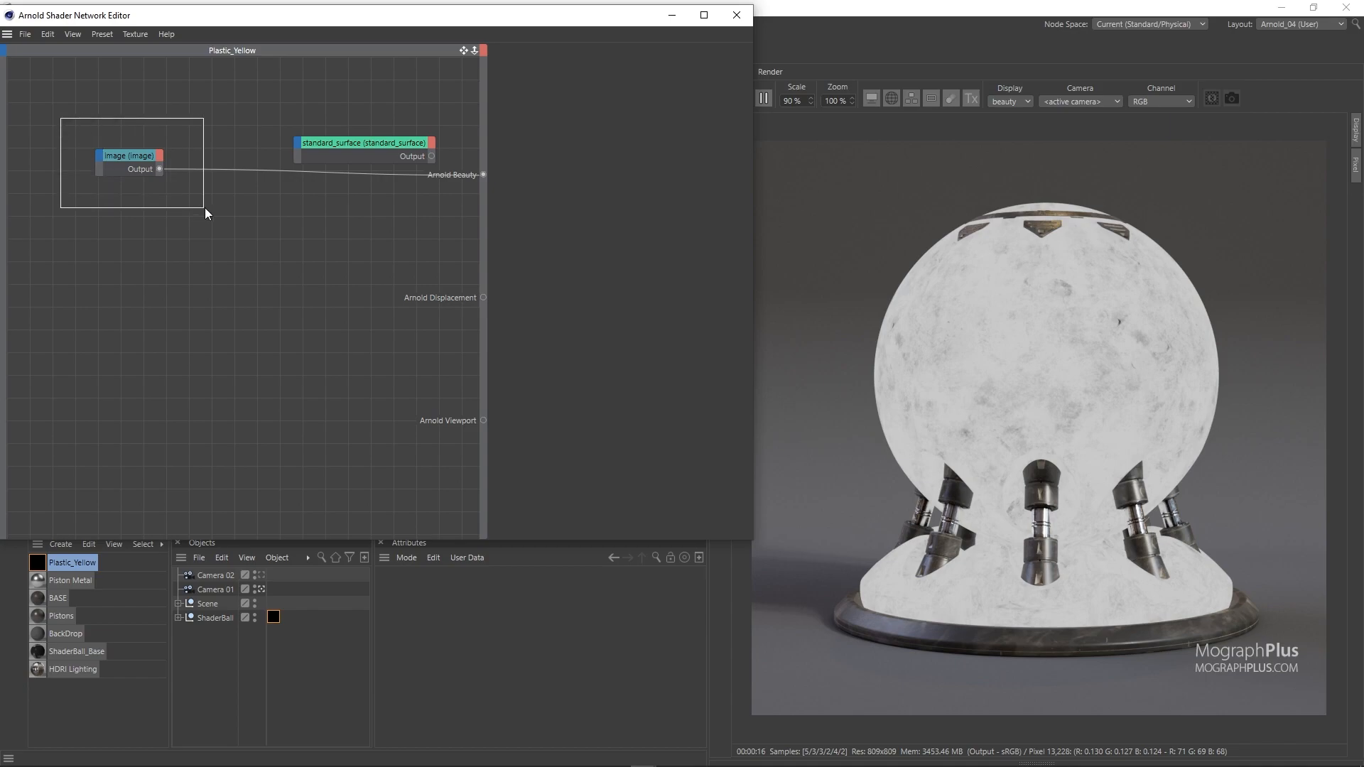
pyautogui.click(130, 156)
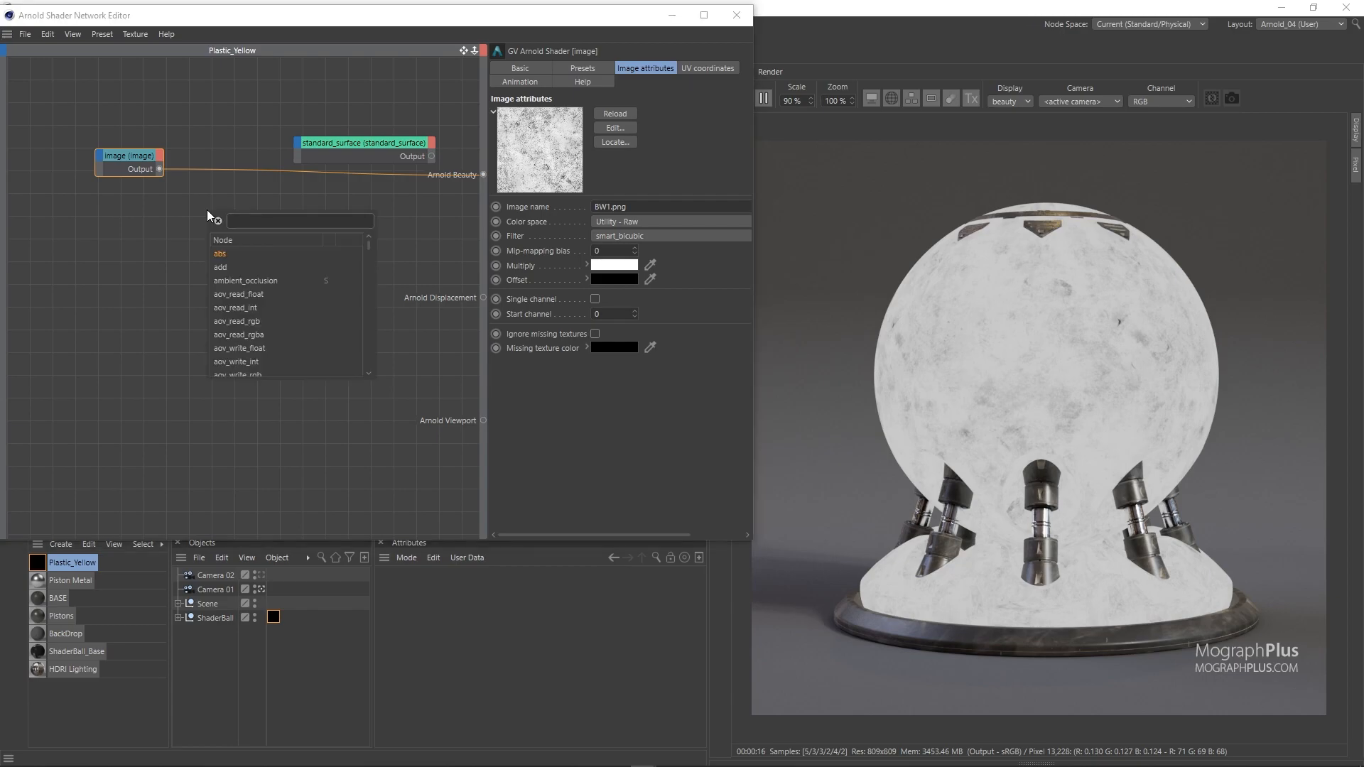
pyautogui.write('comp')
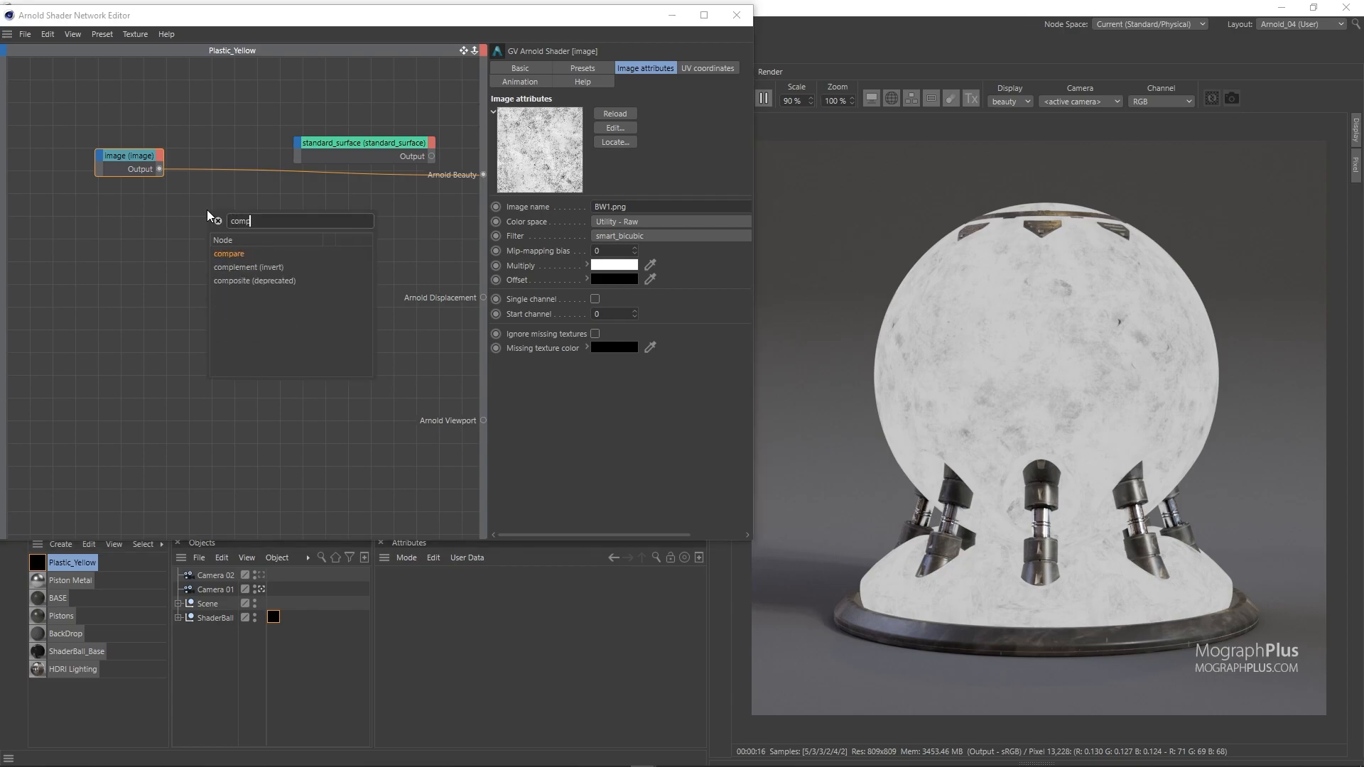
pyautogui.write('l')
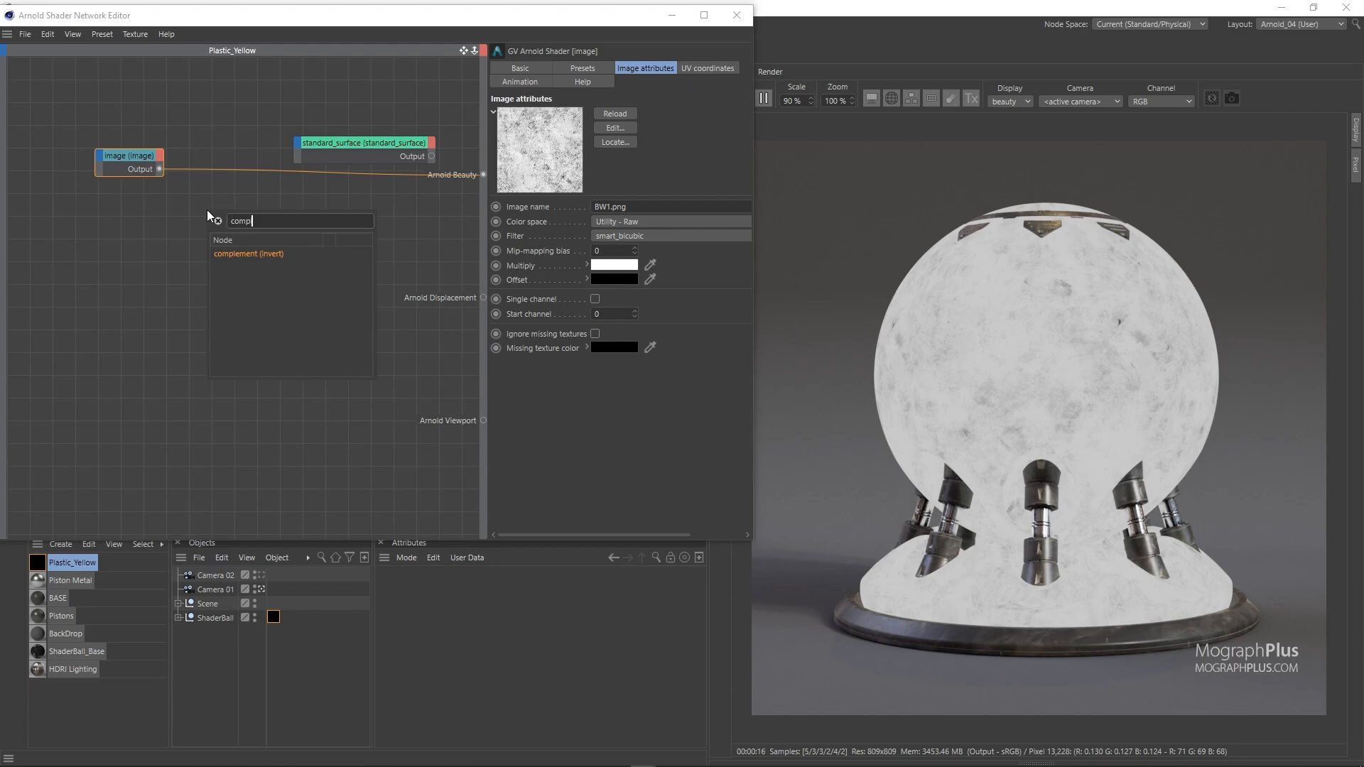
pyautogui.click(247, 253)
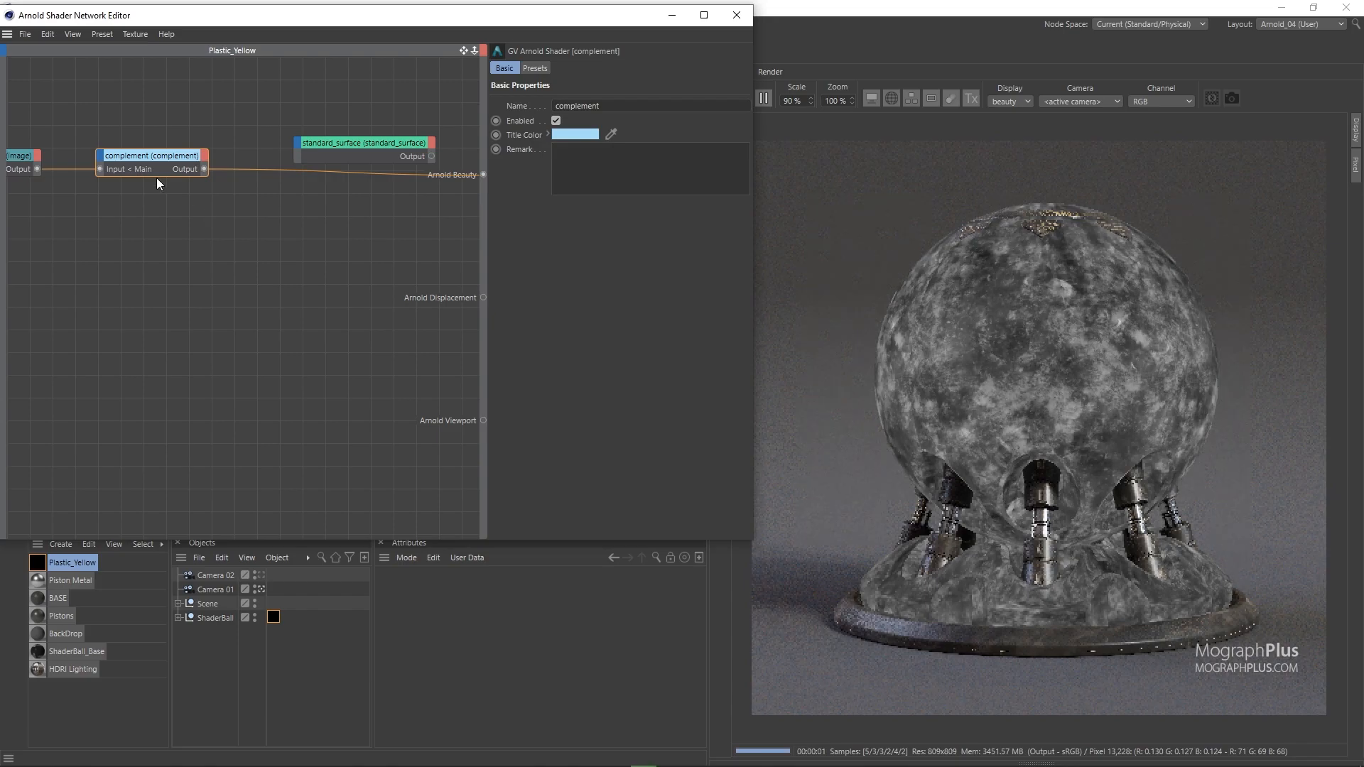
pyautogui.moveTo(152, 154); pyautogui.dragTo(216, 150)
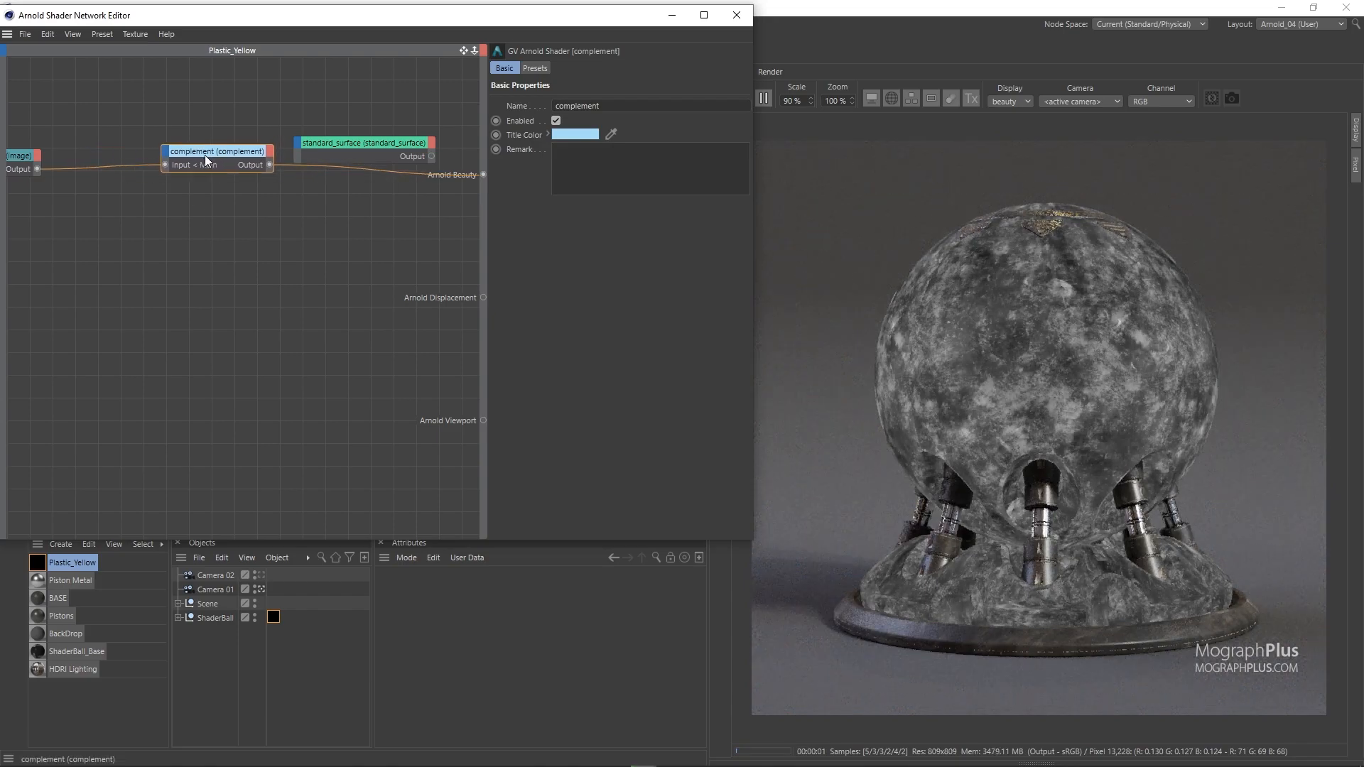
pyautogui.moveTo(19, 155); pyautogui.dragTo(82, 165)
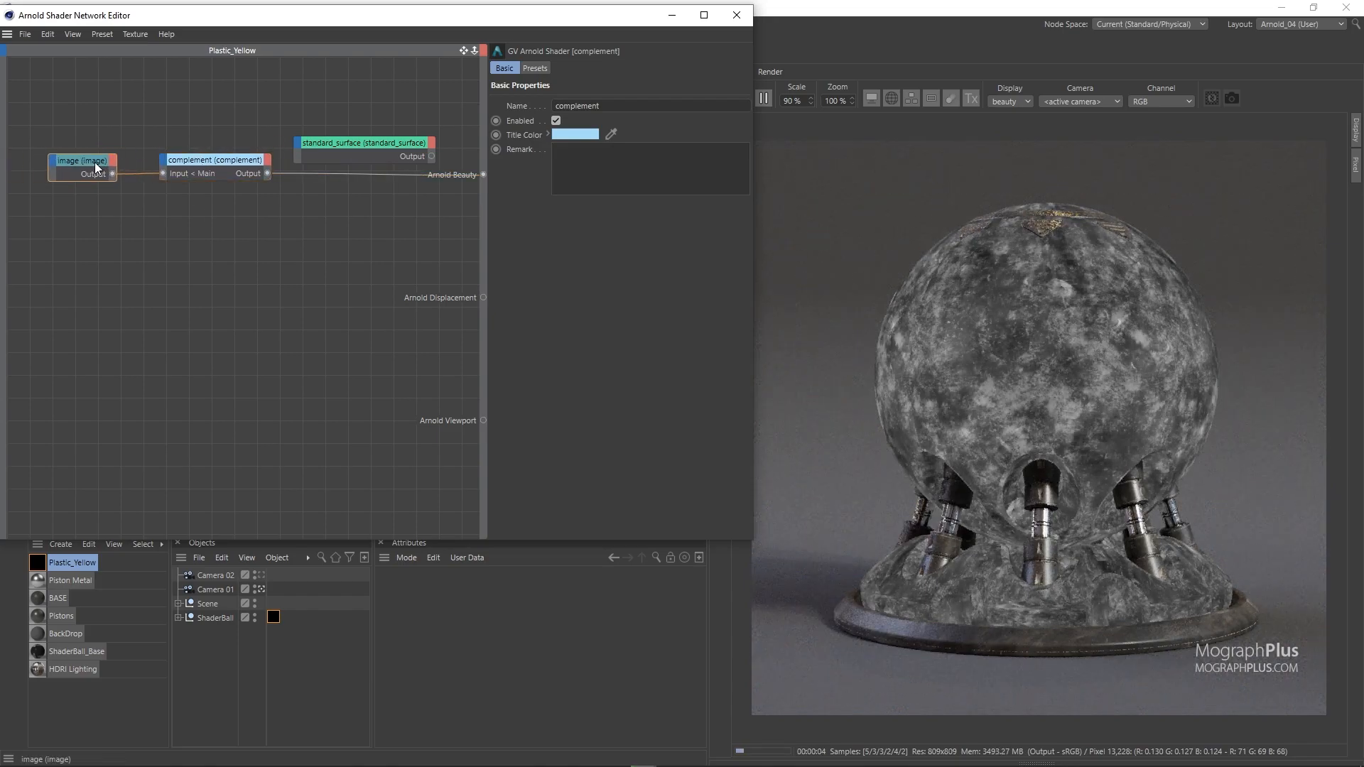
# Step: Add a ramp_float node from the node search list into the roughness chain
pyautogui.click(85, 159)
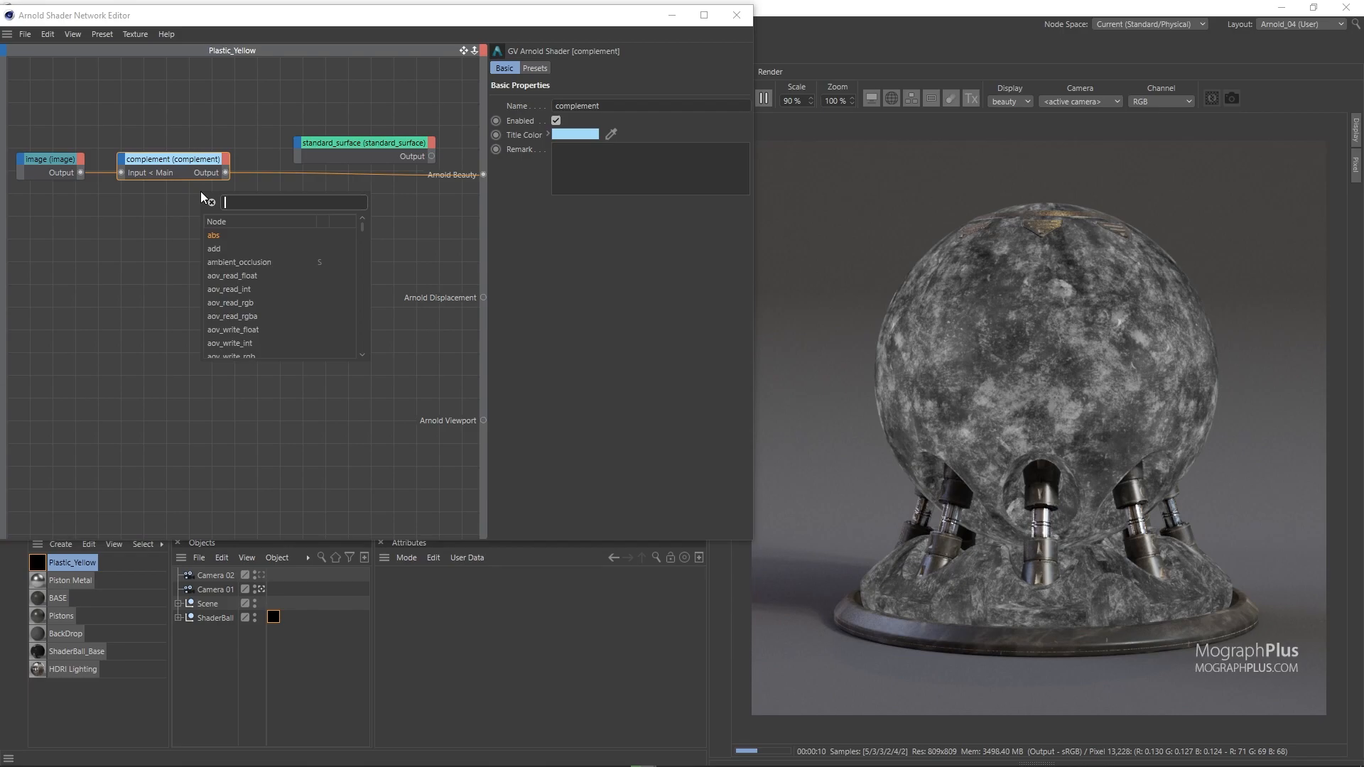
pyautogui.write('ranp')
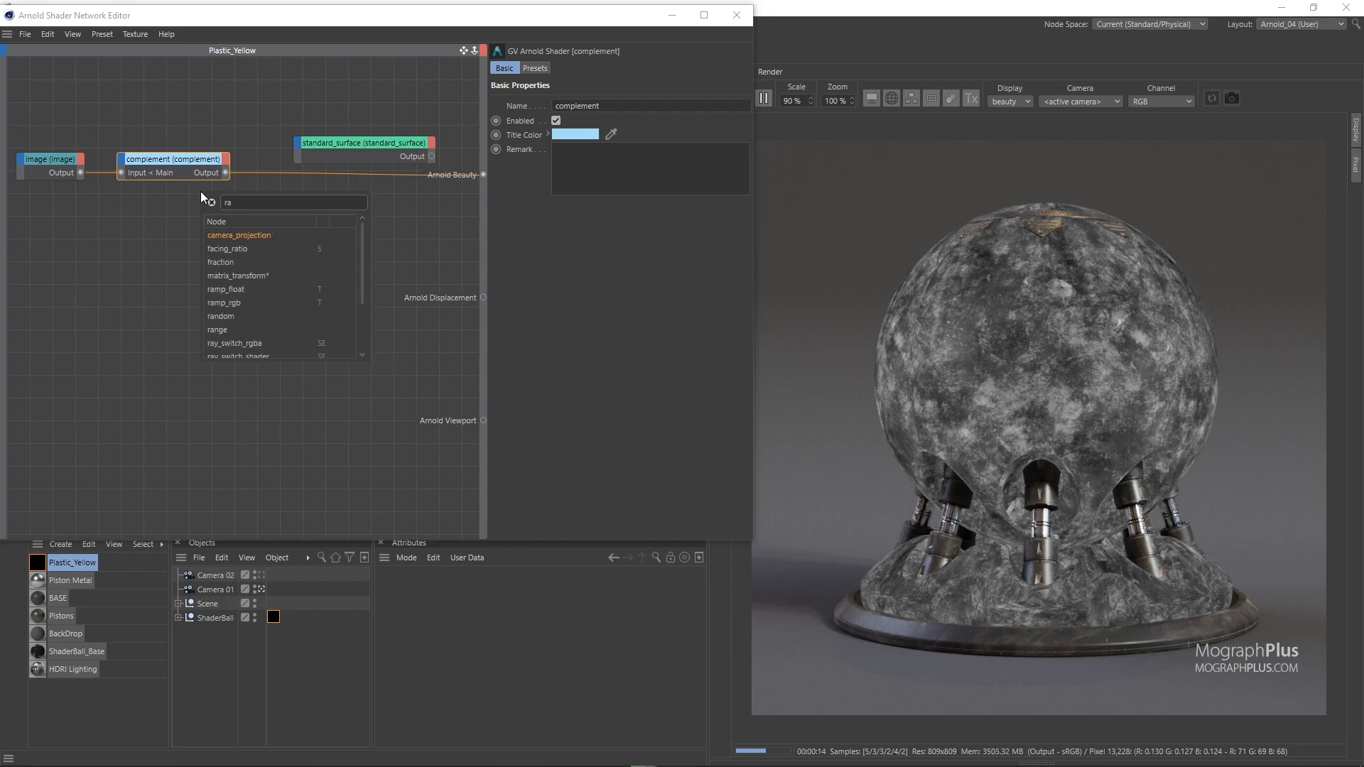
pyautogui.click(226, 289)
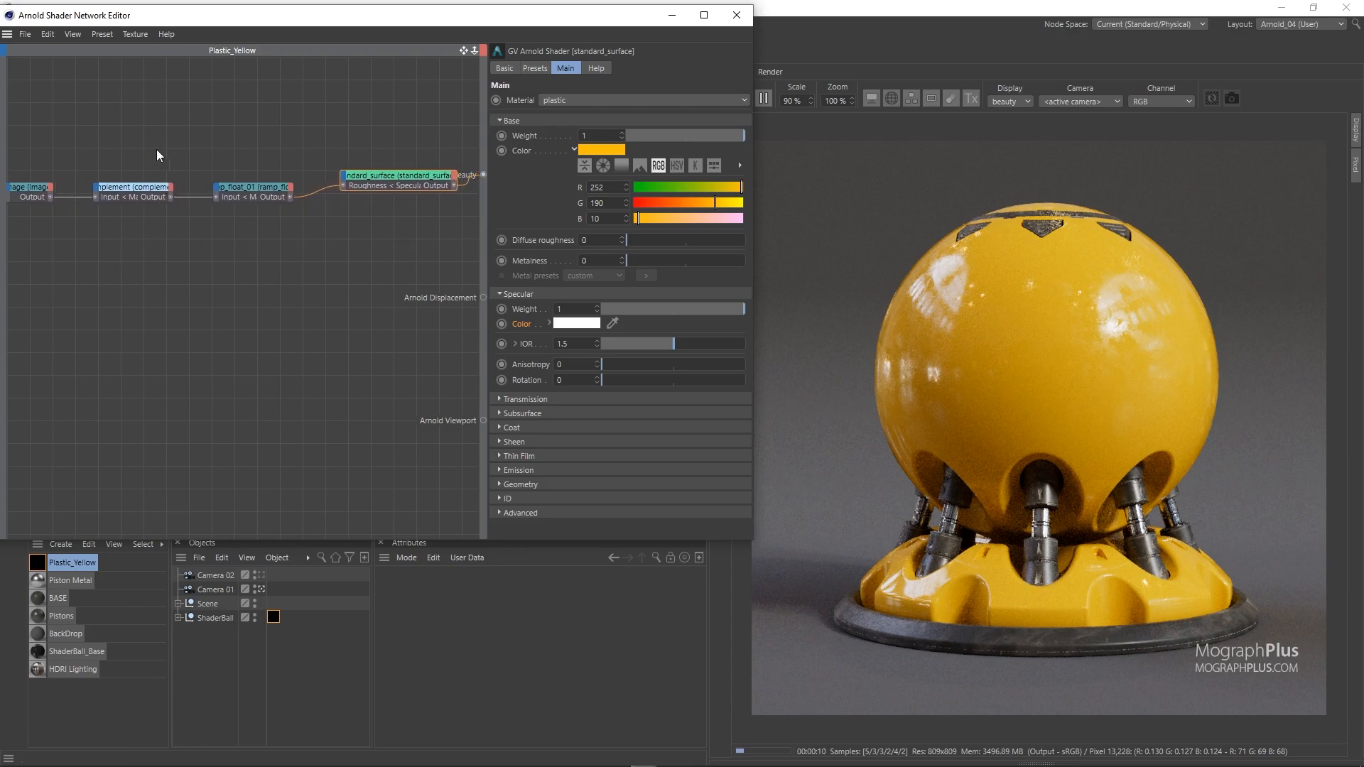
# Step: Set ramp_float_01's last Point Y to 0.5, preview the complement noise and tidy the node layout
pyautogui.click(253, 188)
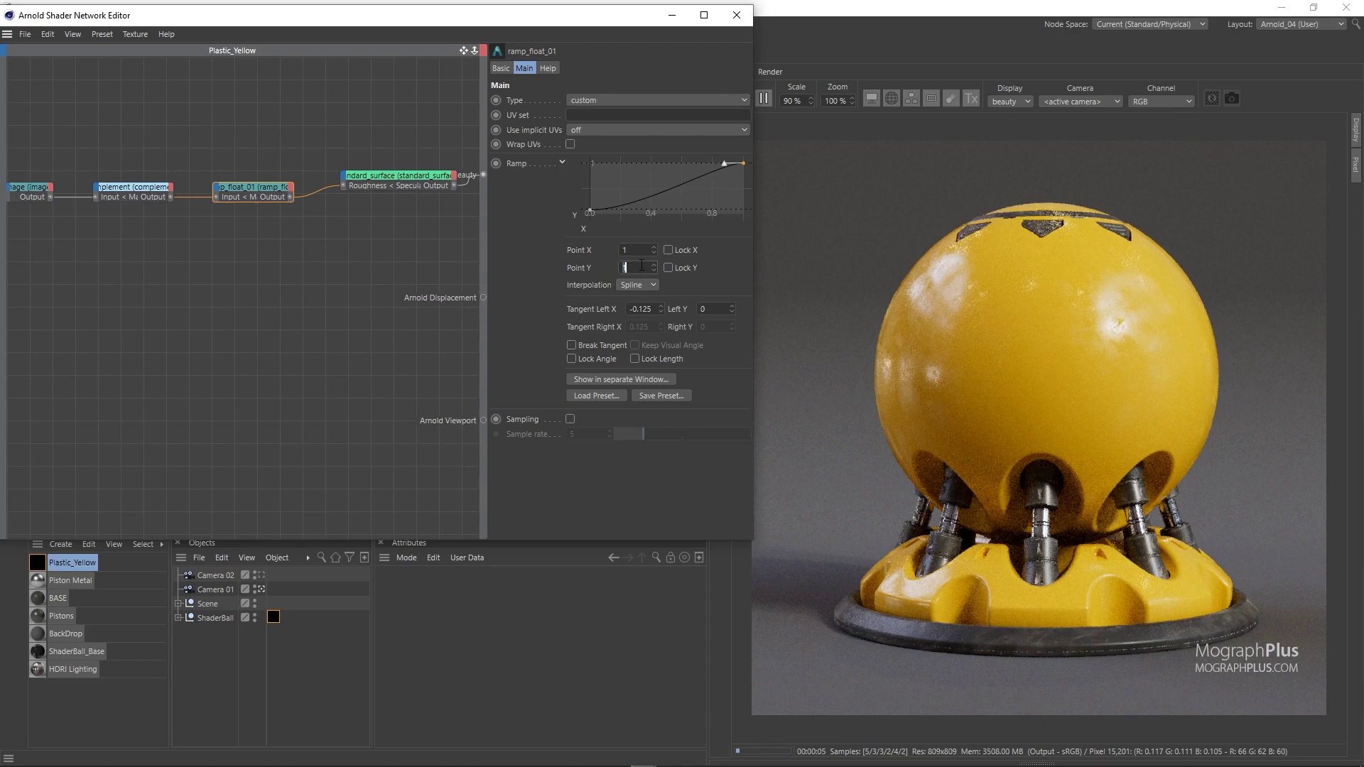
pyautogui.write('0.5')
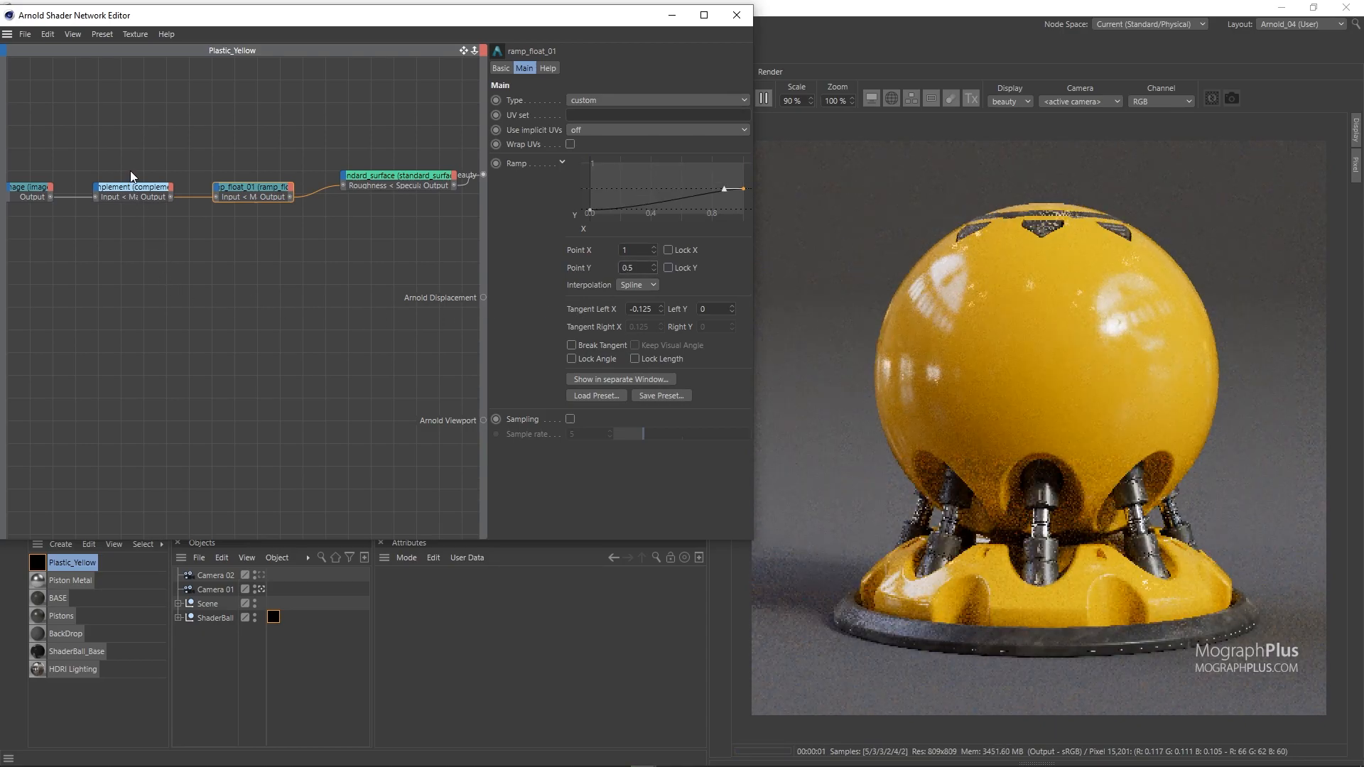
pyautogui.click(134, 188)
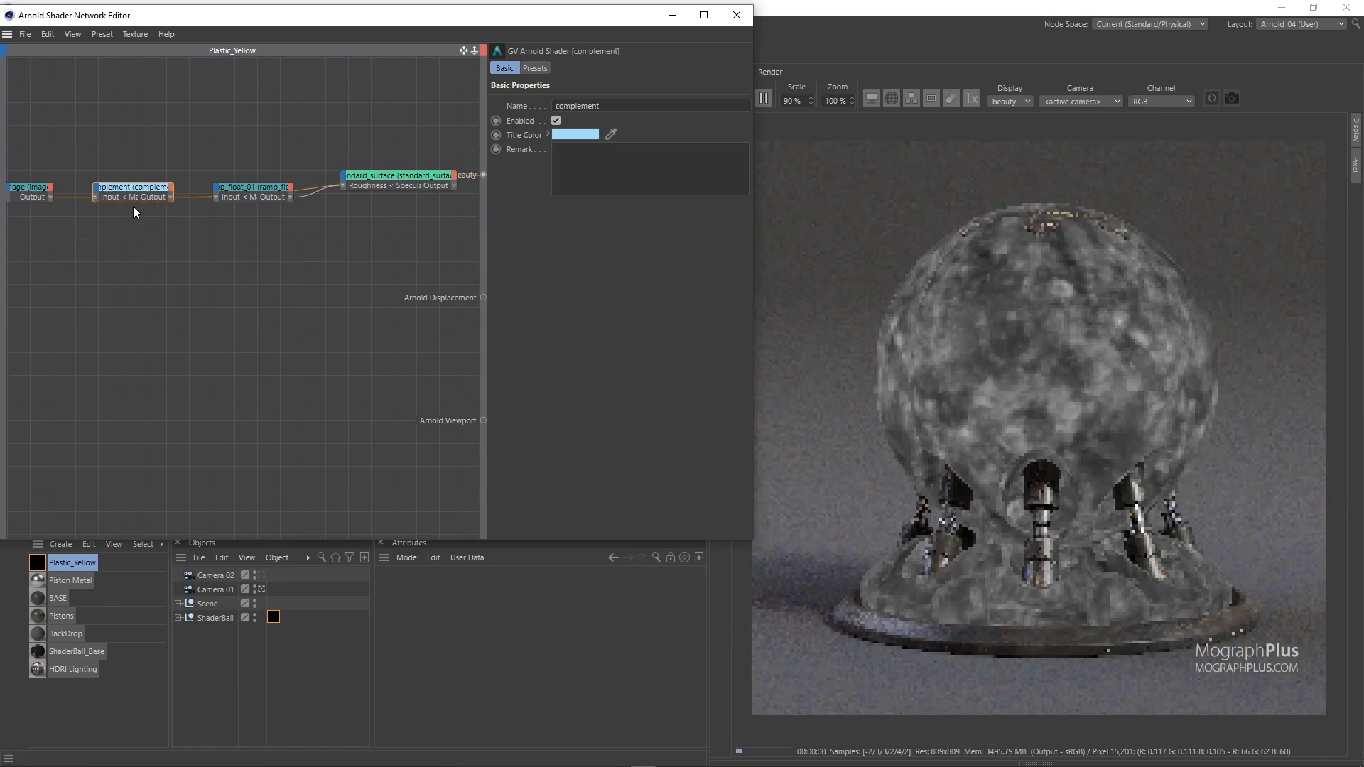
pyautogui.click(250, 187)
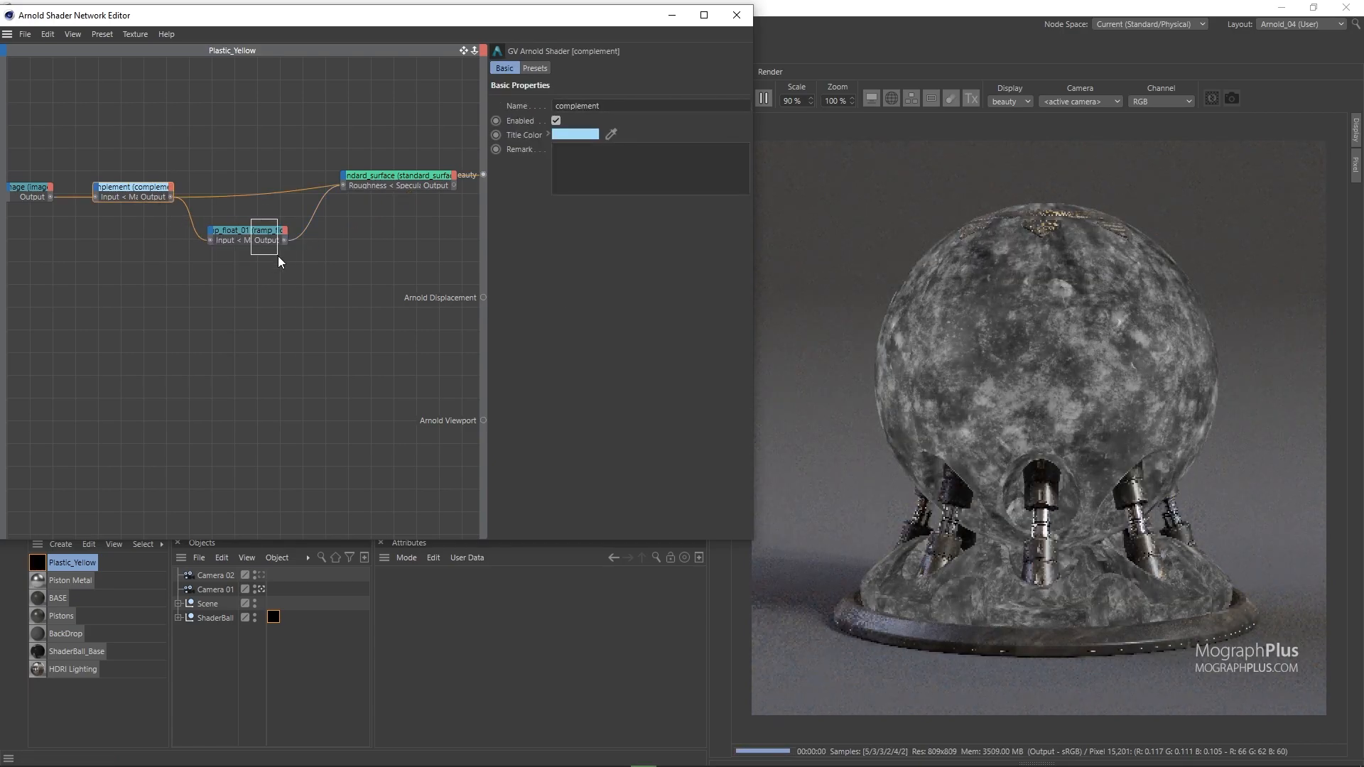
pyautogui.click(244, 231)
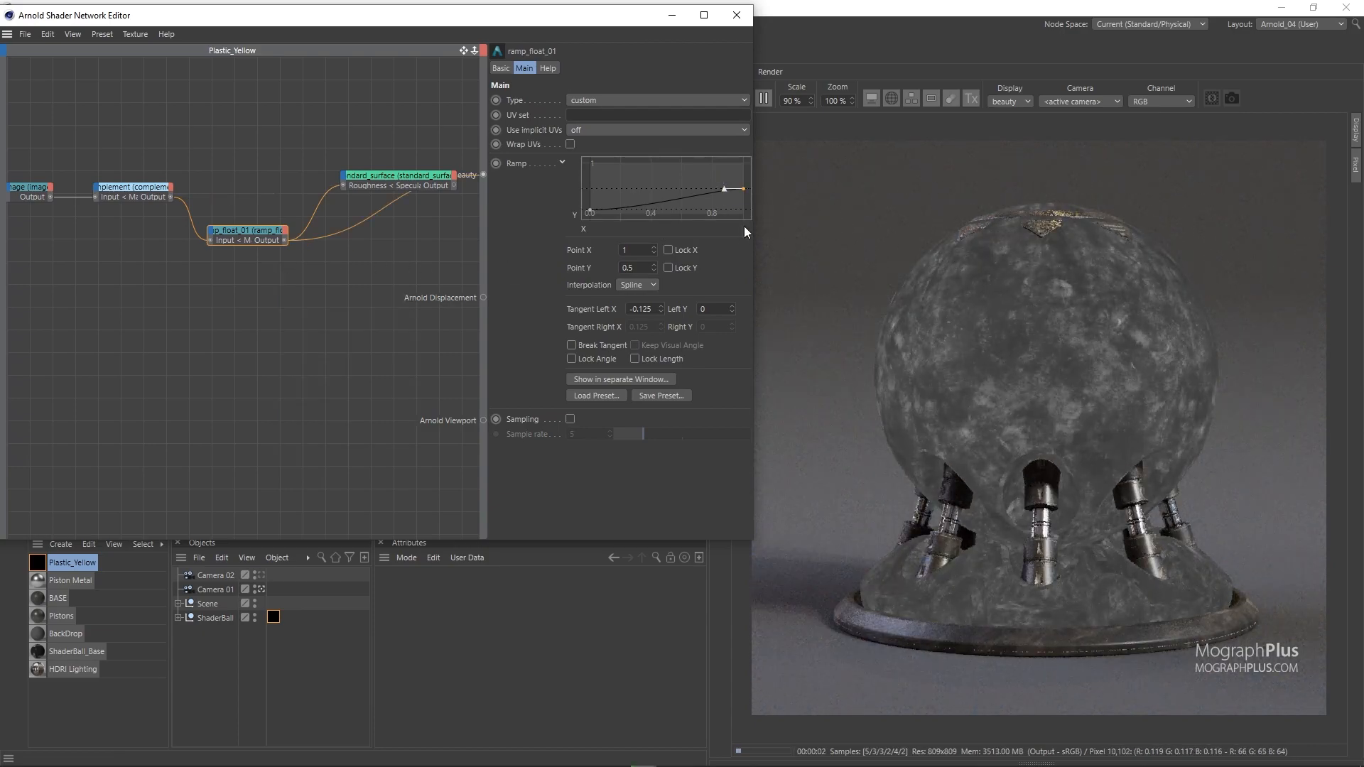
pyautogui.click(397, 177)
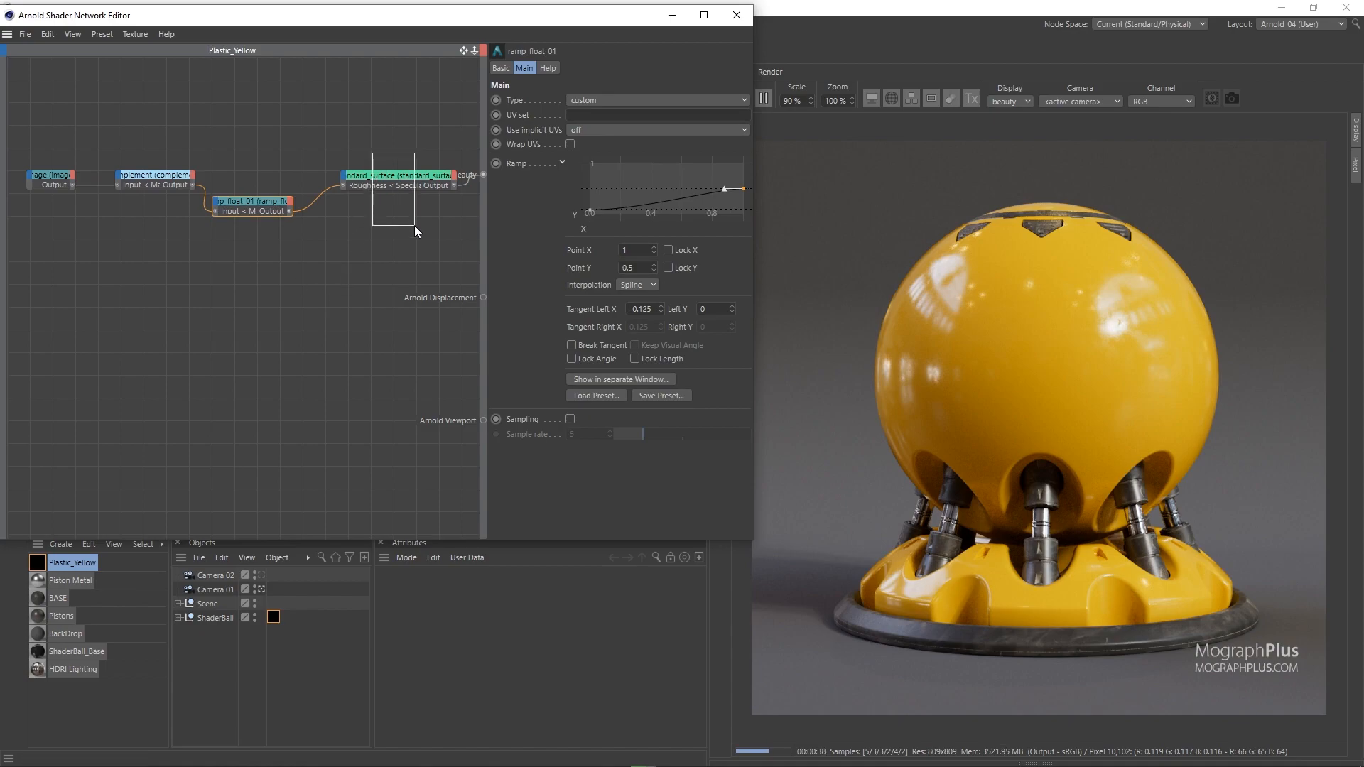
# Step: Expand Subsurface on standard_surface and set its Weight to 0.6
pyautogui.click(398, 176)
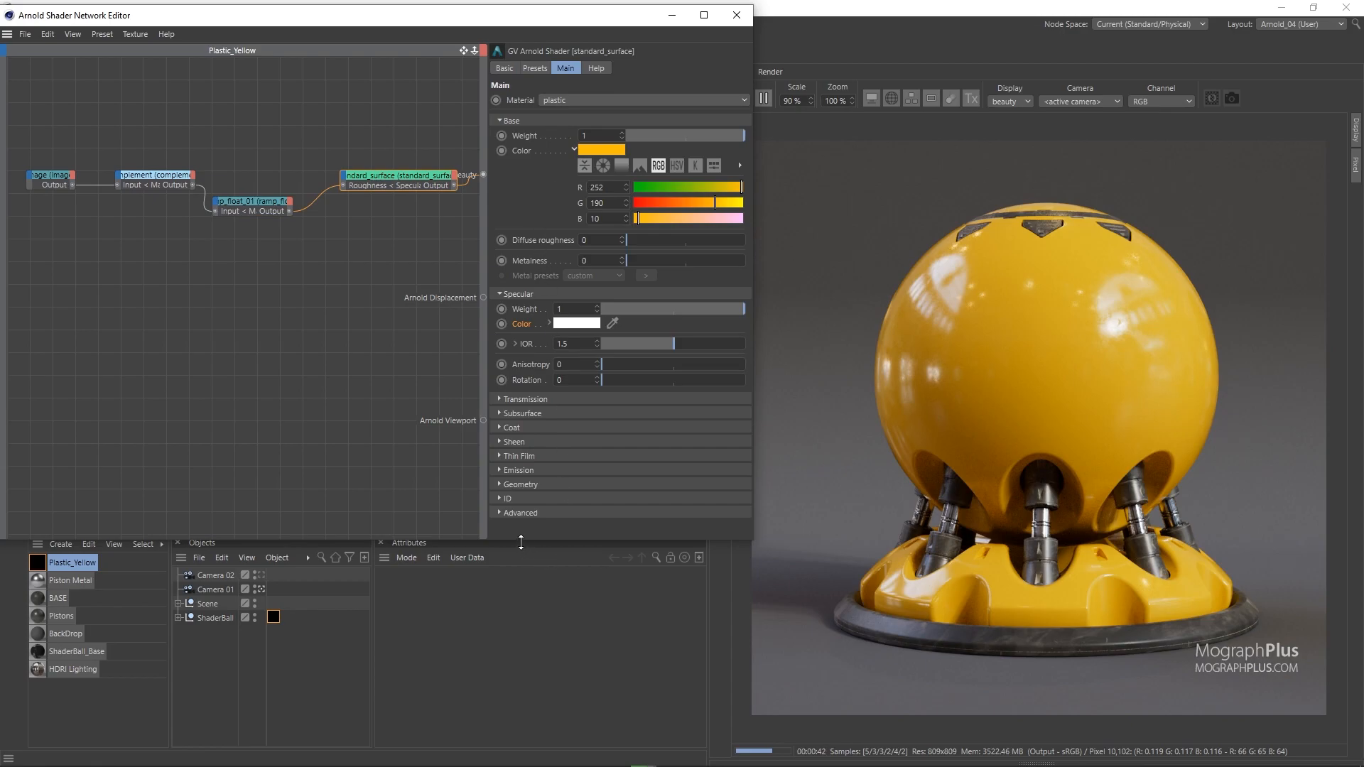
pyautogui.click(523, 413)
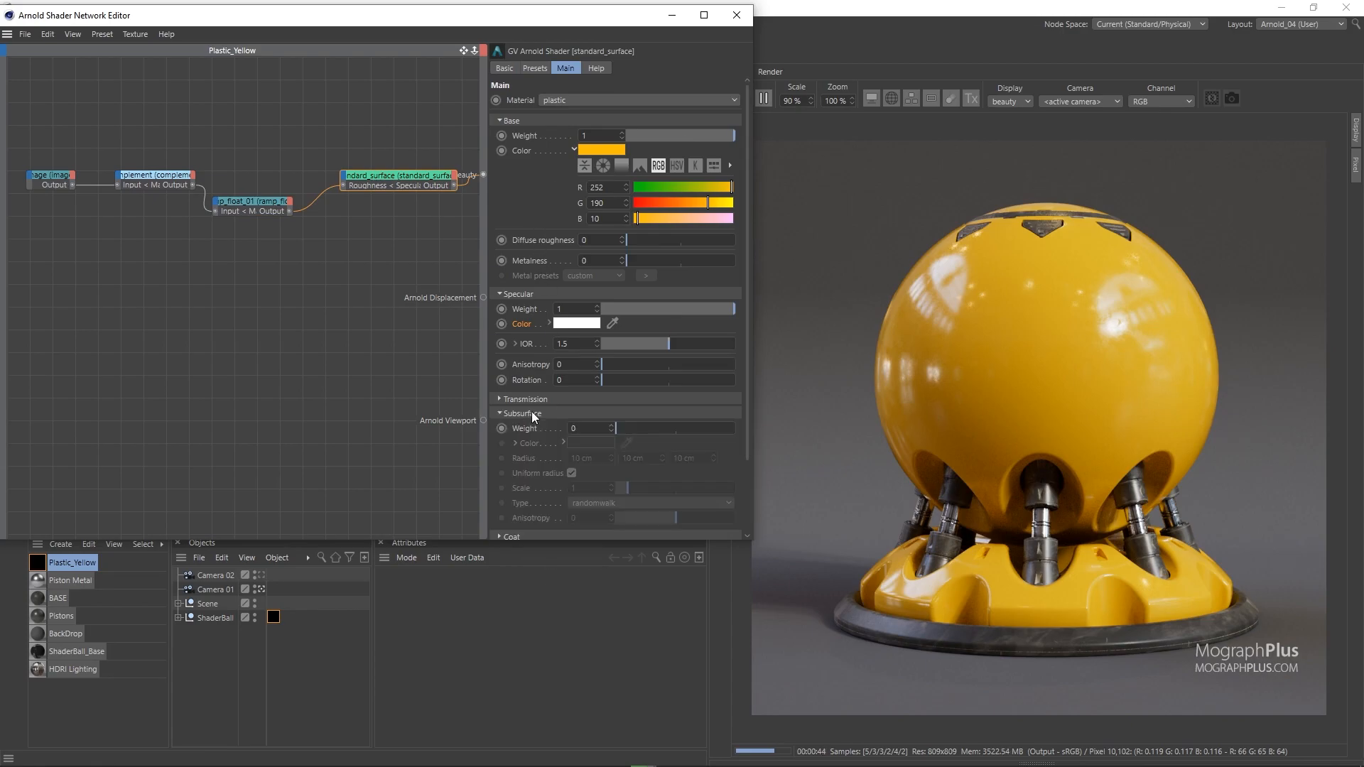
pyautogui.click(587, 429)
pyautogui.write('.5')
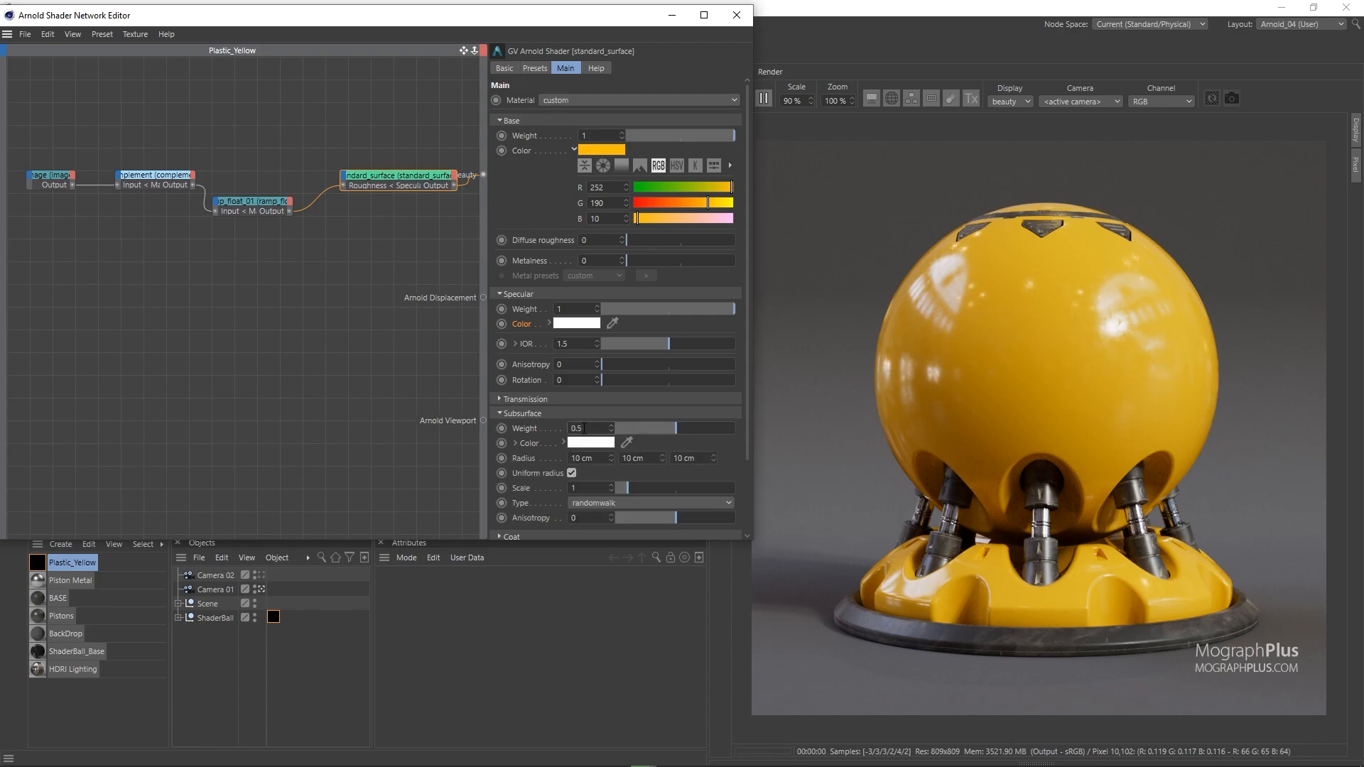
pyautogui.write('0.6')
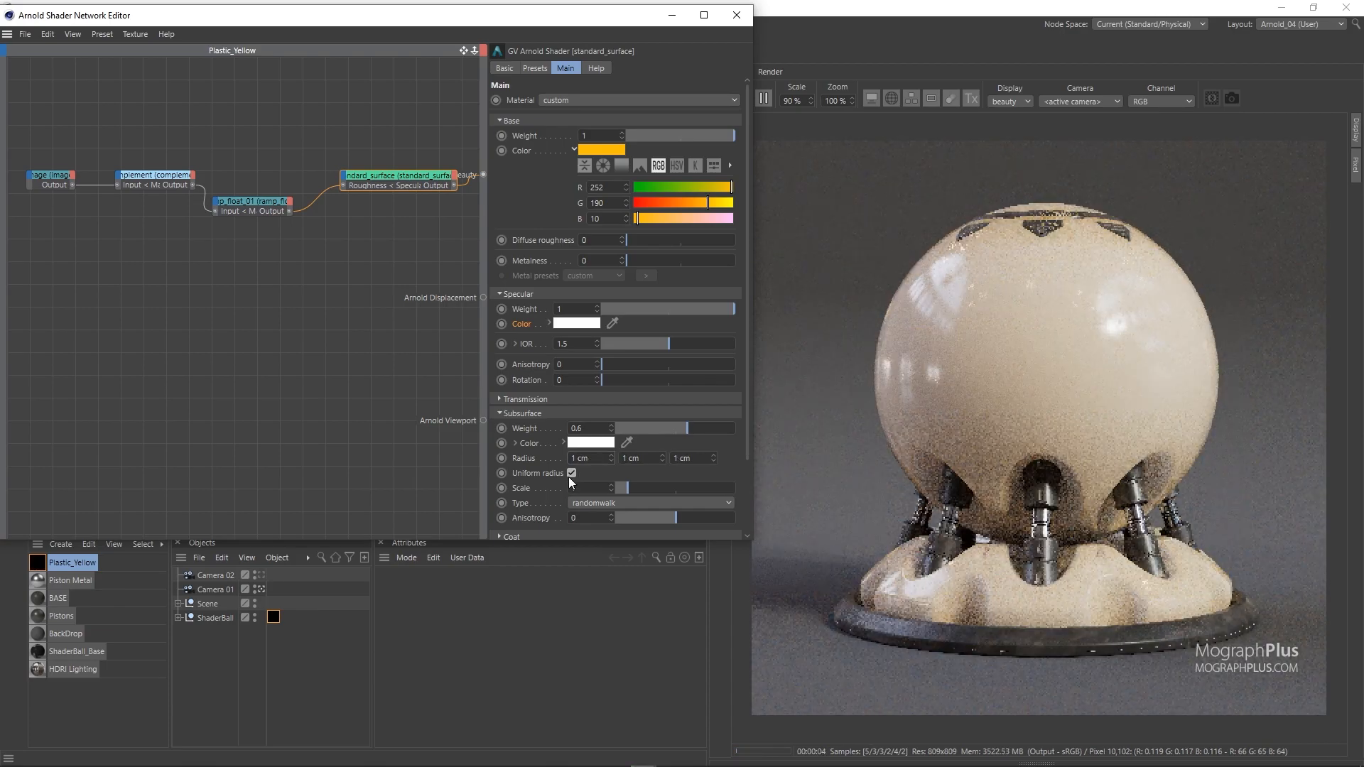
# Step: Paste the base yellow into Subsurface Color and keep randomwalk as the subsurface type
pyautogui.rightClick(611, 151)
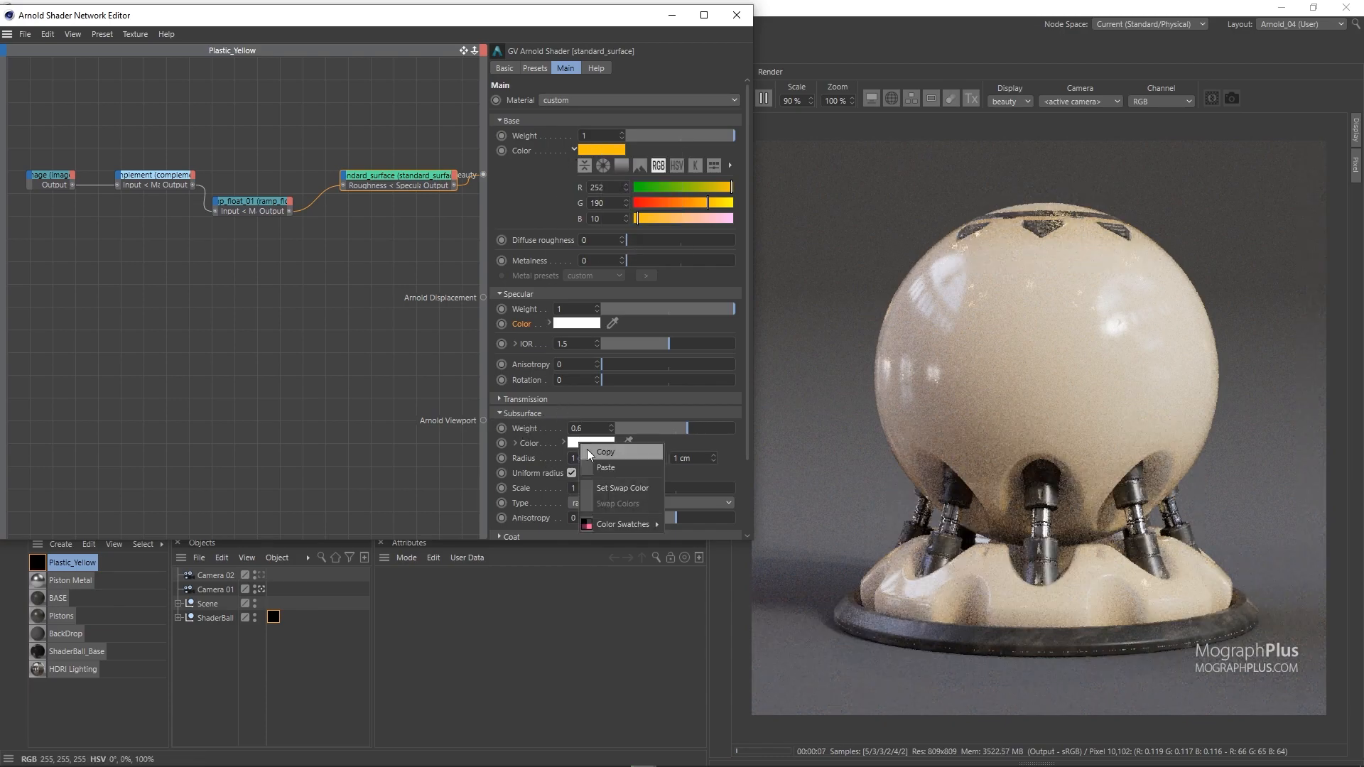
pyautogui.click(605, 468)
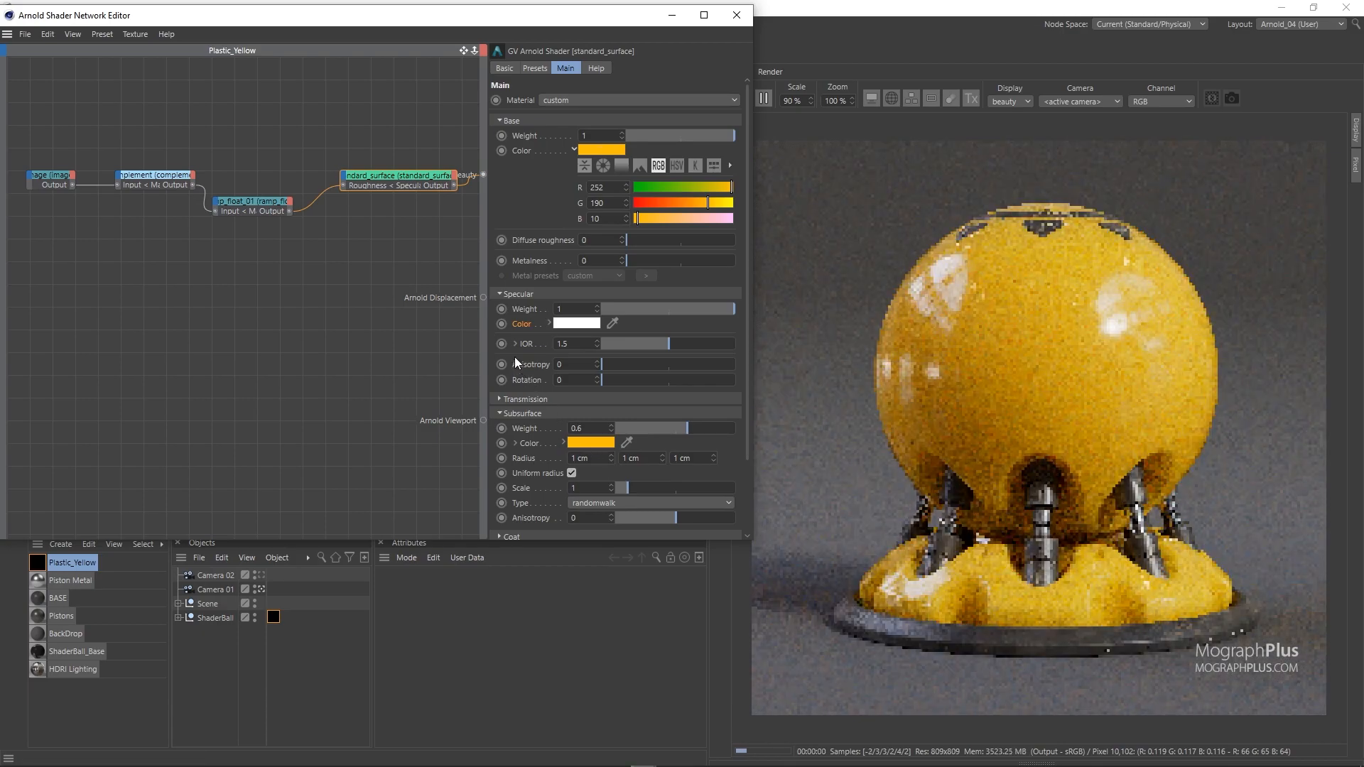
pyautogui.click(648, 503)
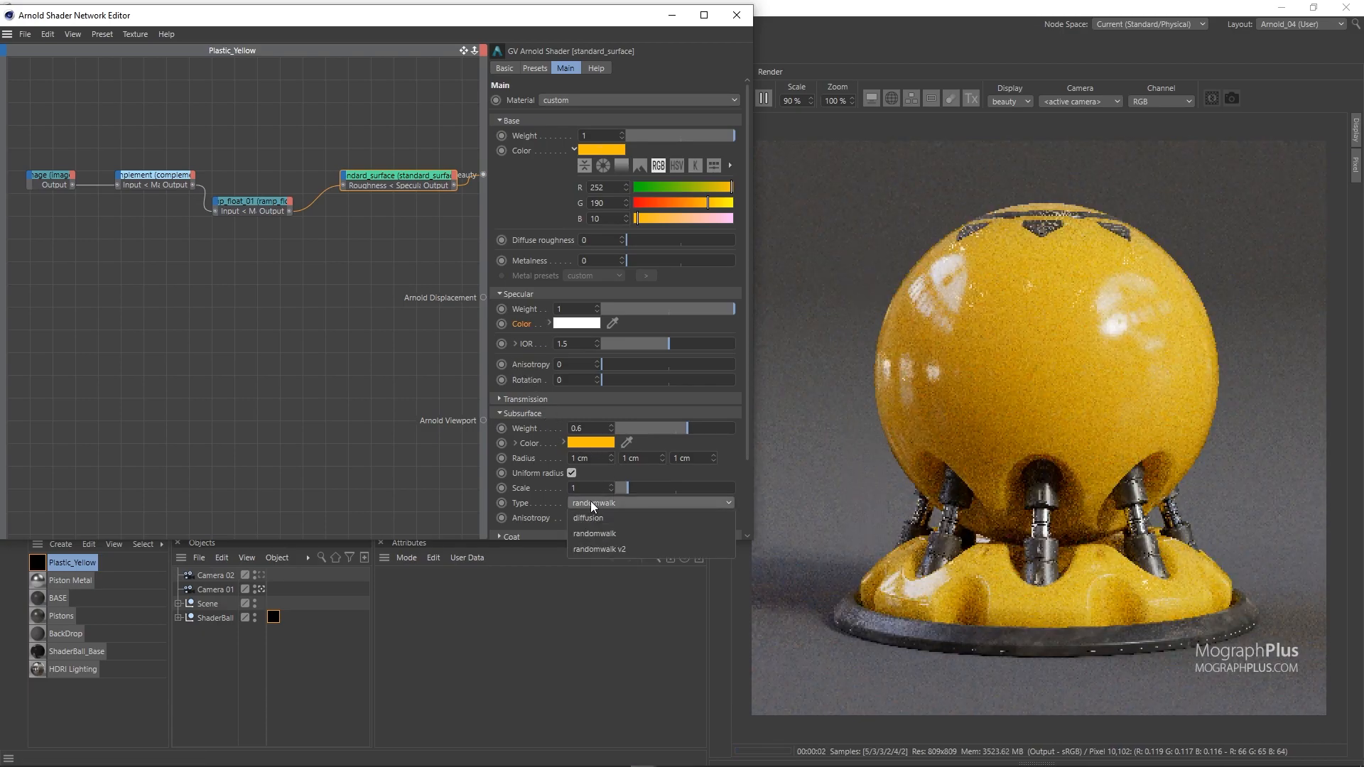
pyautogui.click(599, 548)
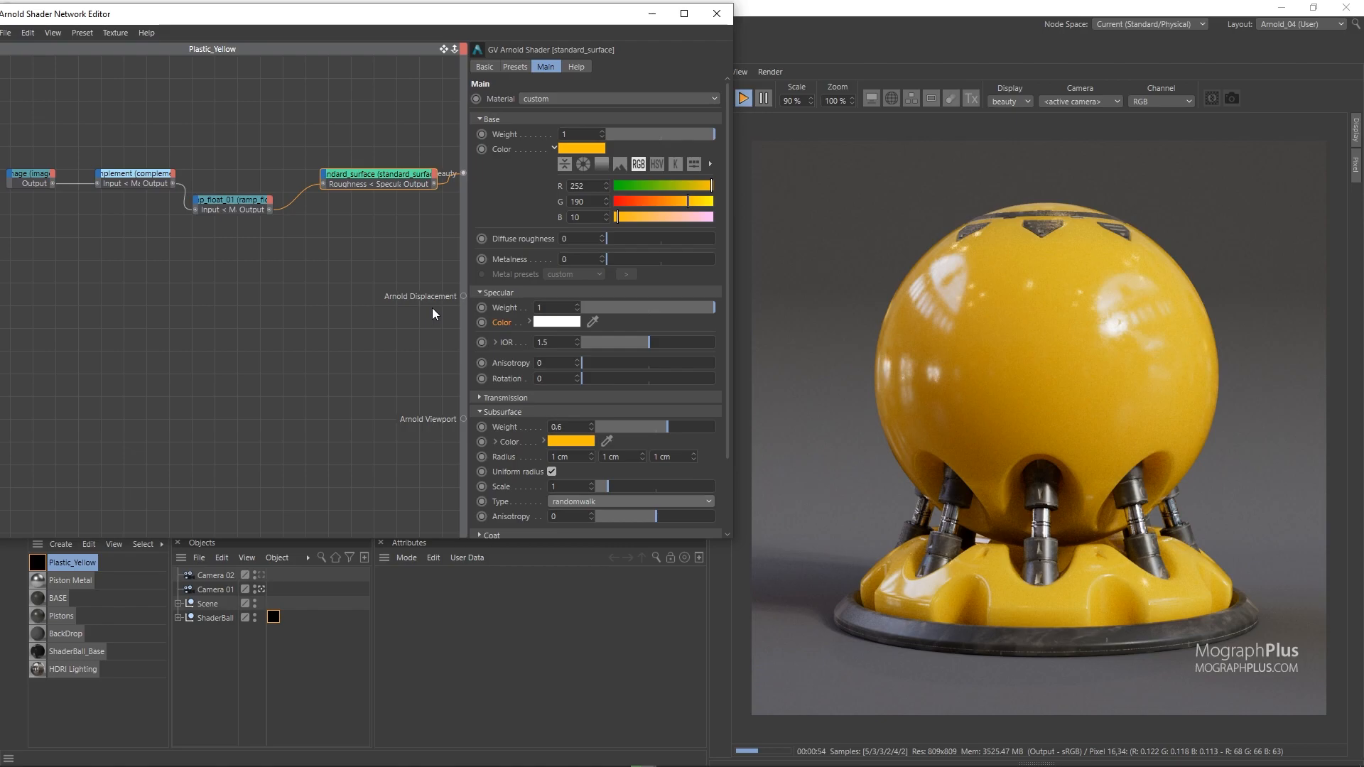
pyautogui.moveTo(520, 280)
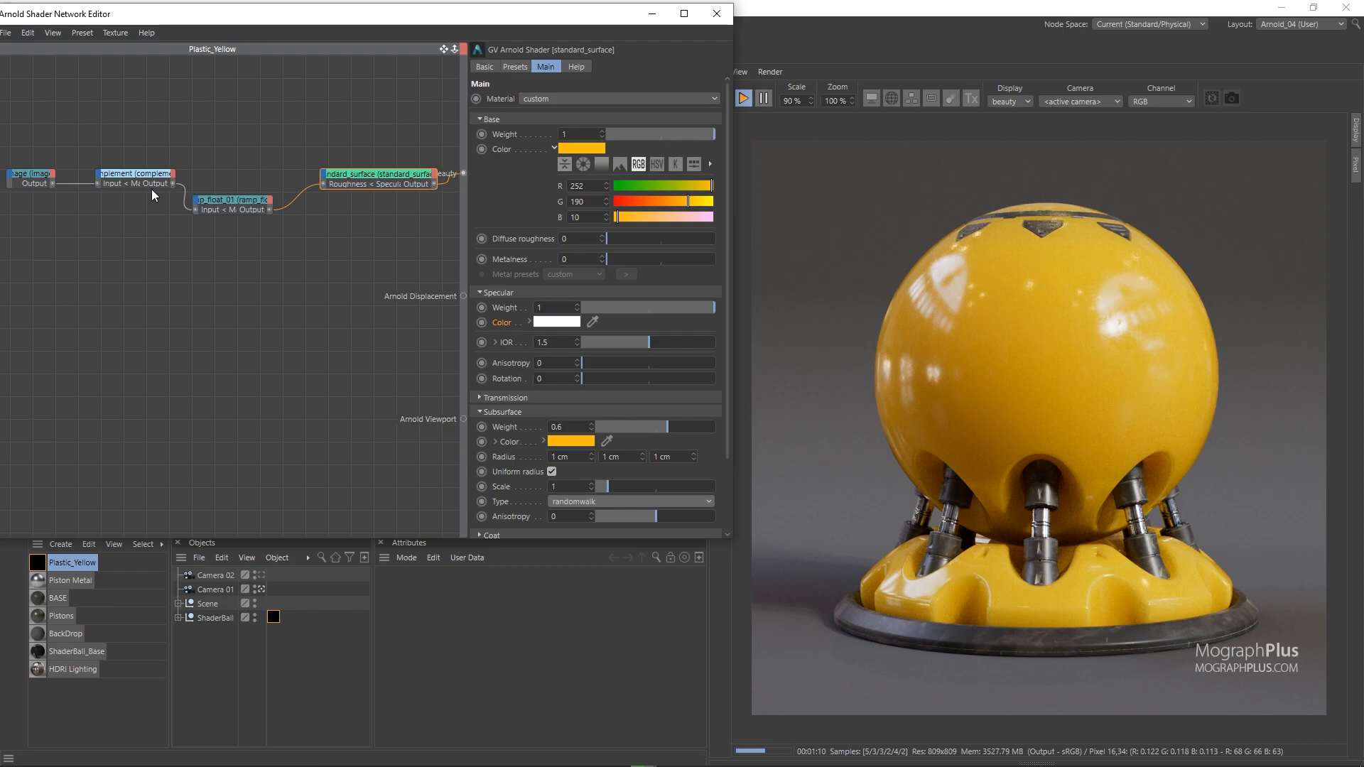
pyautogui.moveTo(154, 259)
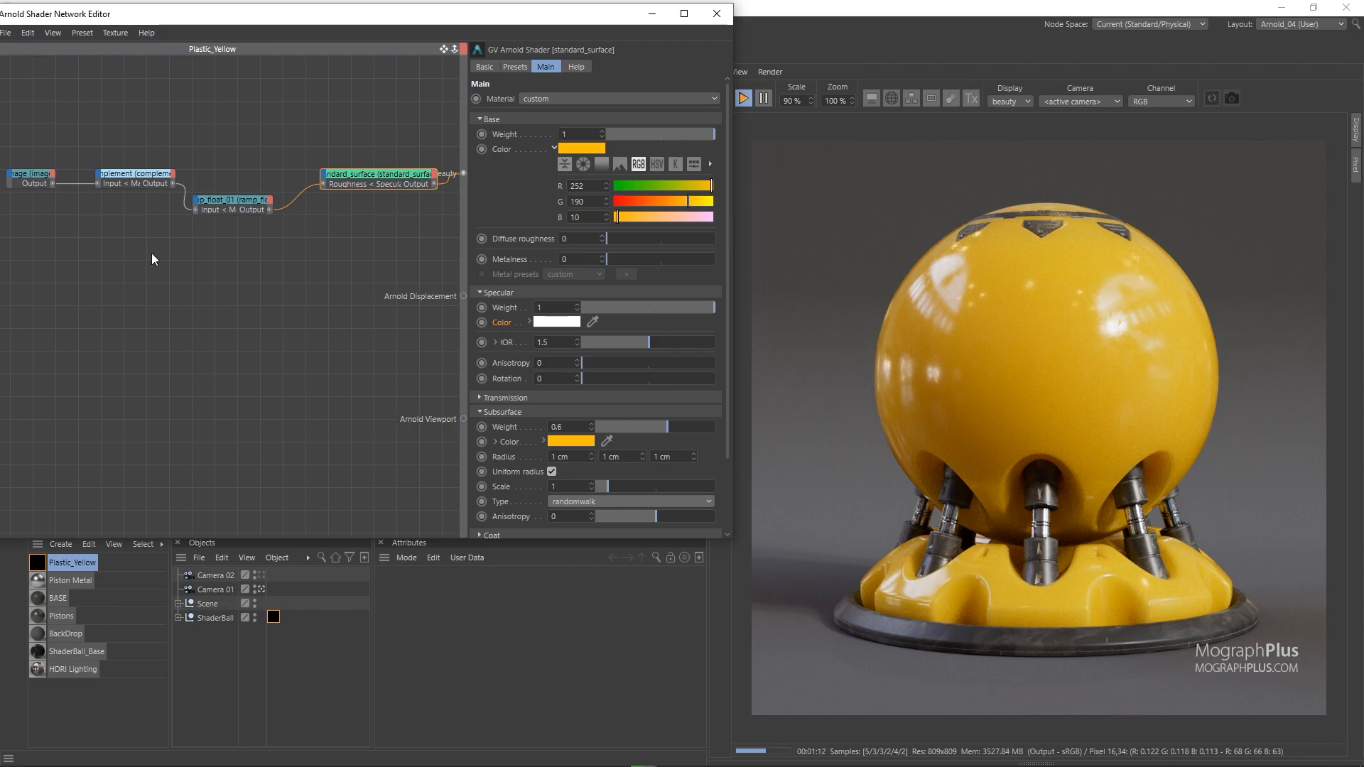
# Step: Add a bump2d node and connect the complement output to its Bump map input
pyautogui.write('bu')
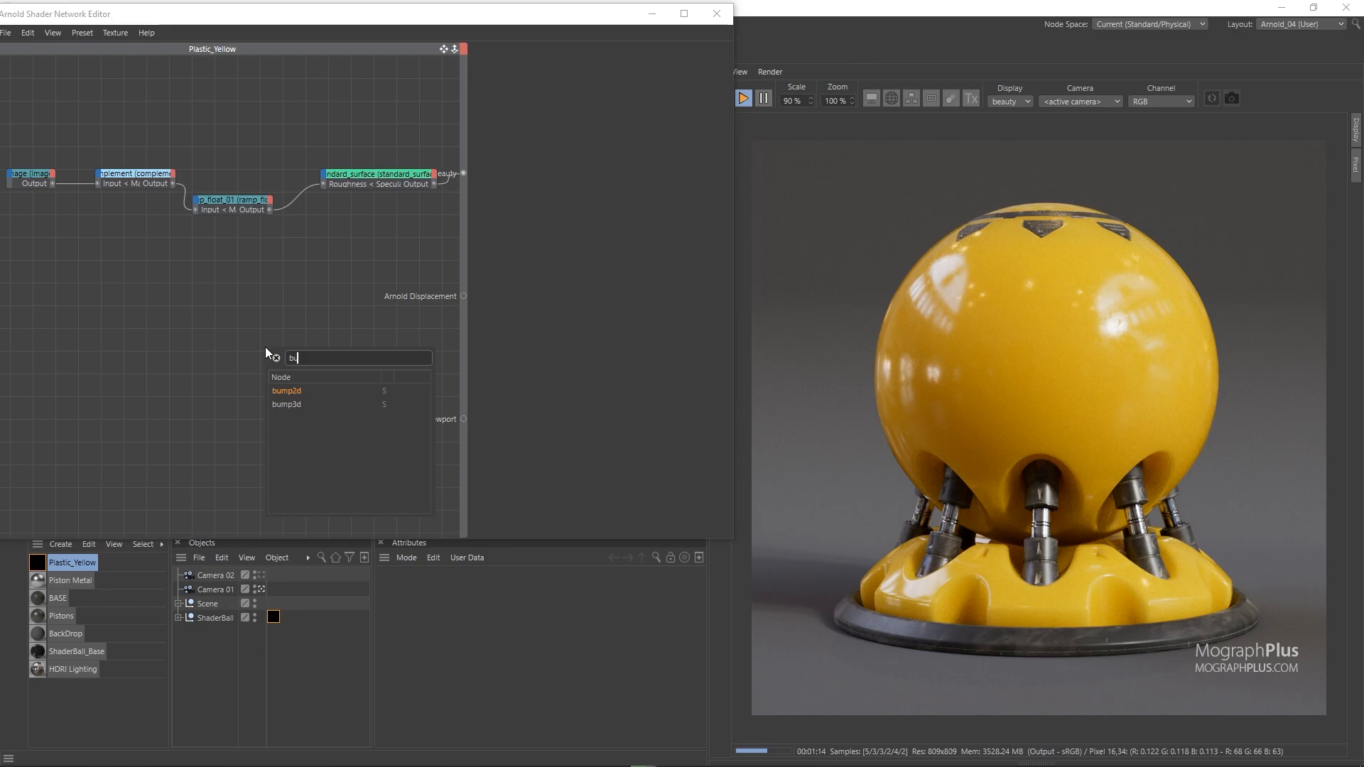
pyautogui.click(287, 391)
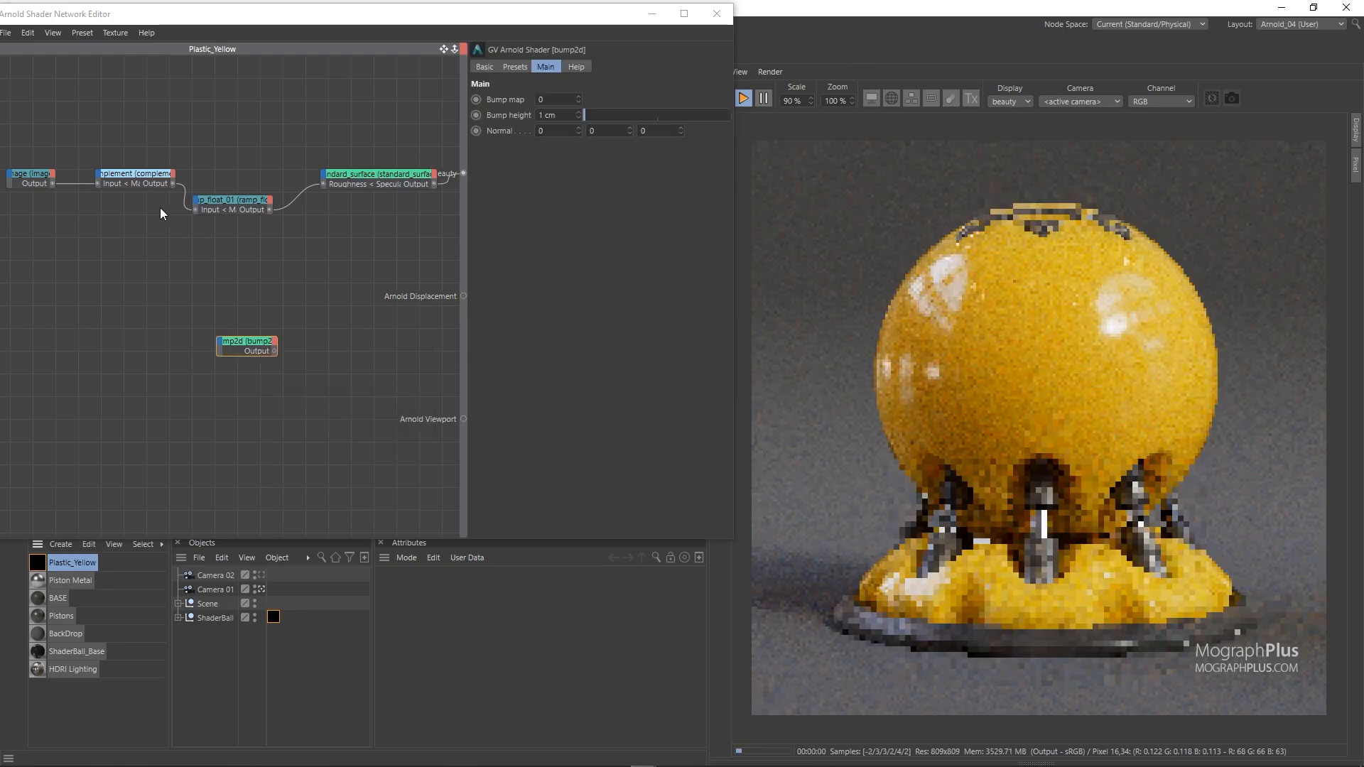
pyautogui.click(134, 175)
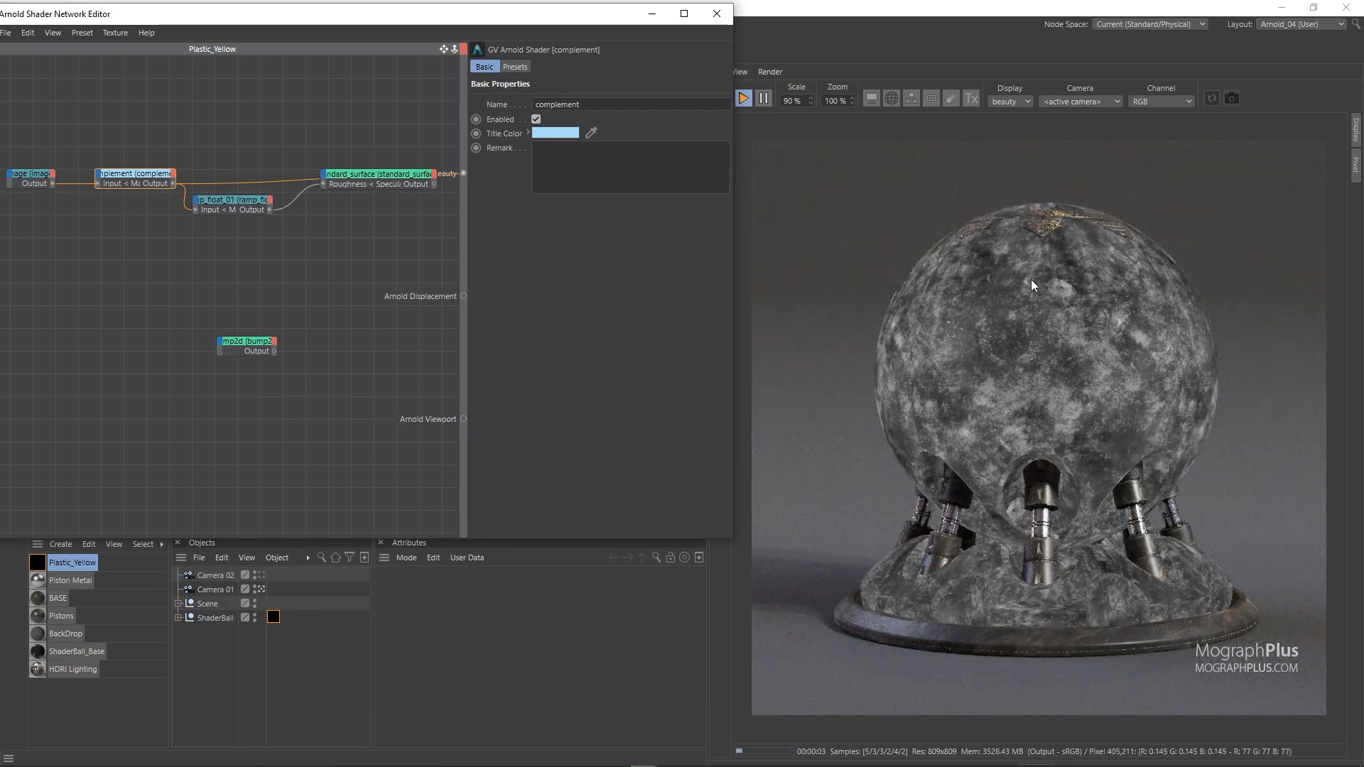
pyautogui.moveTo(1062, 293)
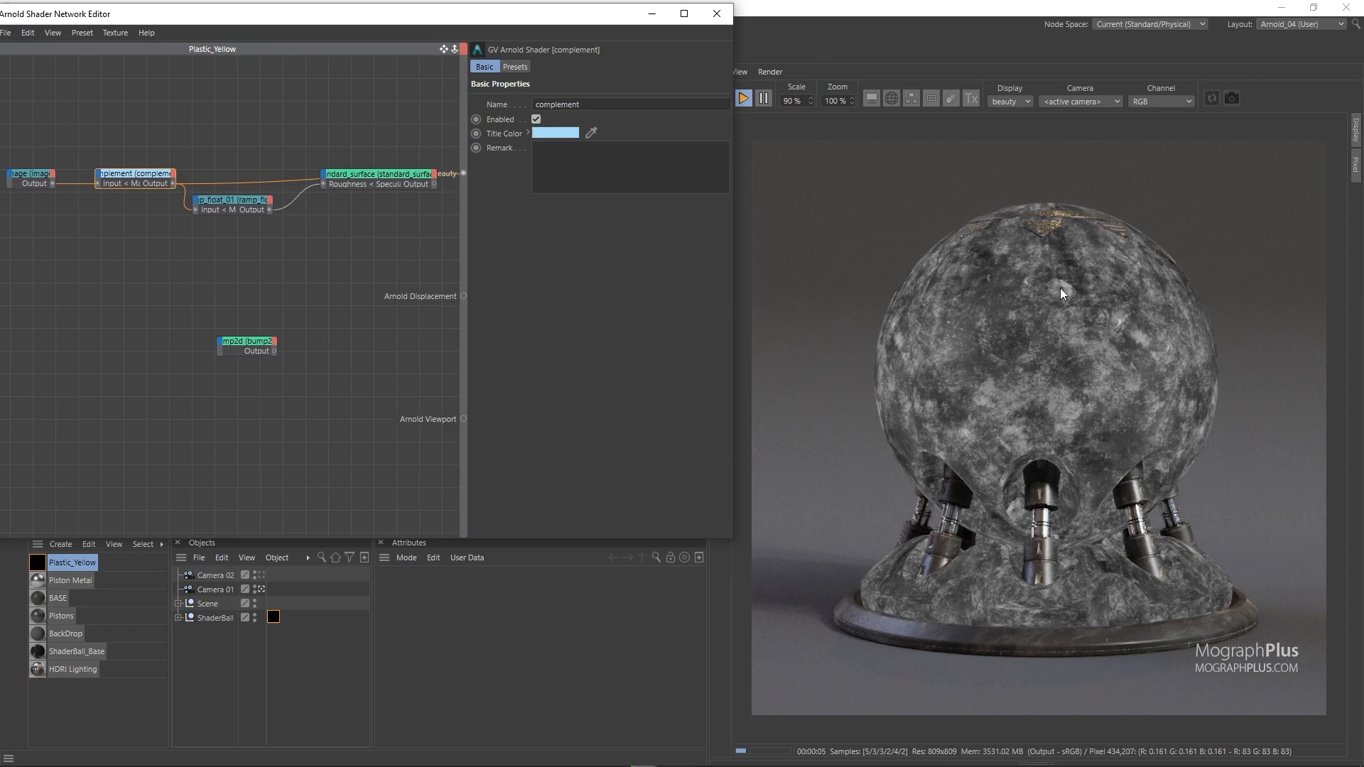
pyautogui.moveTo(1049, 302)
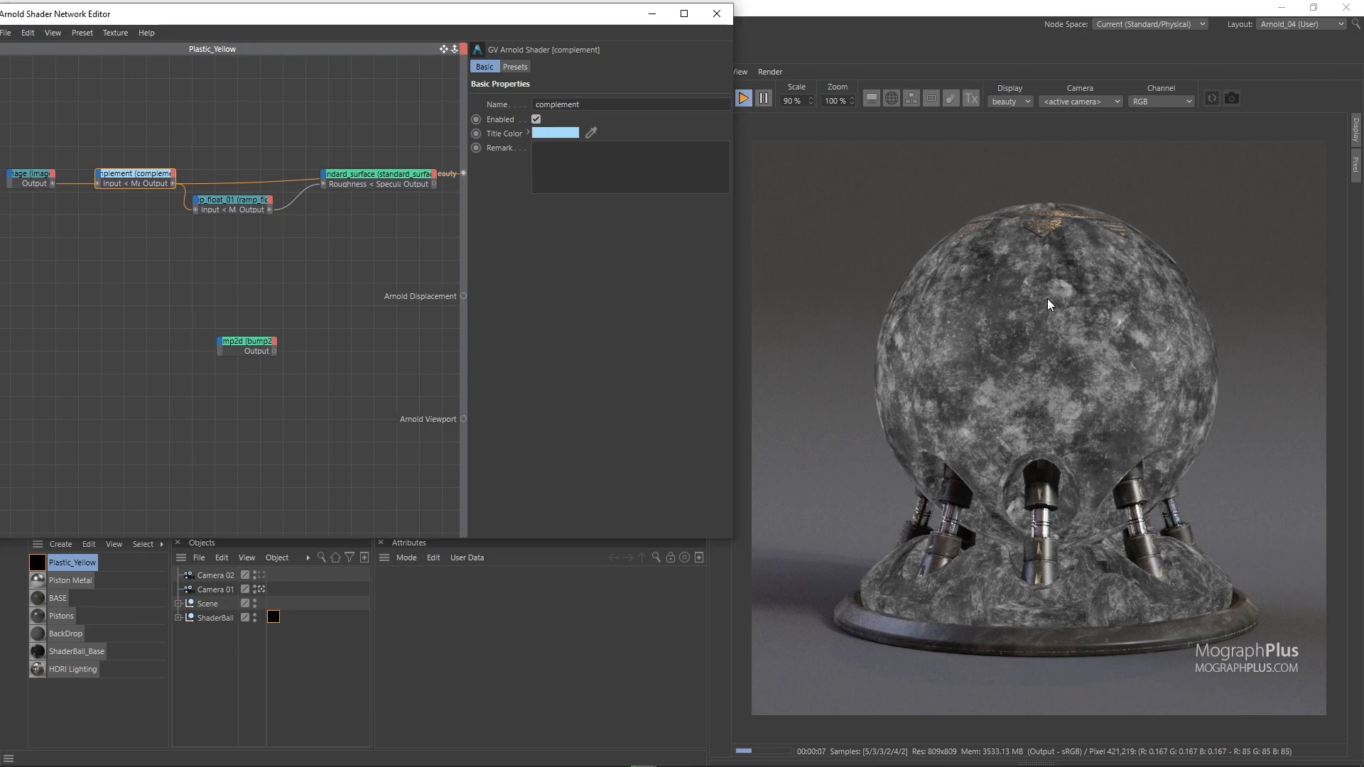
pyautogui.moveTo(1068, 374)
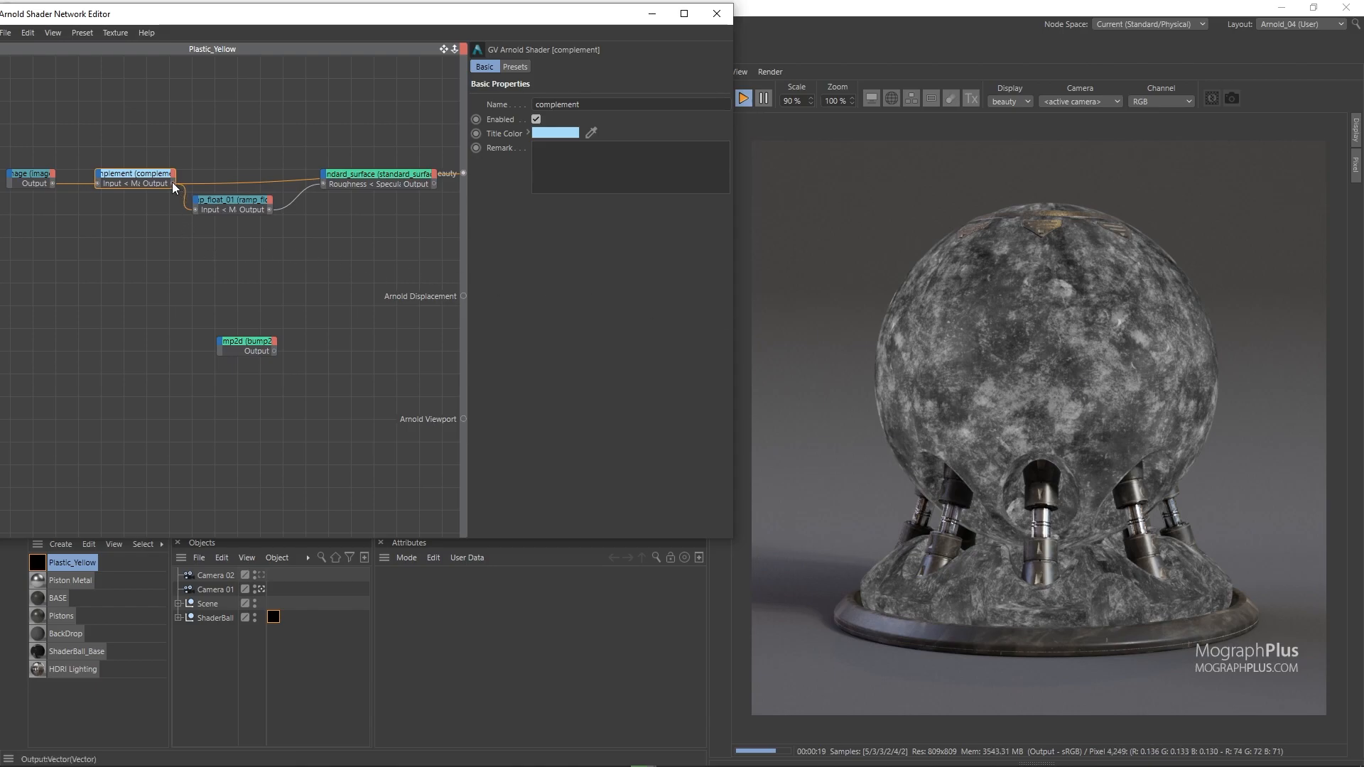
pyautogui.moveTo(135, 179); pyautogui.dragTo(246, 339)
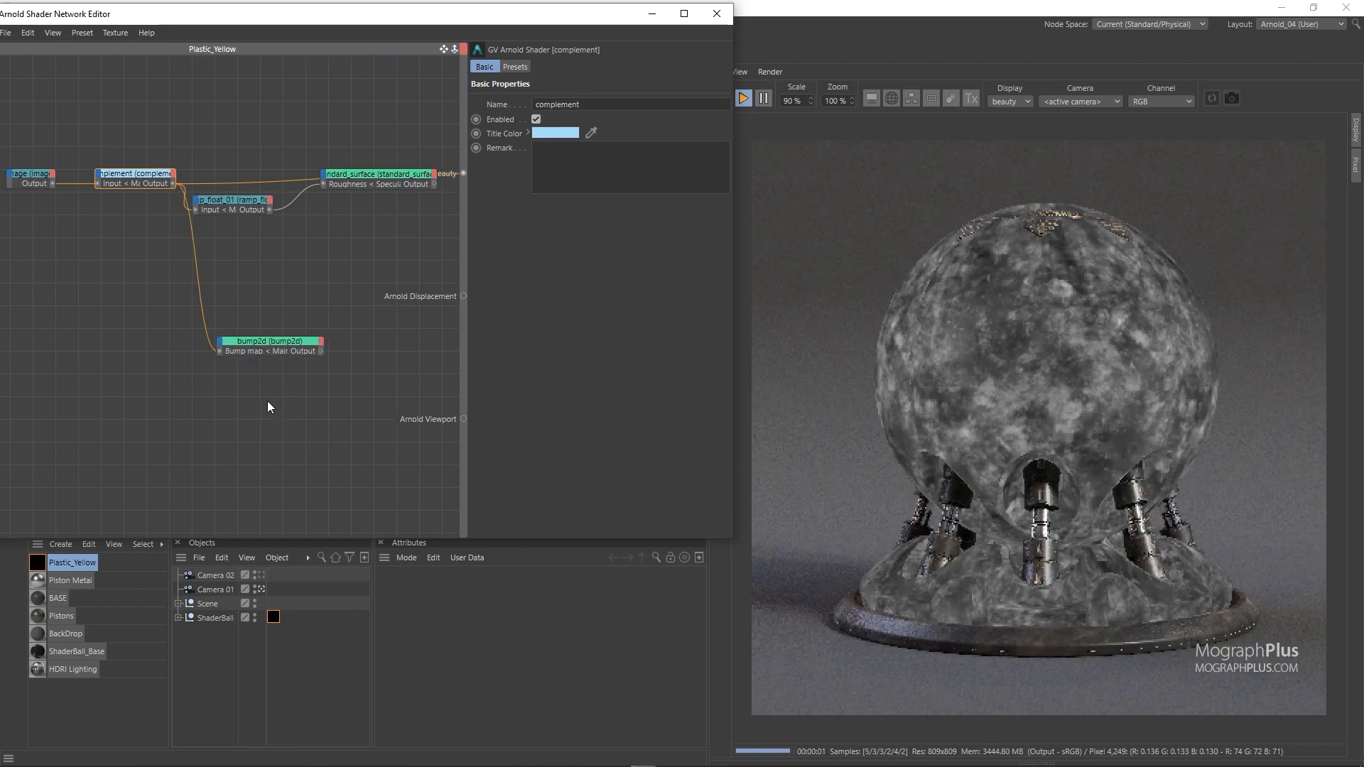
# Step: Wire bump2d's output into Plastic_Yellow's Normal input and view the bumped standard_surface render
pyautogui.click(234, 198)
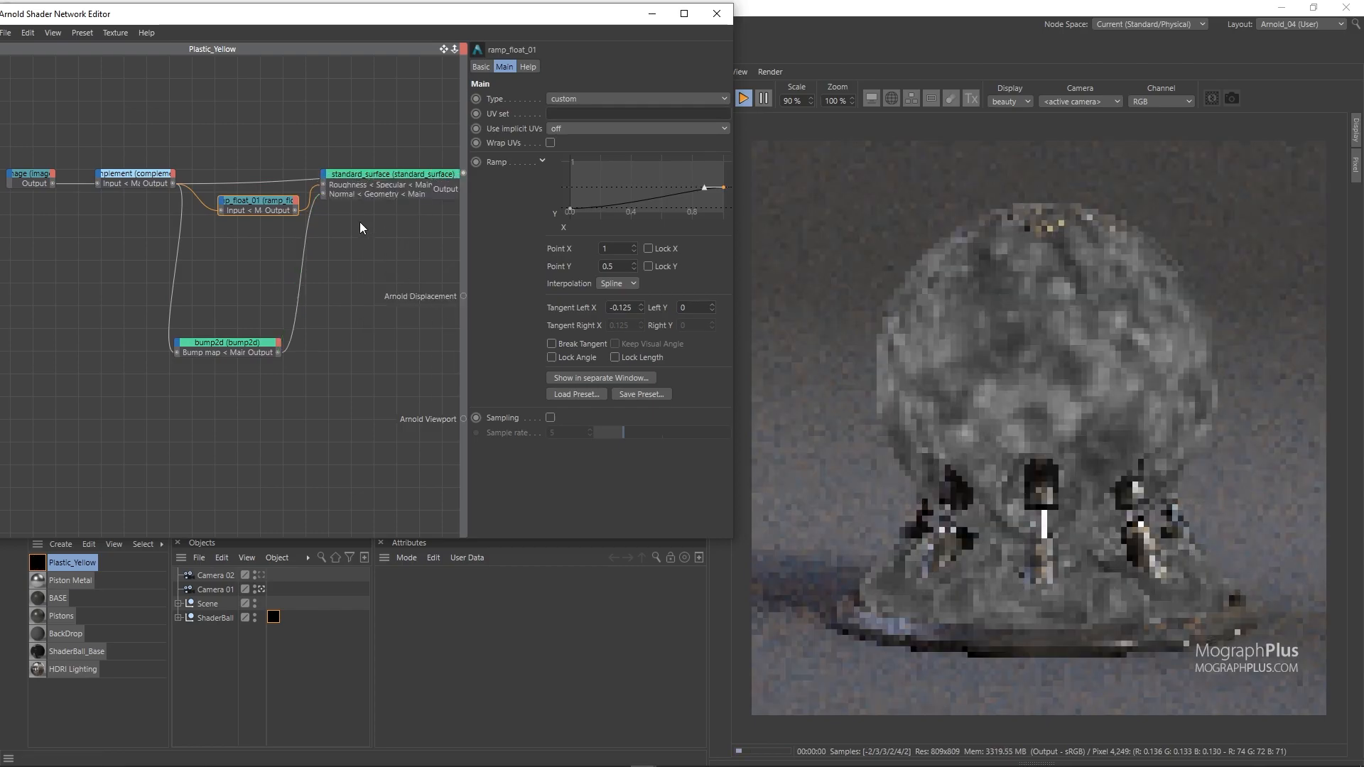
pyautogui.rightClick(392, 173)
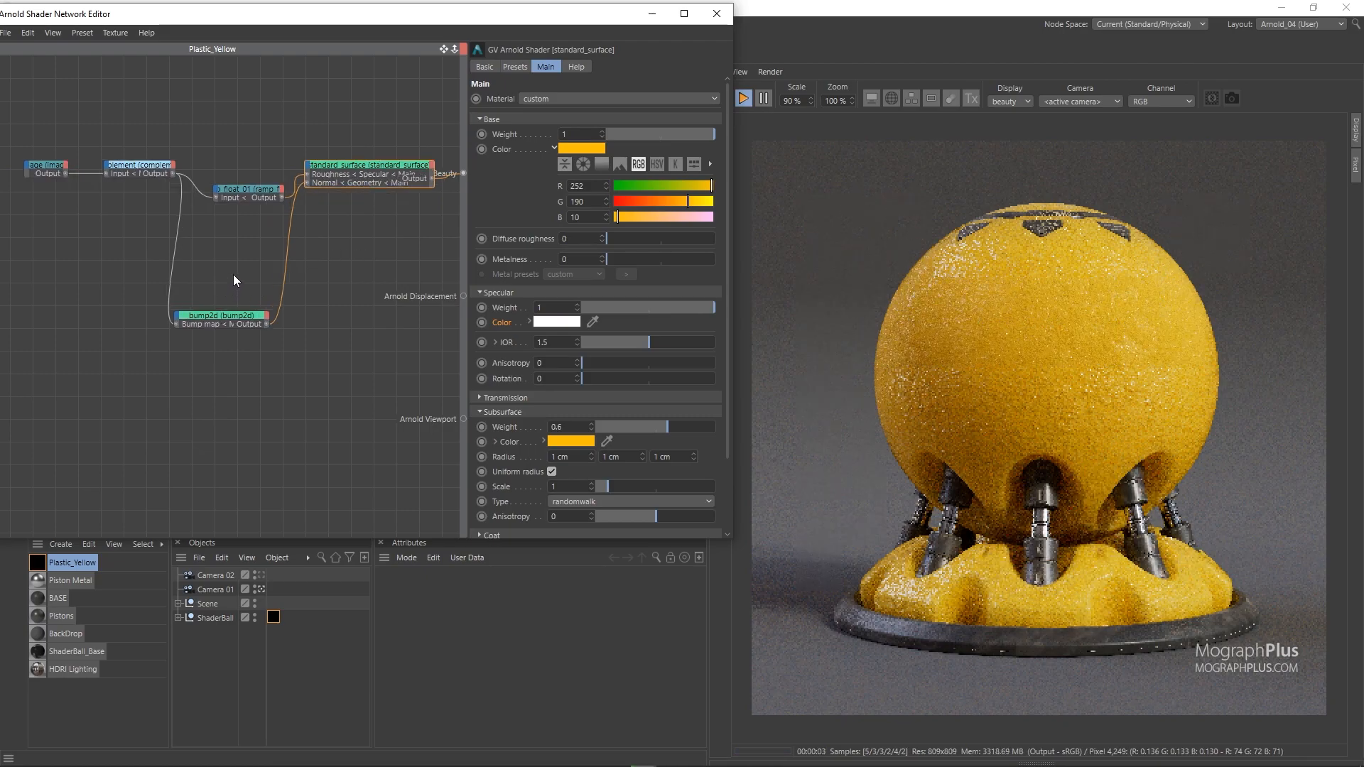
pyautogui.click(220, 315)
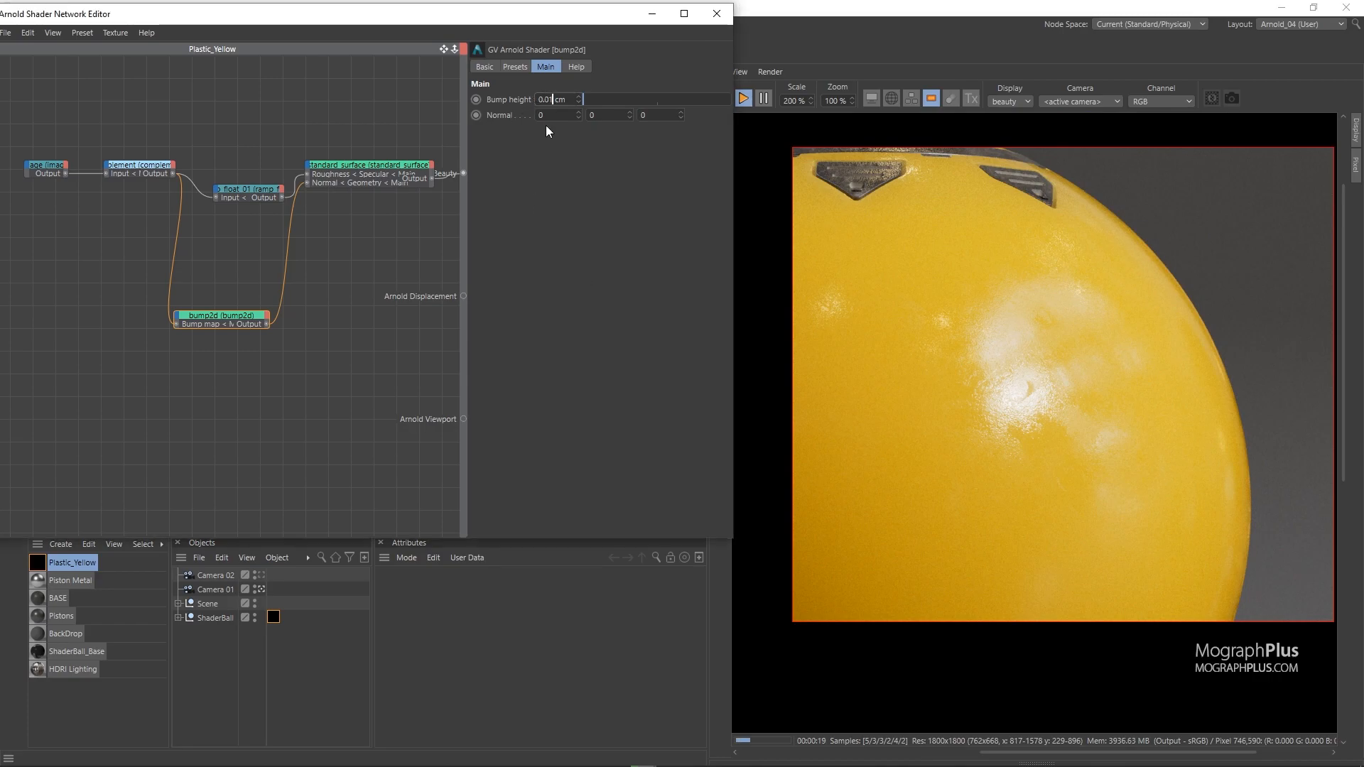
# Step: Set the bump2d Bump height to 0.002 cm for faint surface unevenness
pyautogui.write('0.002')
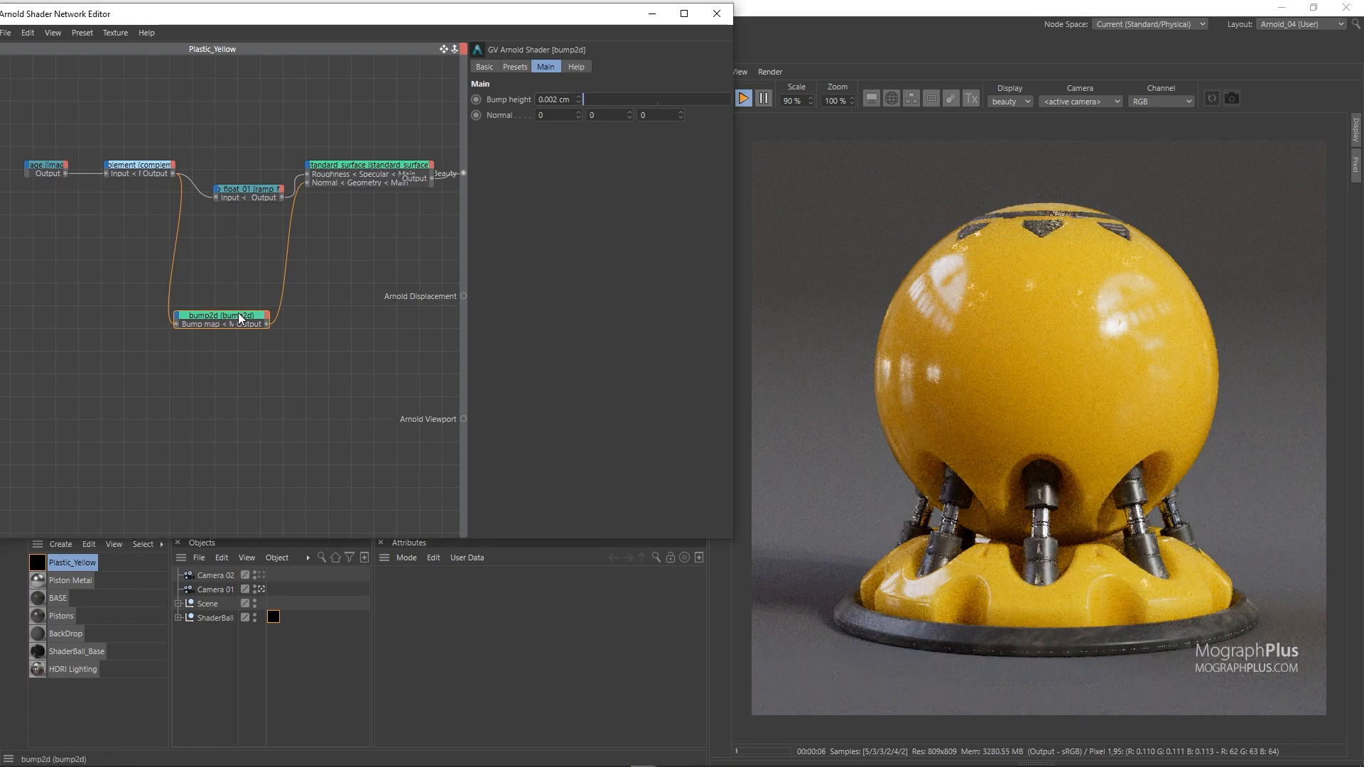
# Step: Add a noise node with Coordinates Scale 13 and start a second bump2d node for it
pyautogui.moveTo(222, 315); pyautogui.dragTo(244, 264)
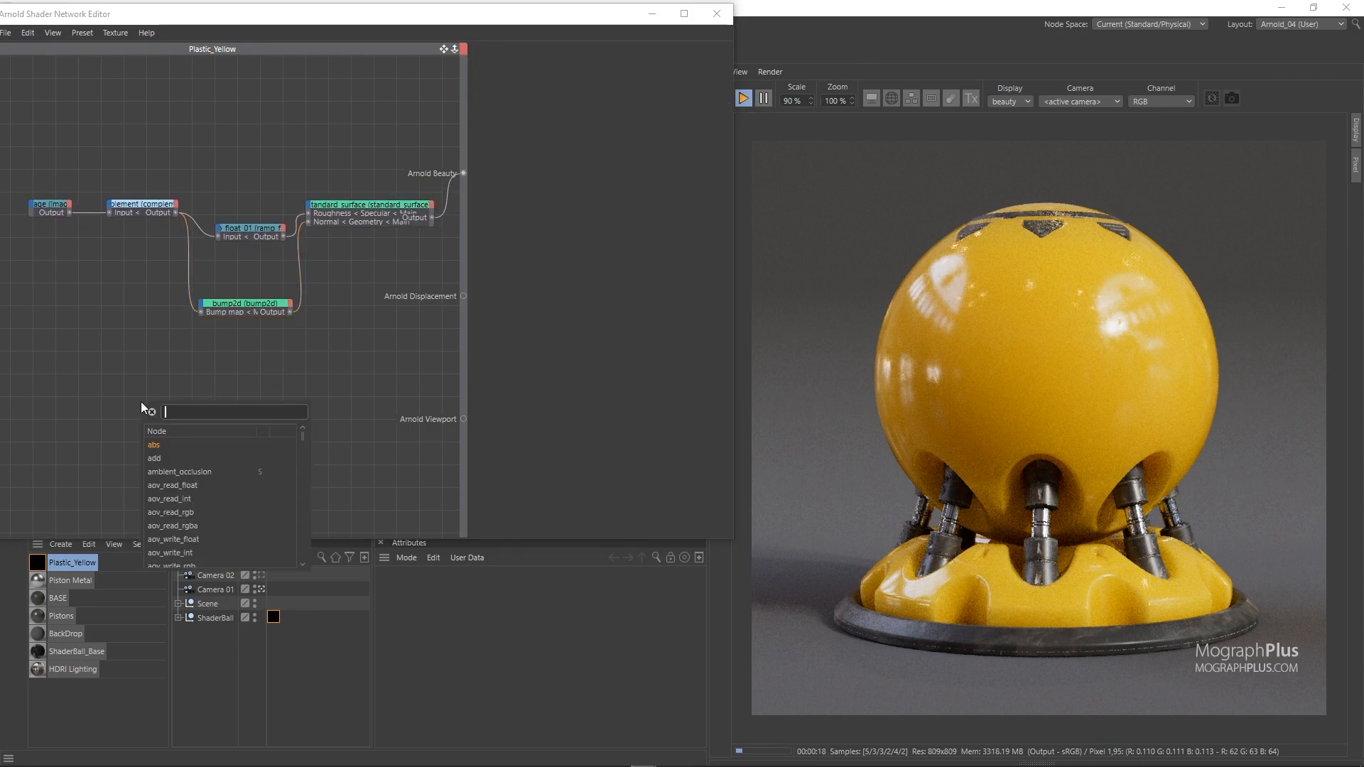
pyautogui.write('noise')
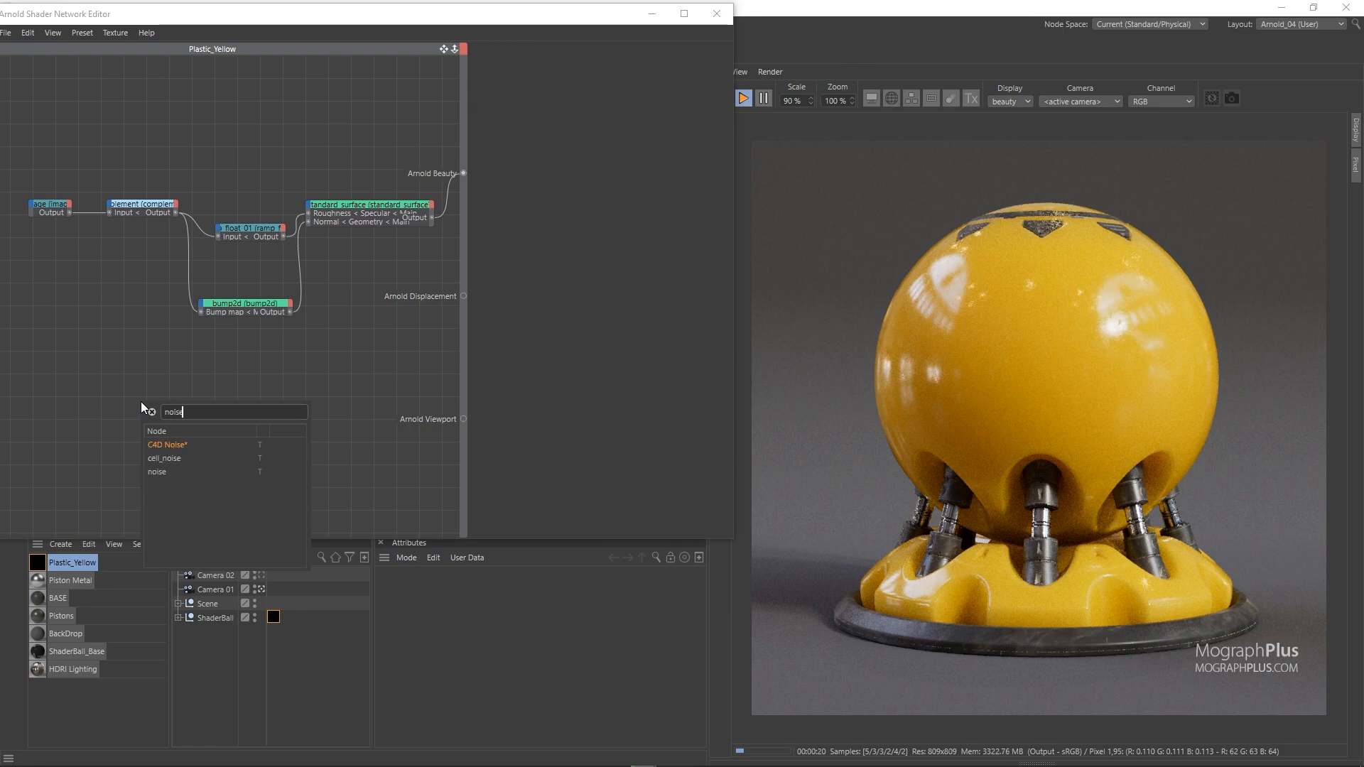
pyautogui.click(156, 471)
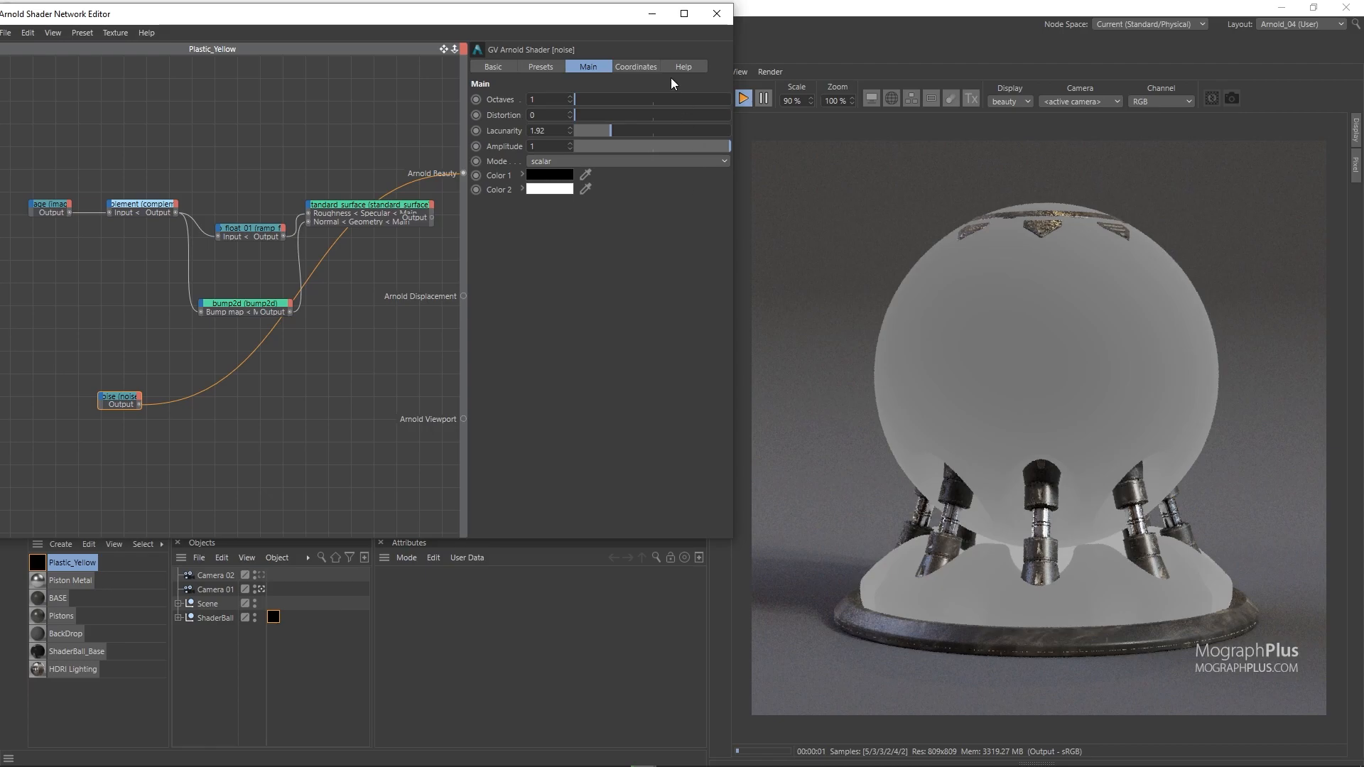
pyautogui.click(637, 66)
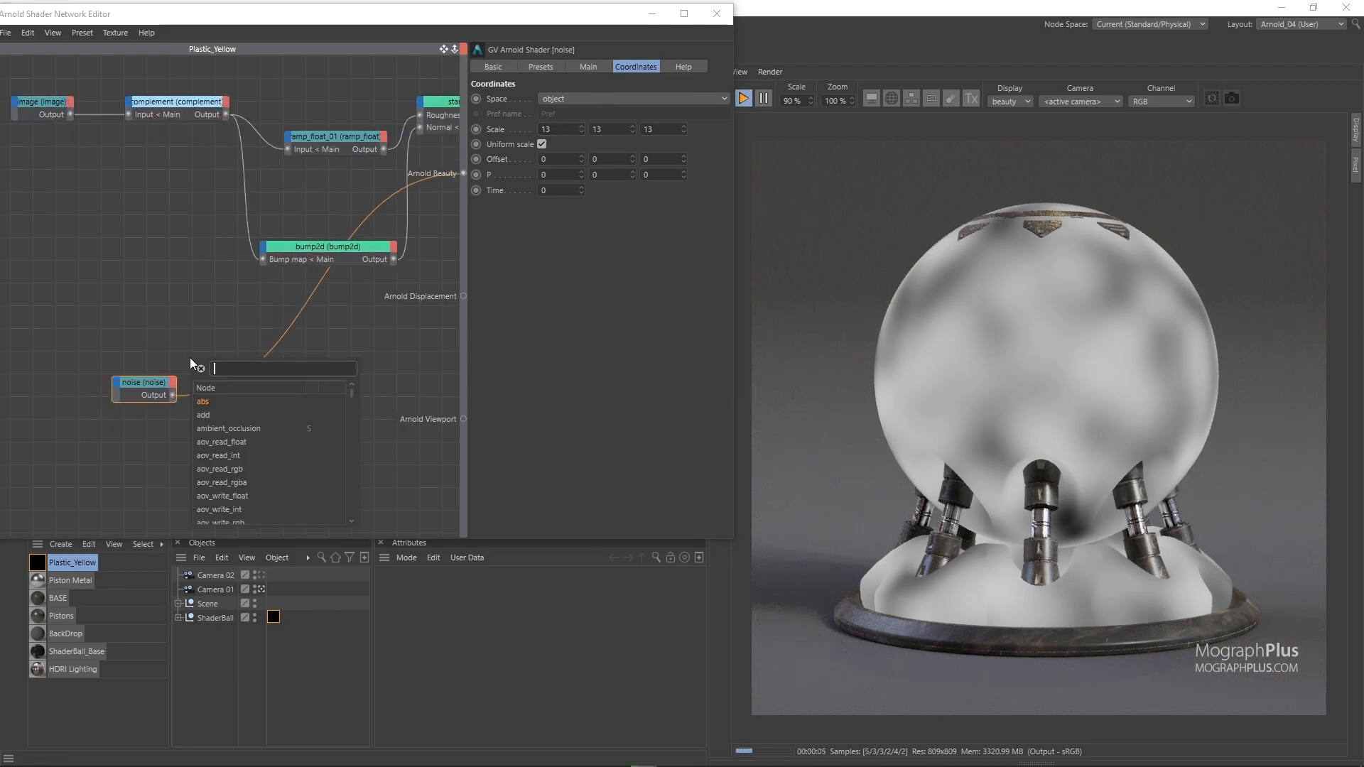
pyautogui.write('bu')
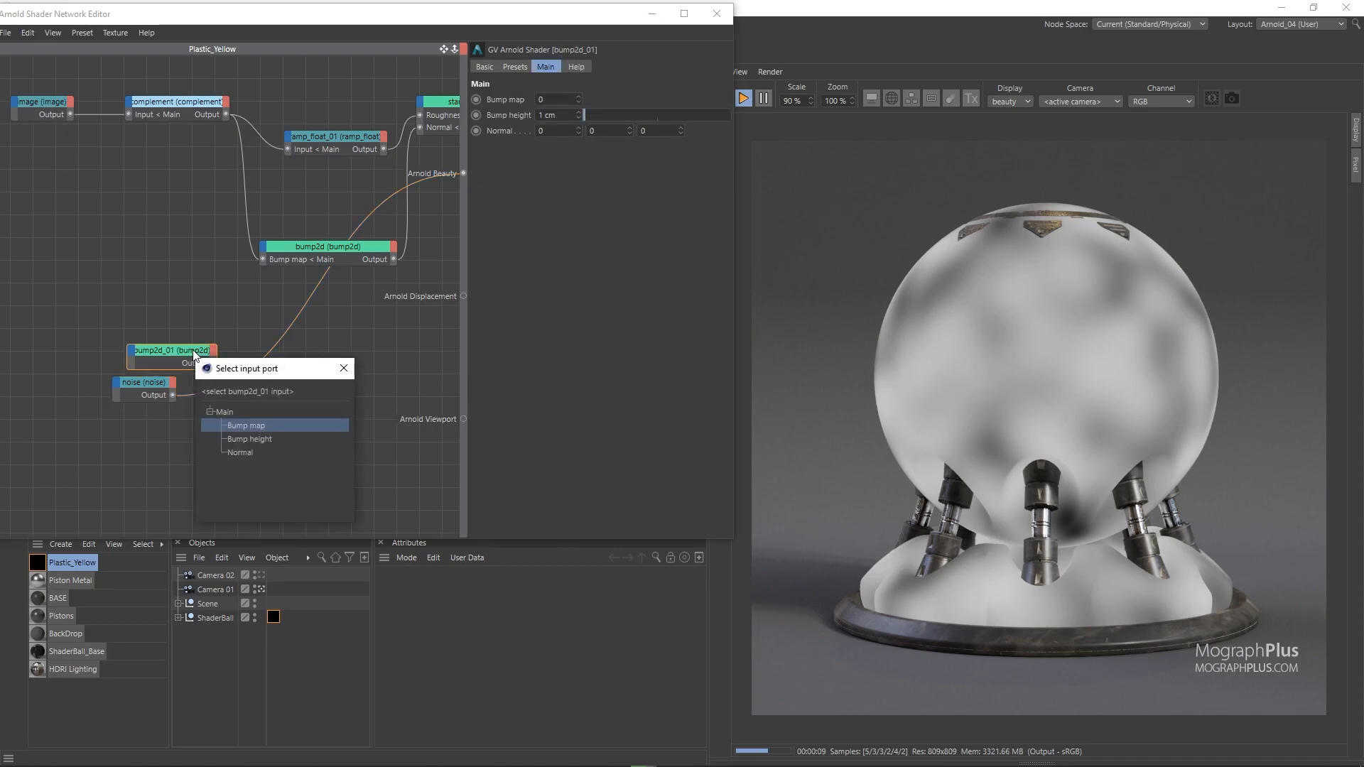
# Step: Route noise through bump2d_01 into bump2d's Normal with a 0.4 cm bump height
pyautogui.click(246, 425)
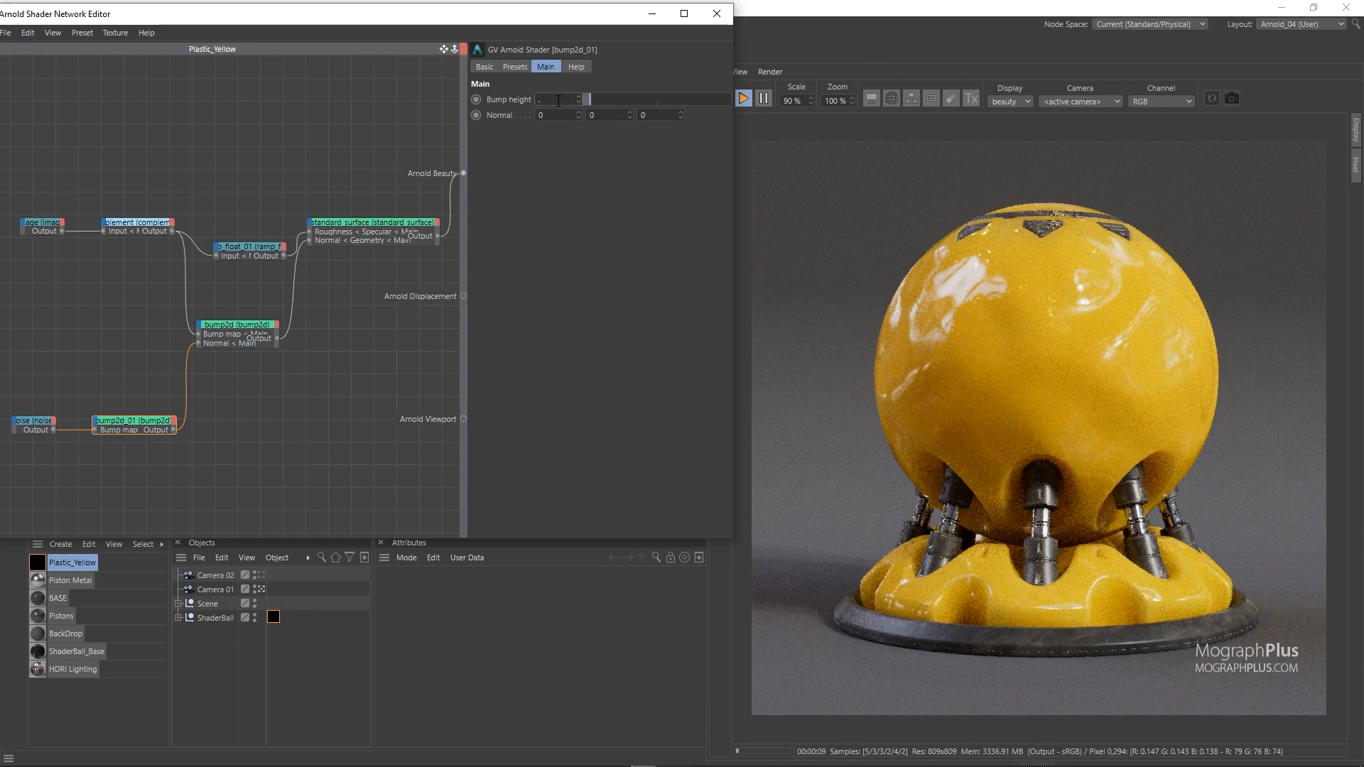
pyautogui.write('0.4 cm')
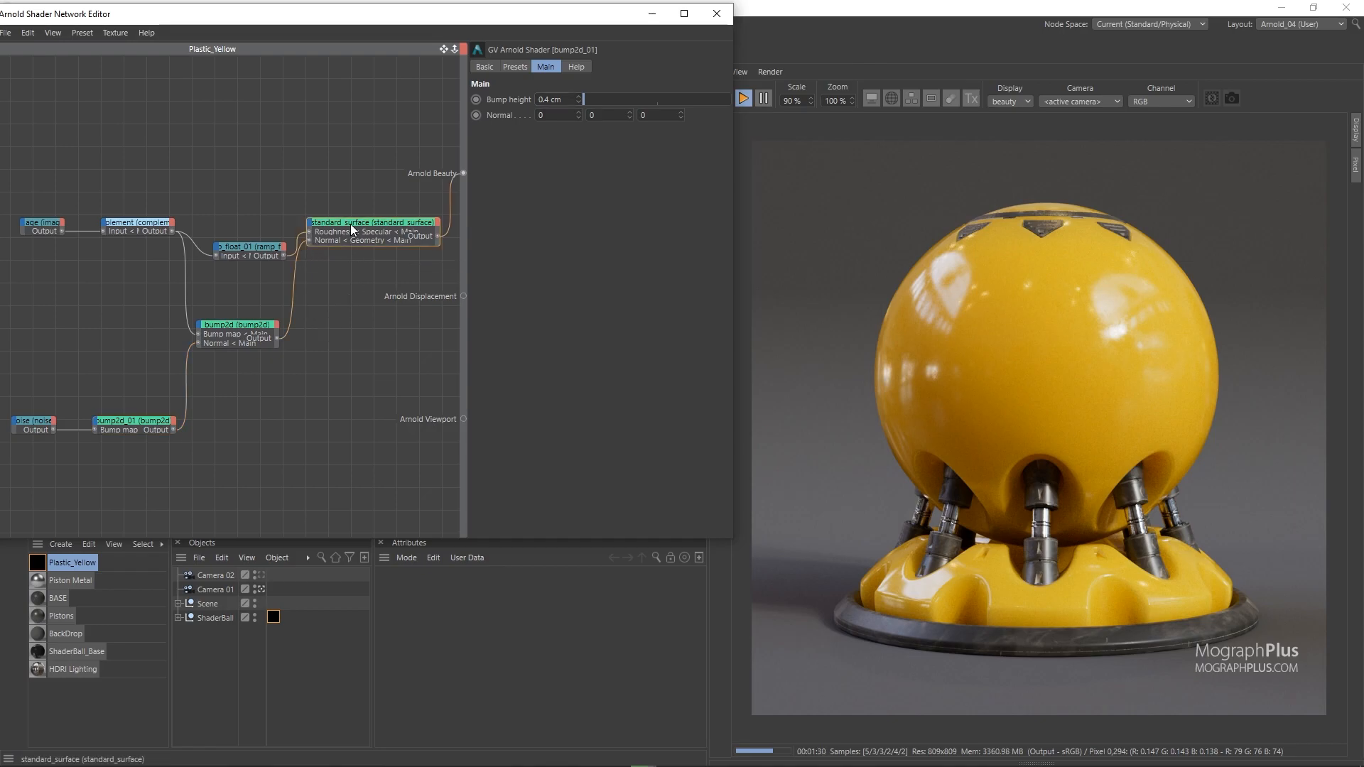
# Step: Set Plastic_Yellow's Coat Weight to 0.5 and Coat IOR to 1.2
pyautogui.click(369, 222)
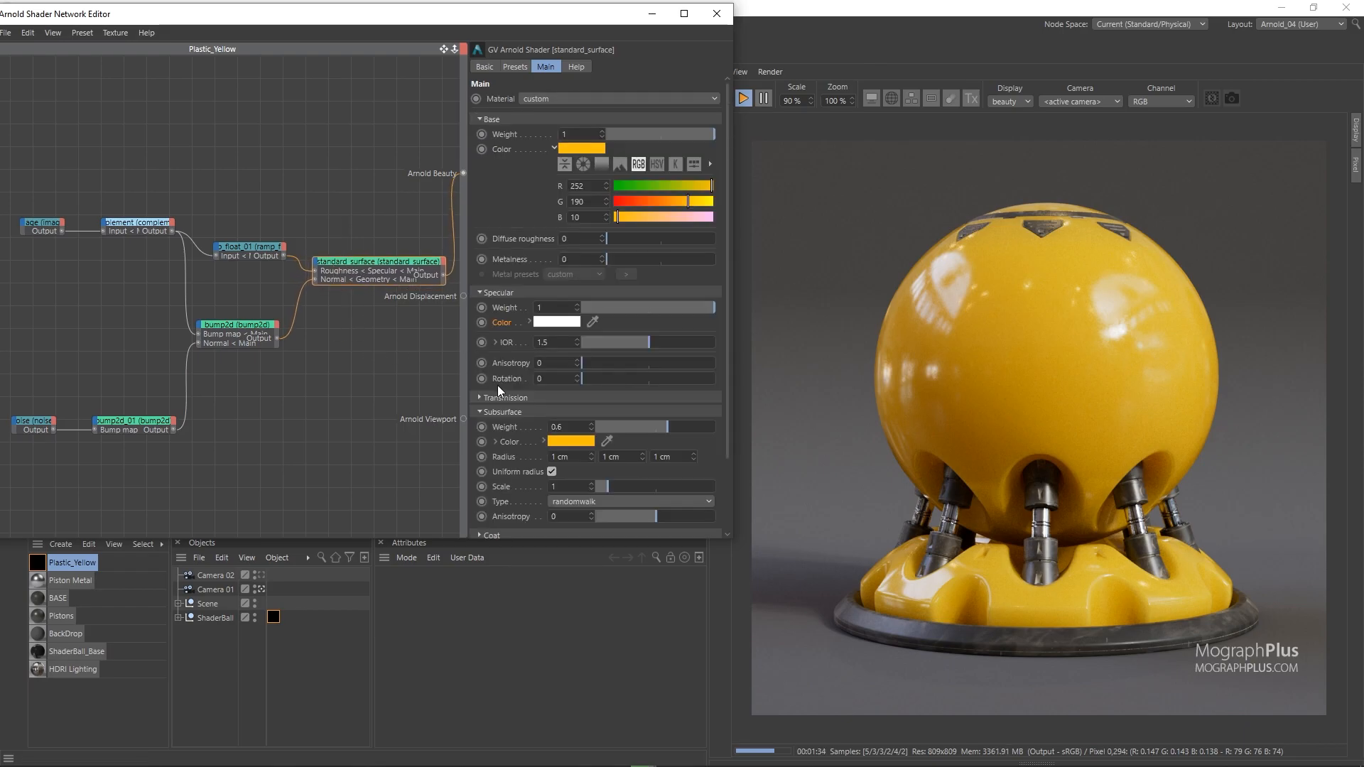
pyautogui.scroll(-3)
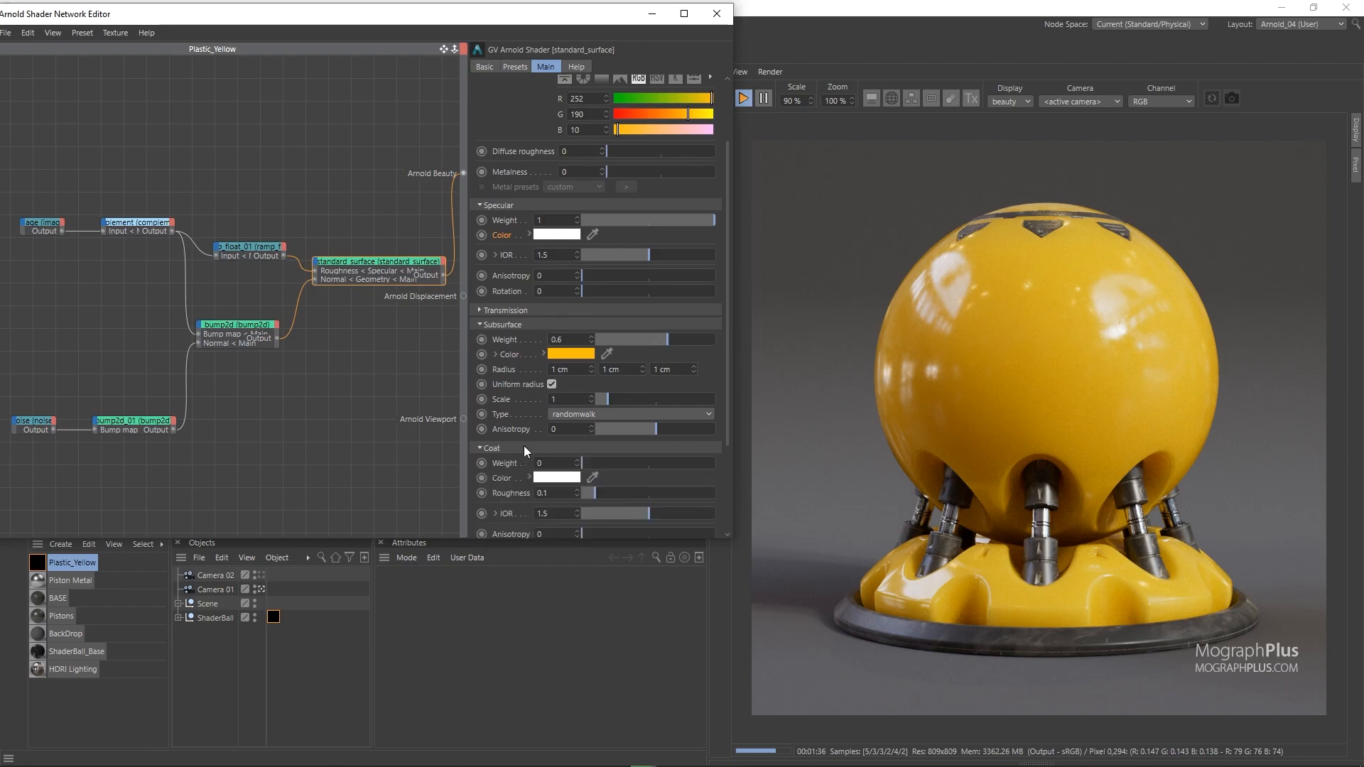
pyautogui.moveTo(650, 470)
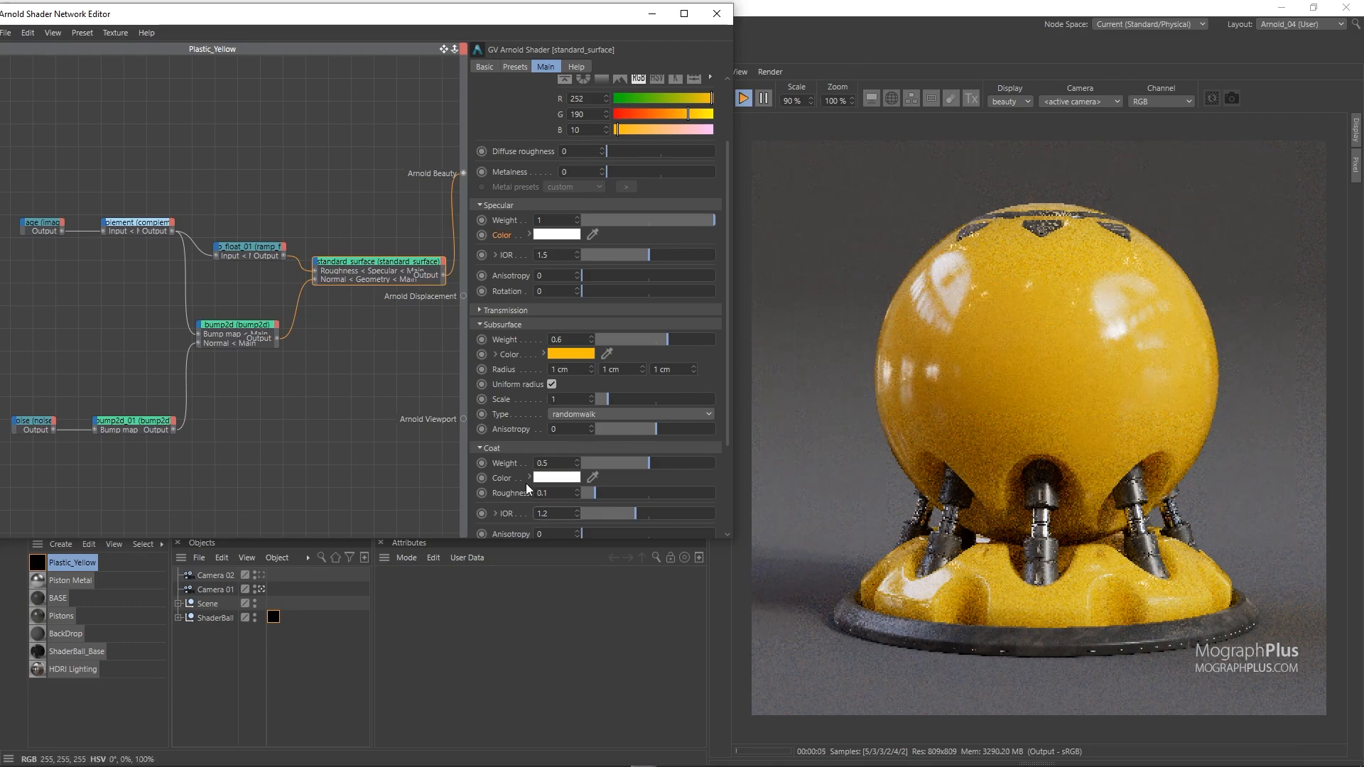
pyautogui.scroll(-3)
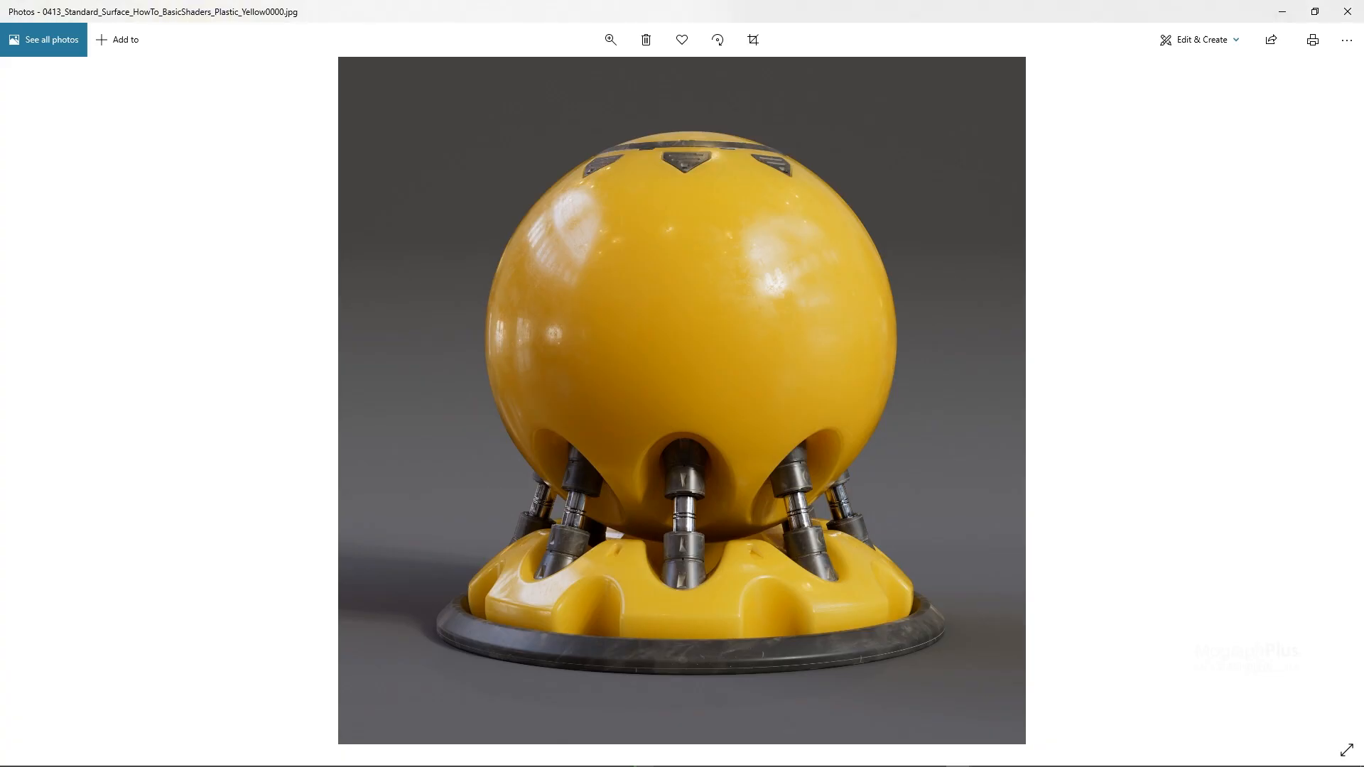
pyautogui.moveTo(592, 318)
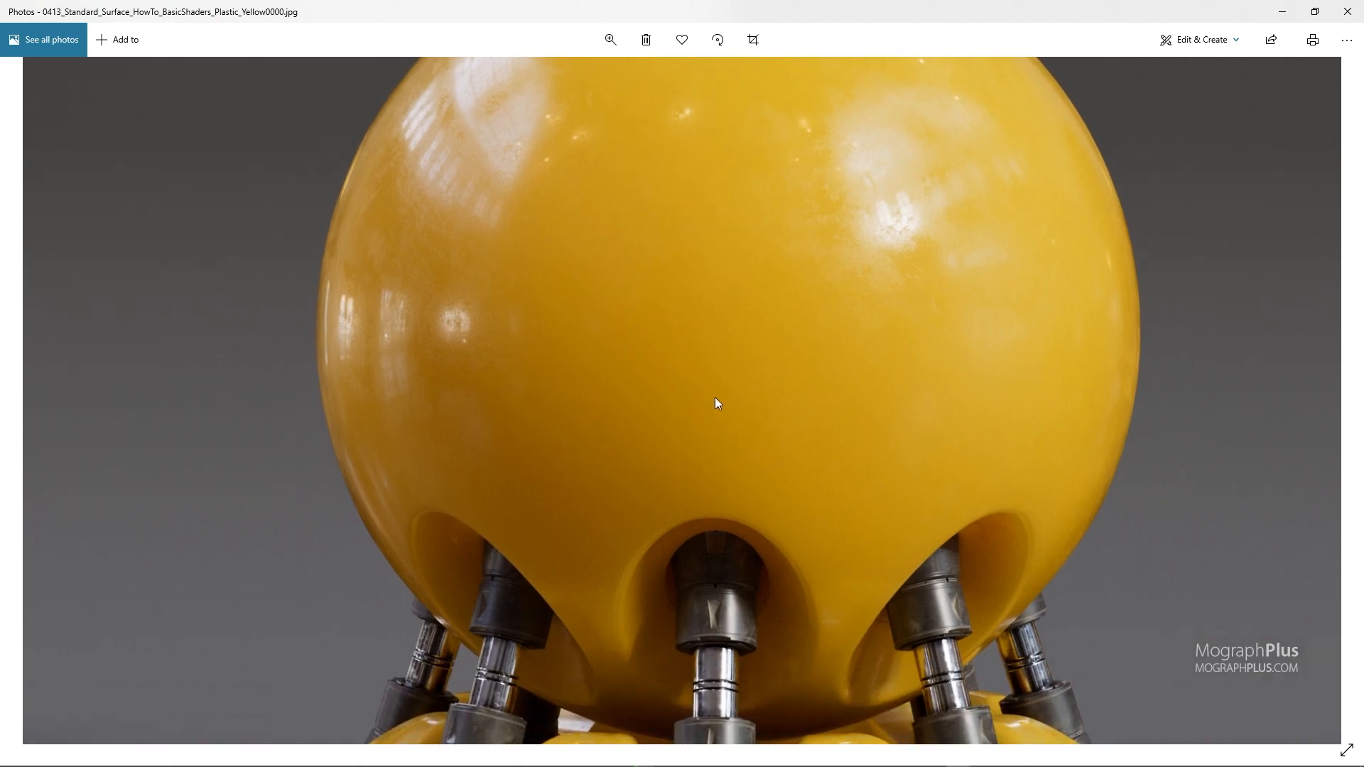
# Step: Zoom into the saved yellow plastic render's sphere, then return to the scene
pyautogui.scroll(-3)
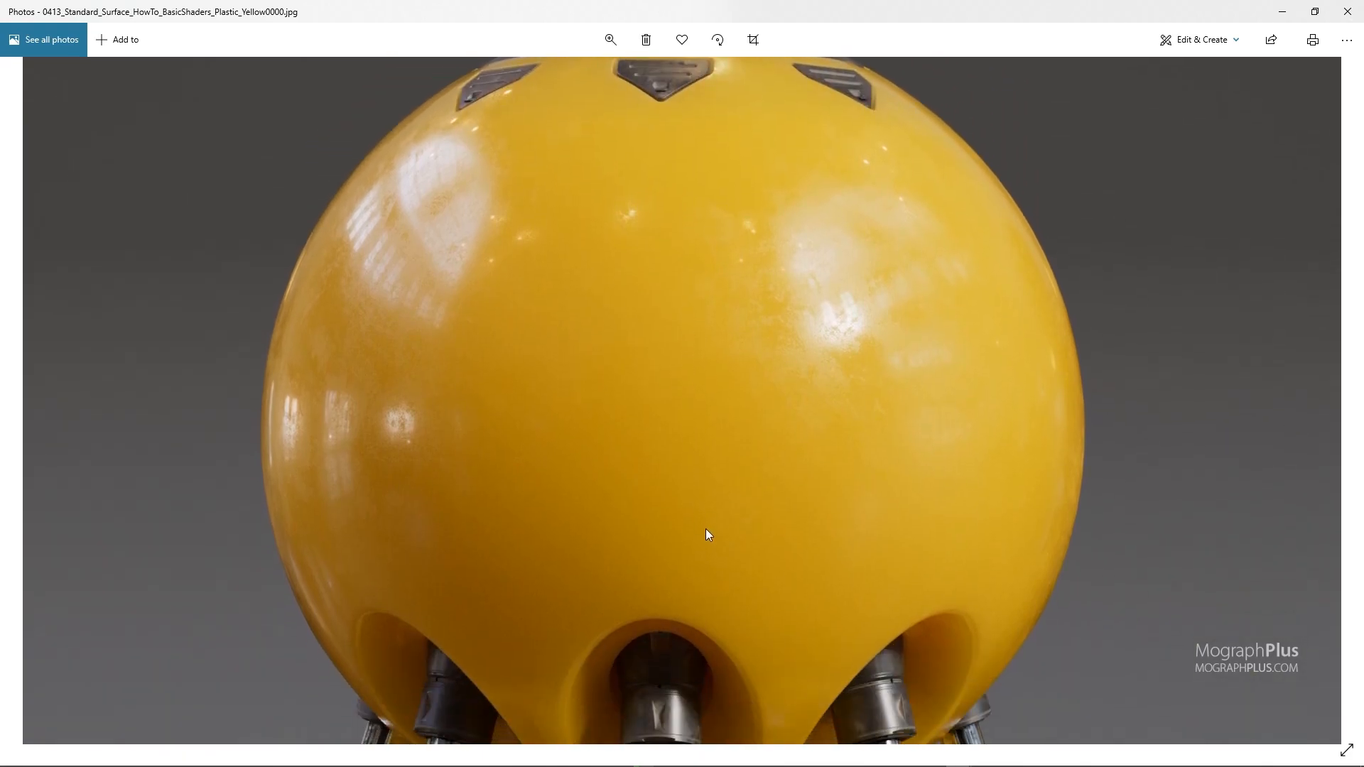
pyautogui.click(611, 40)
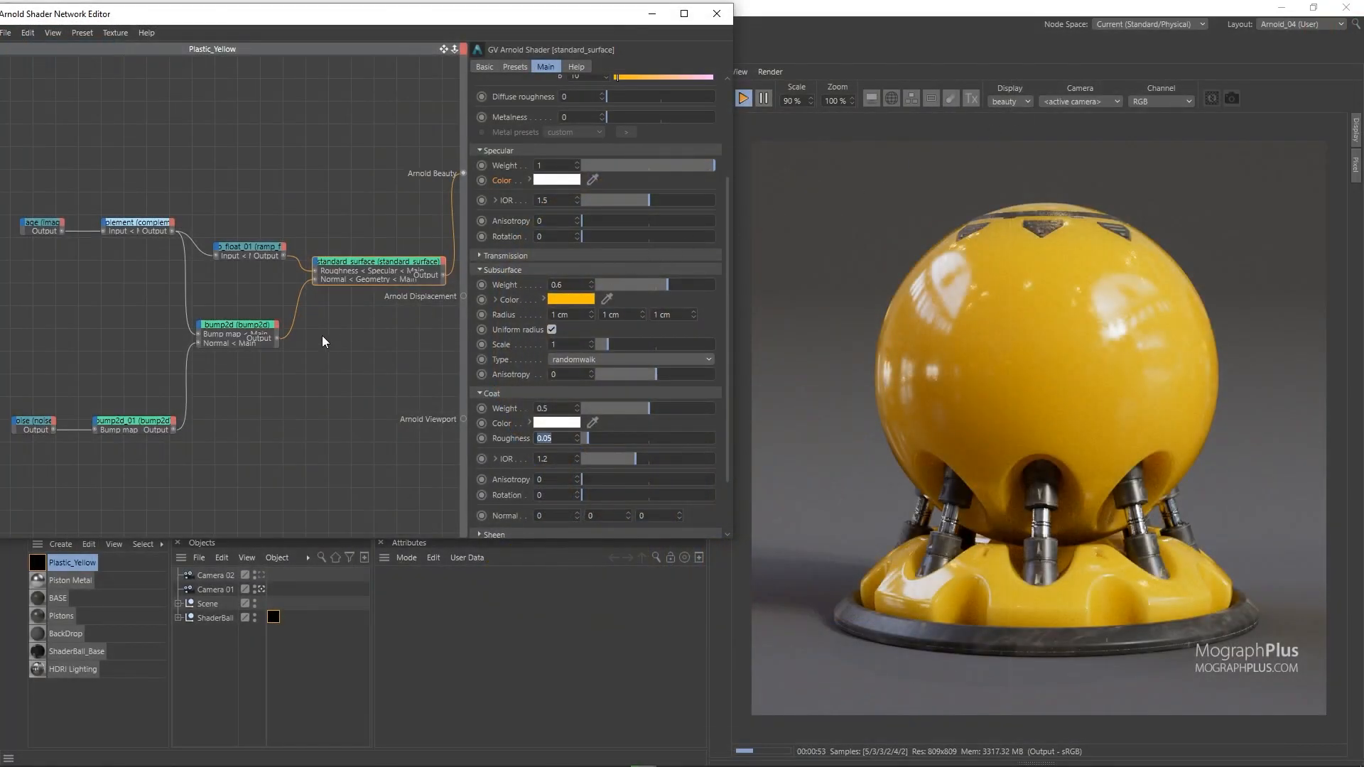
# Step: Apply the duplicated Plastic_Red material to the ShaderBall with Base Color R184 G37 B37
pyautogui.click(71, 562)
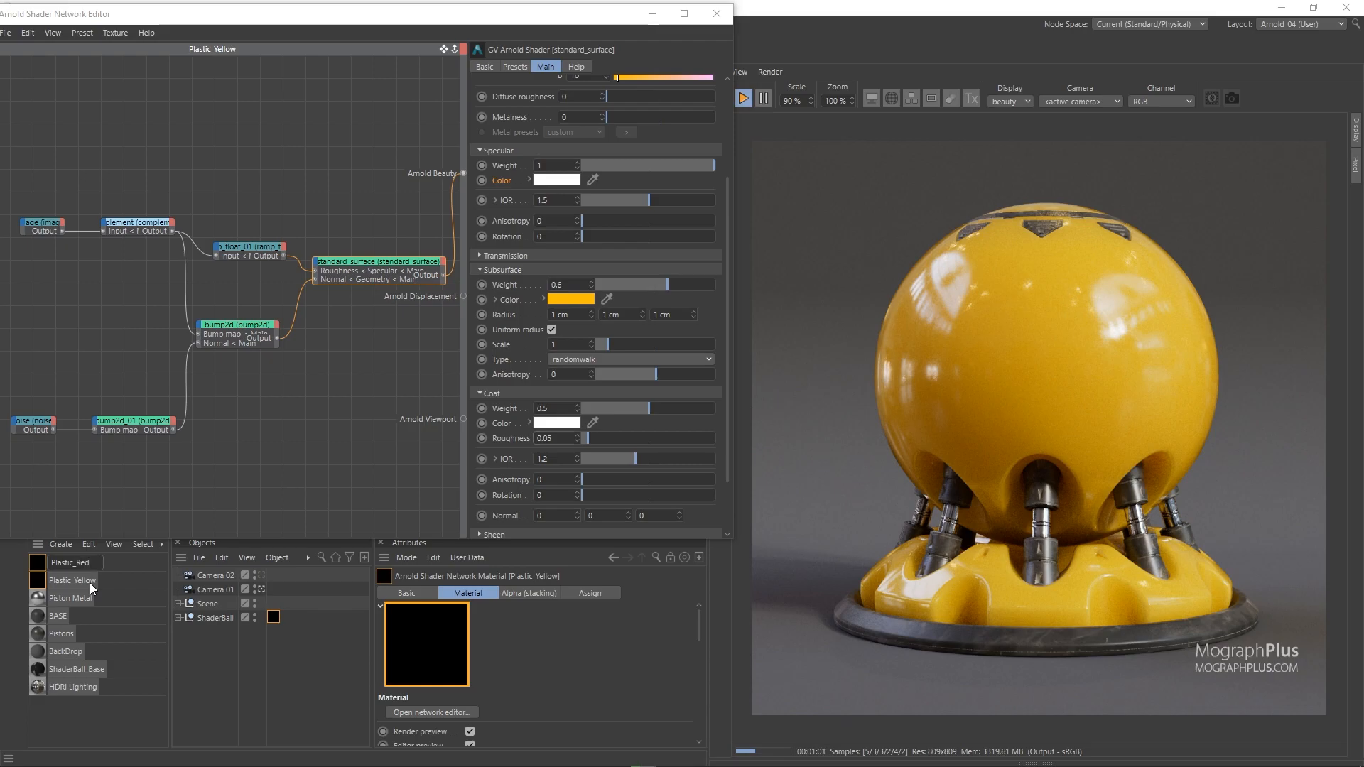
pyautogui.click(68, 562)
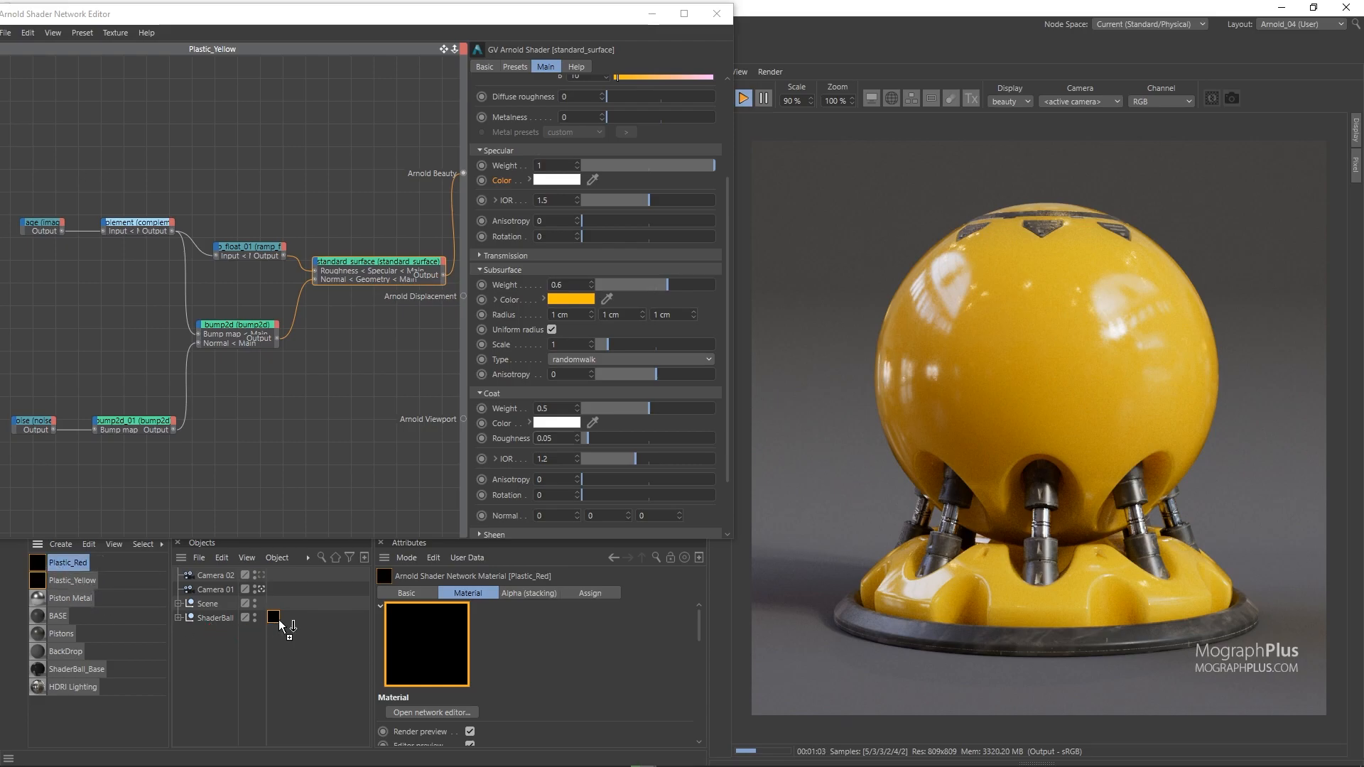
pyautogui.click(68, 563)
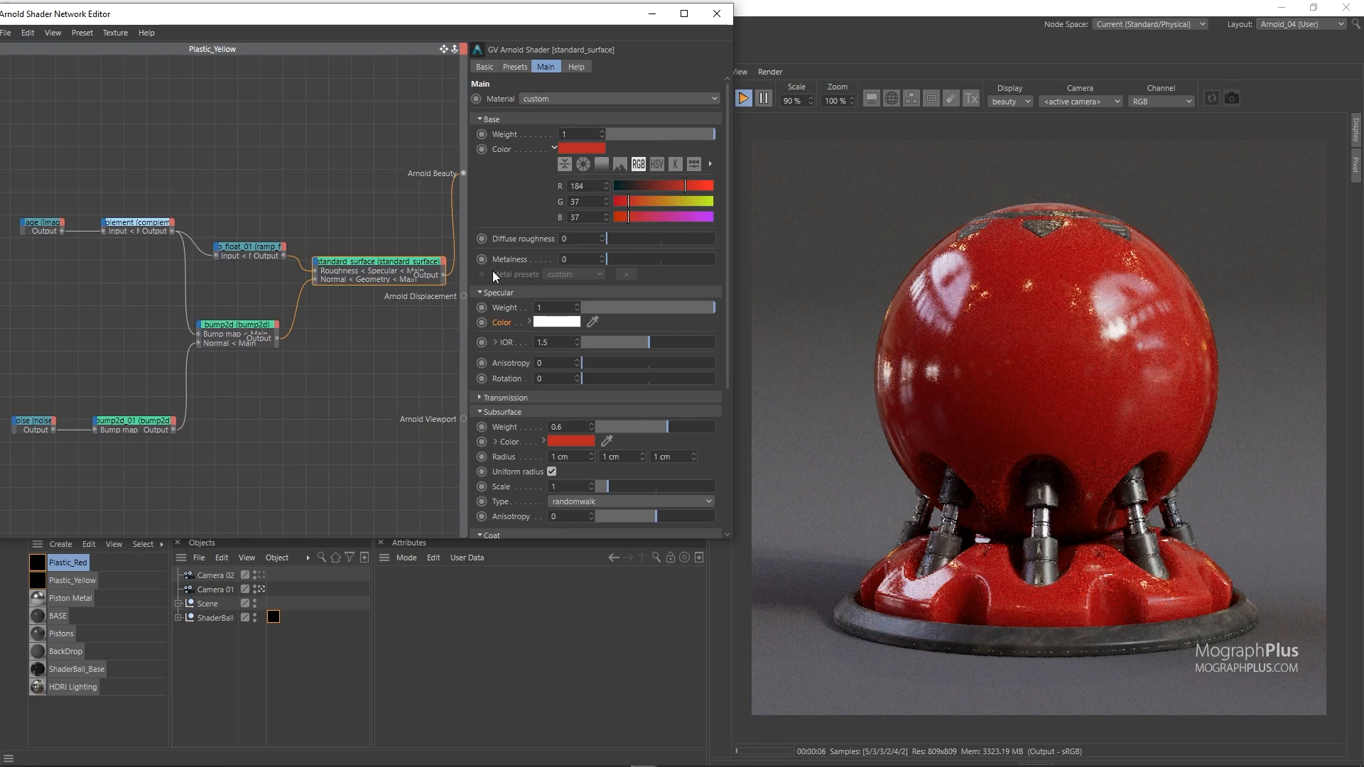
pyautogui.moveTo(231, 316)
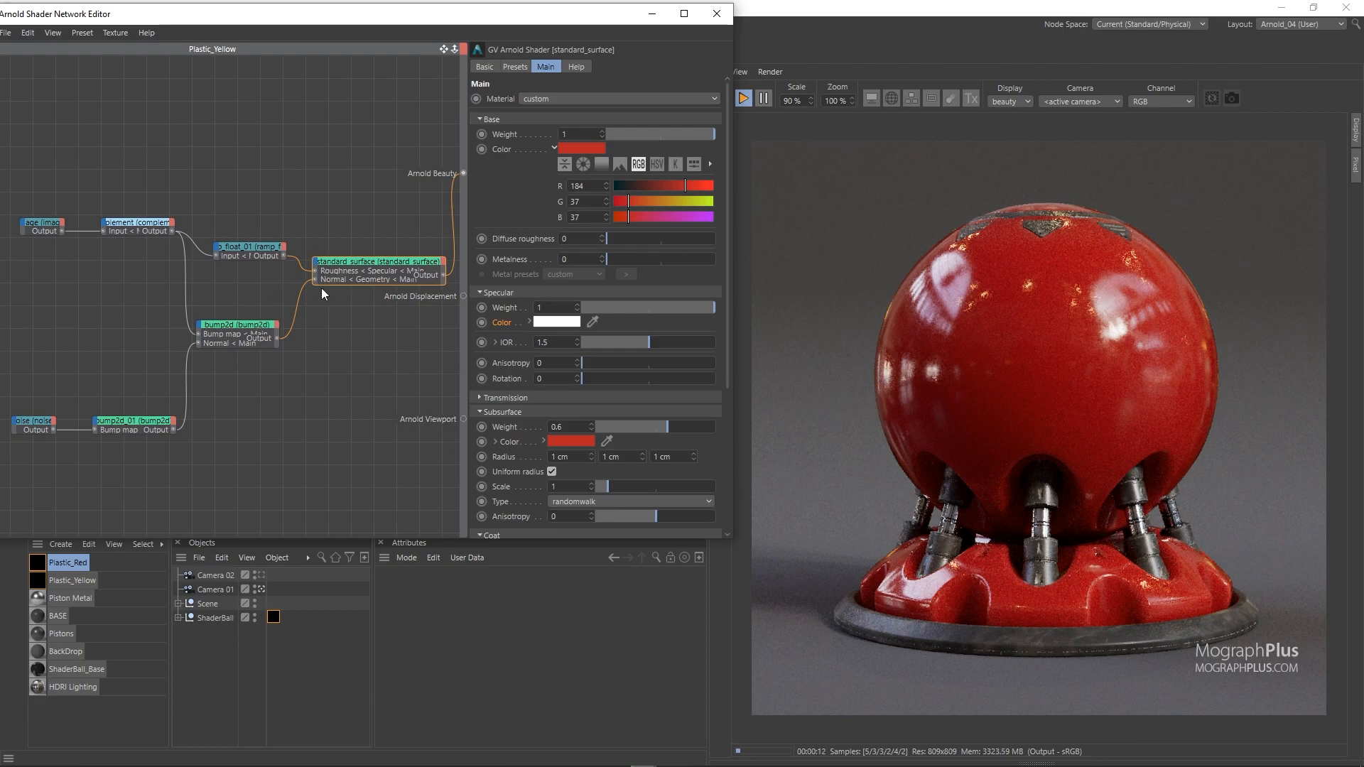
pyautogui.moveTo(244, 307)
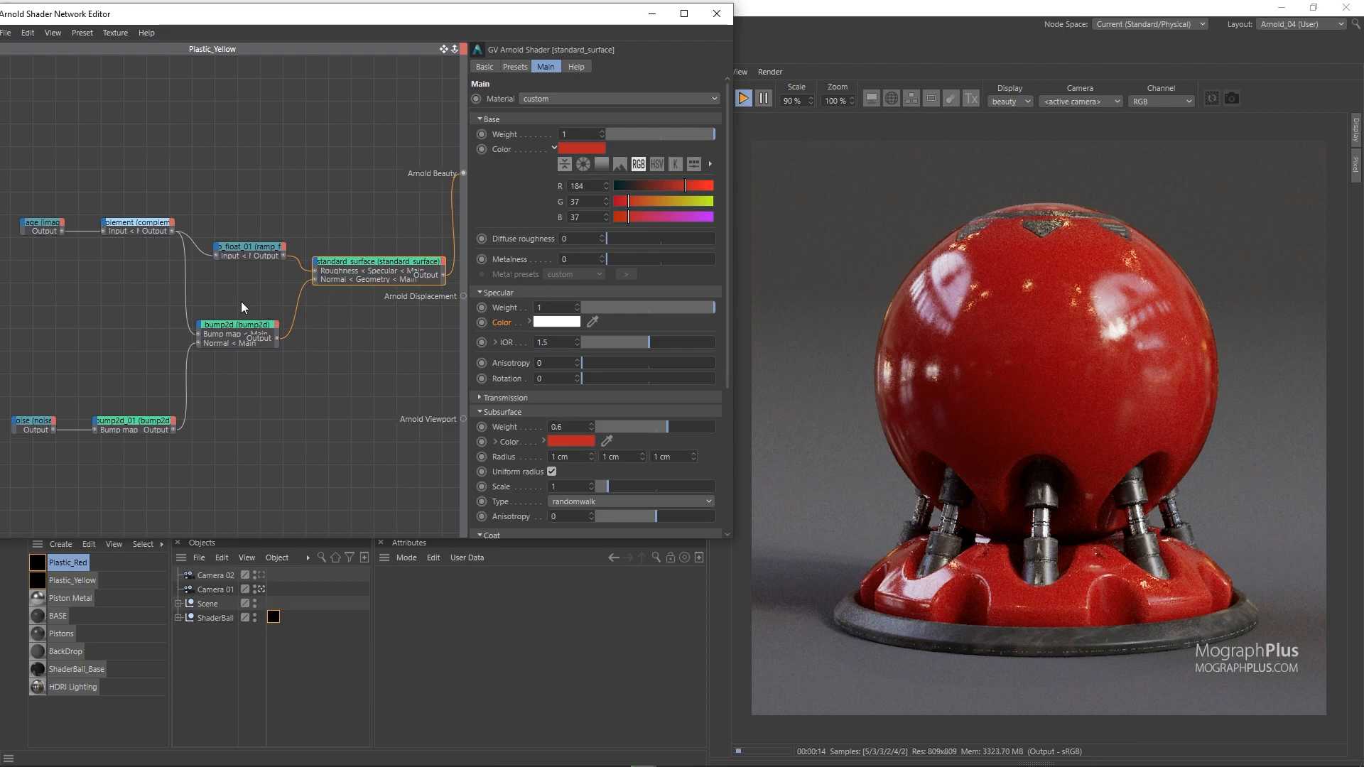
pyautogui.click(247, 248)
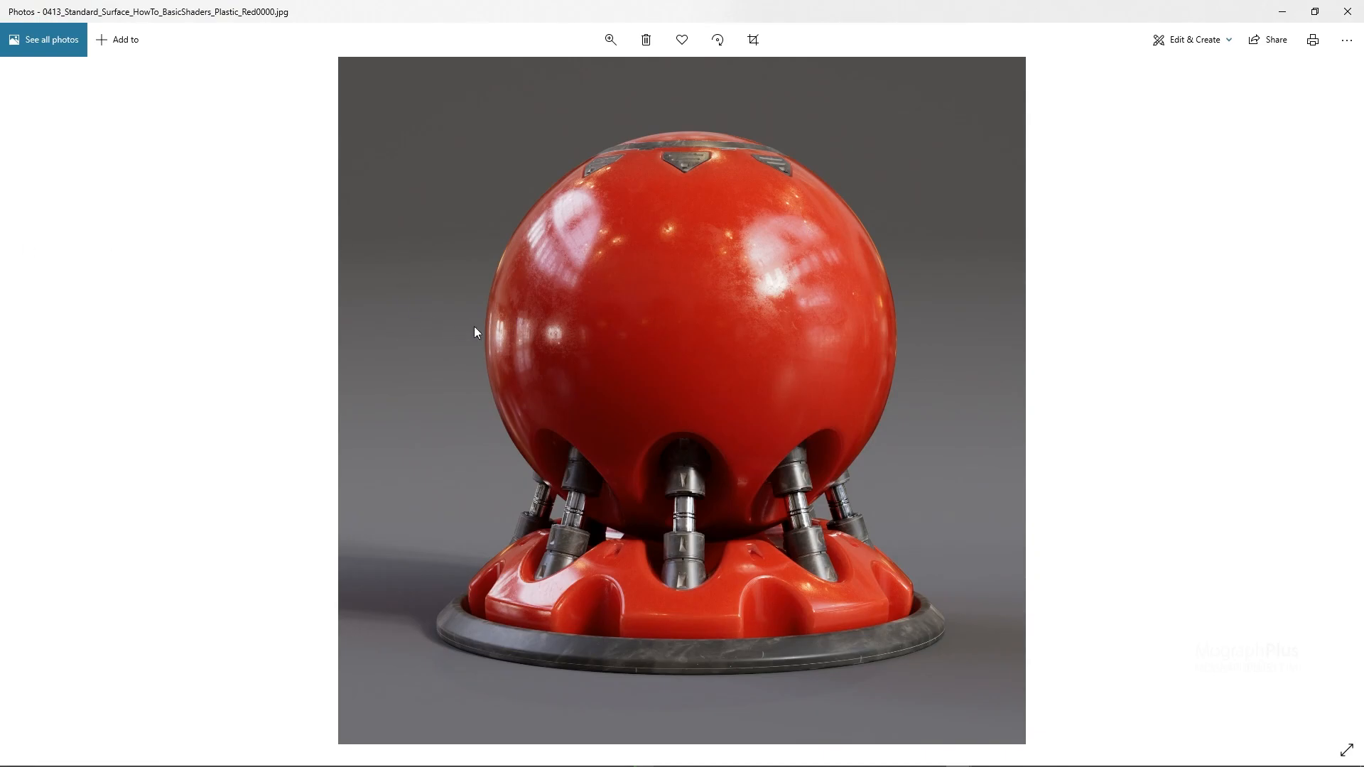
pyautogui.moveTo(545, 341)
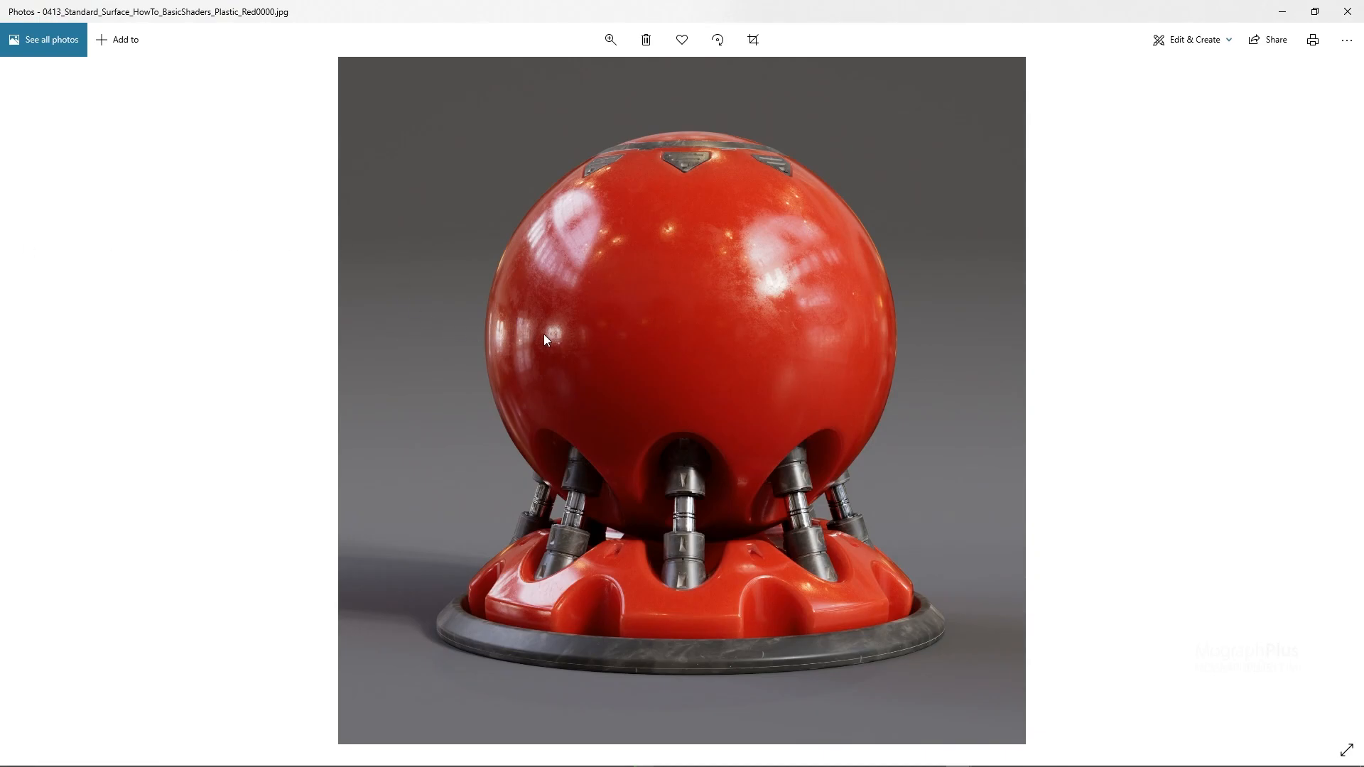
pyautogui.moveTo(657, 313)
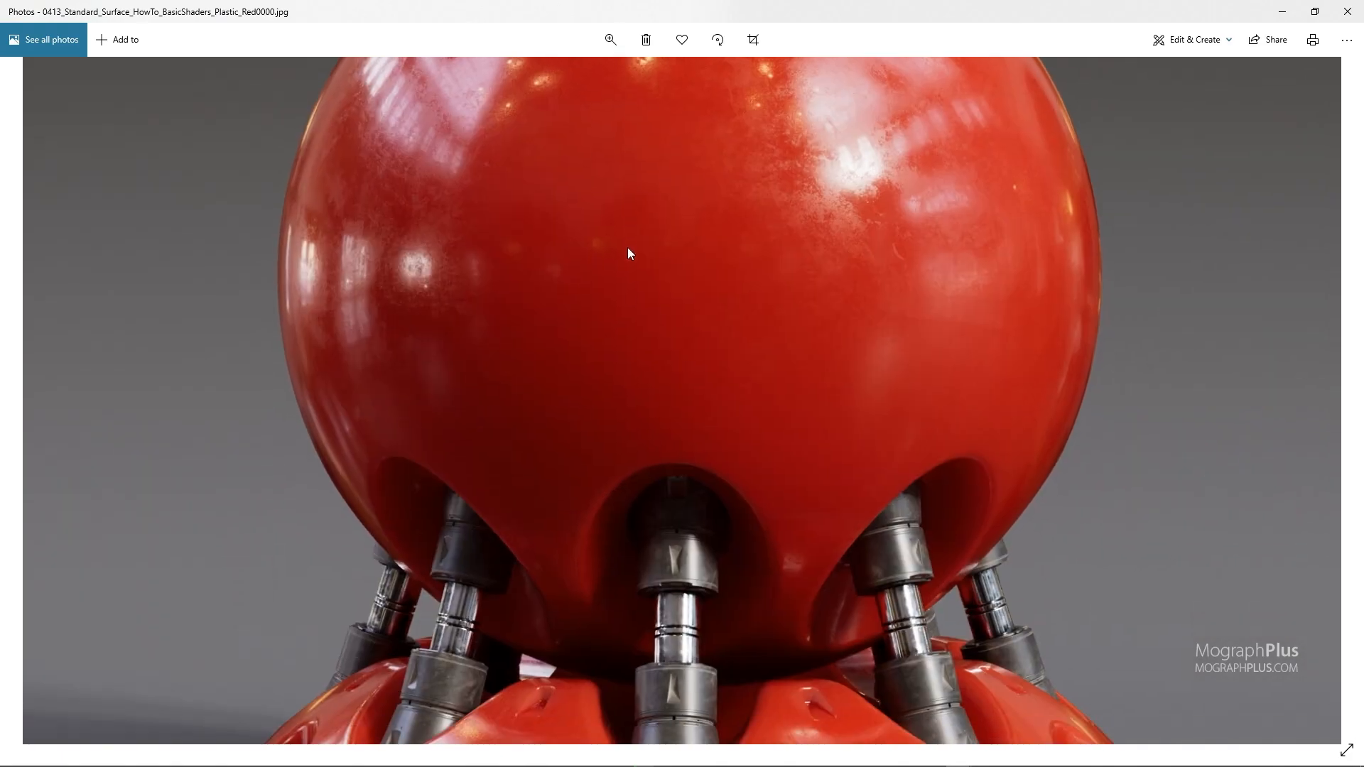
# Step: Zoom into the red plastic render's sphere and base, then close it
pyautogui.scroll(-3)
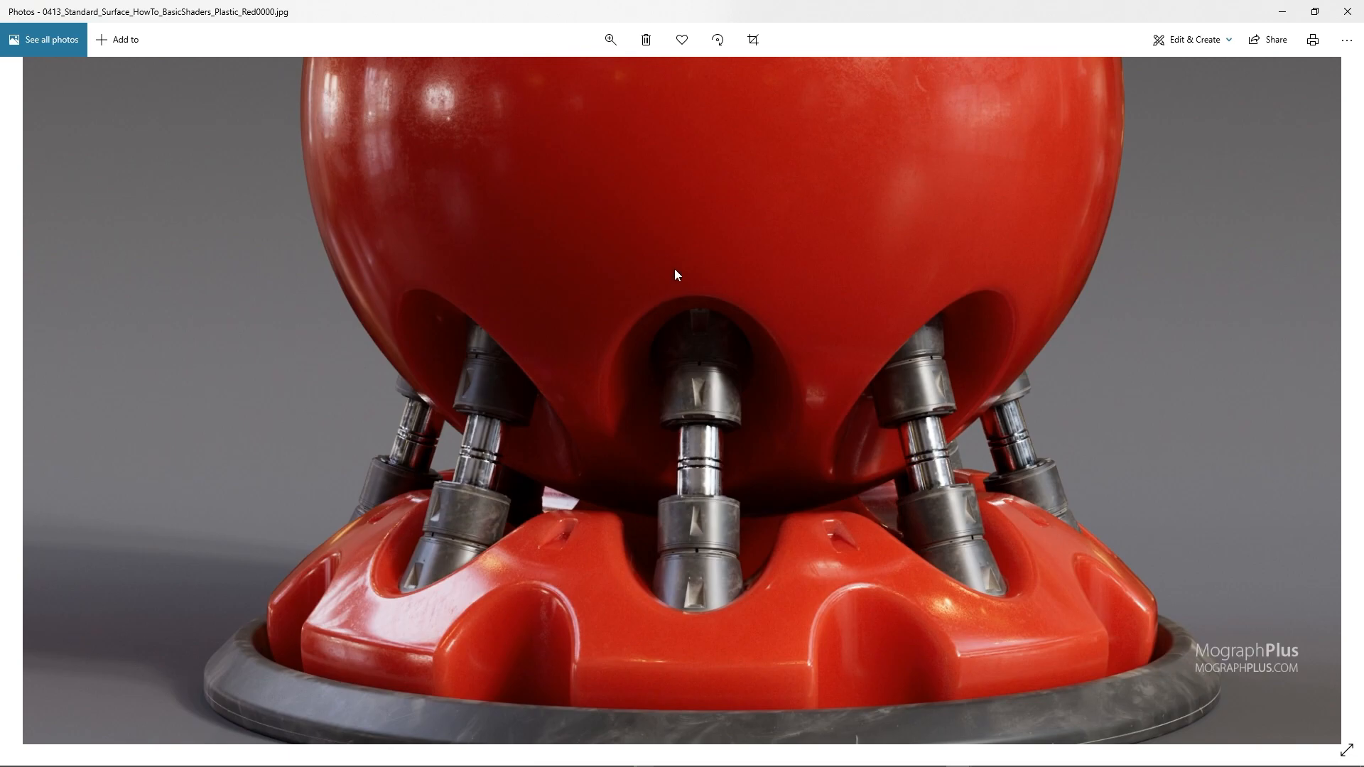
pyautogui.click(611, 40)
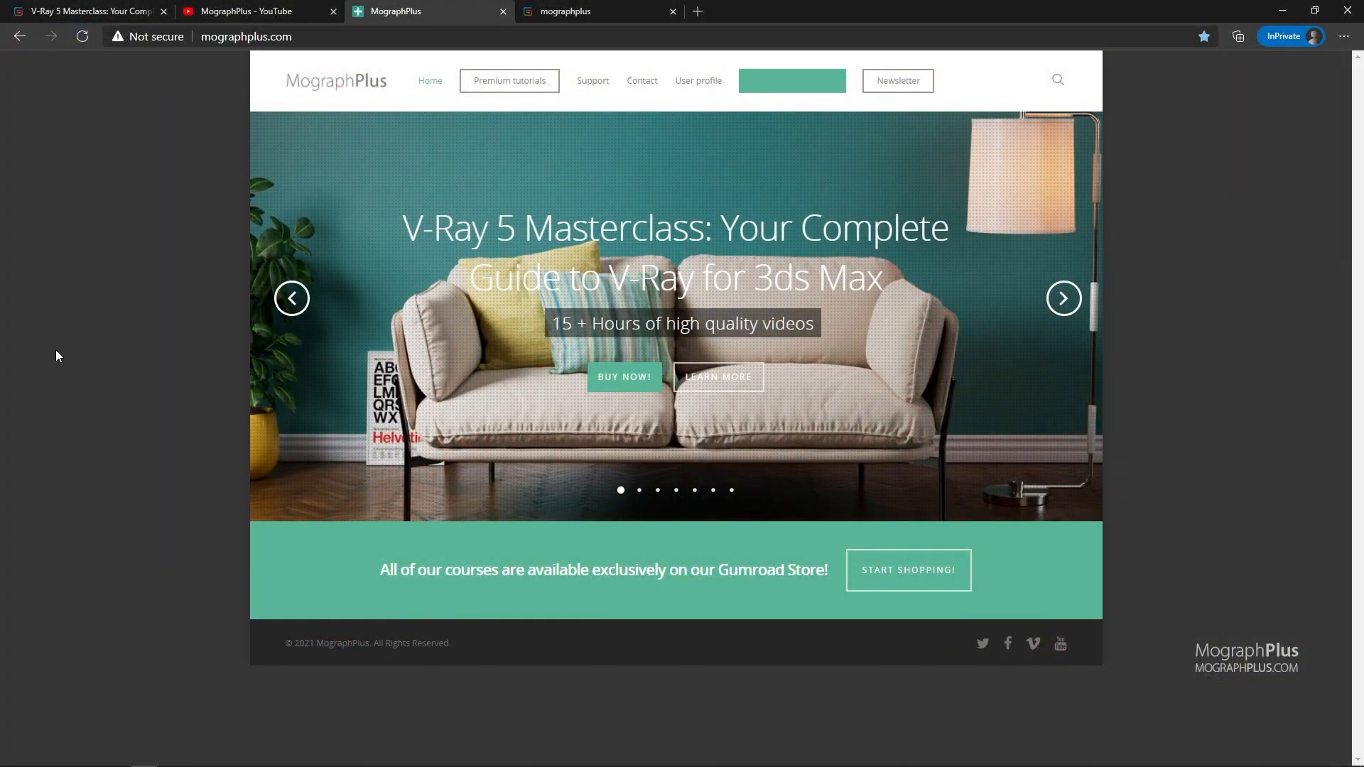
pyautogui.moveTo(1064, 298)
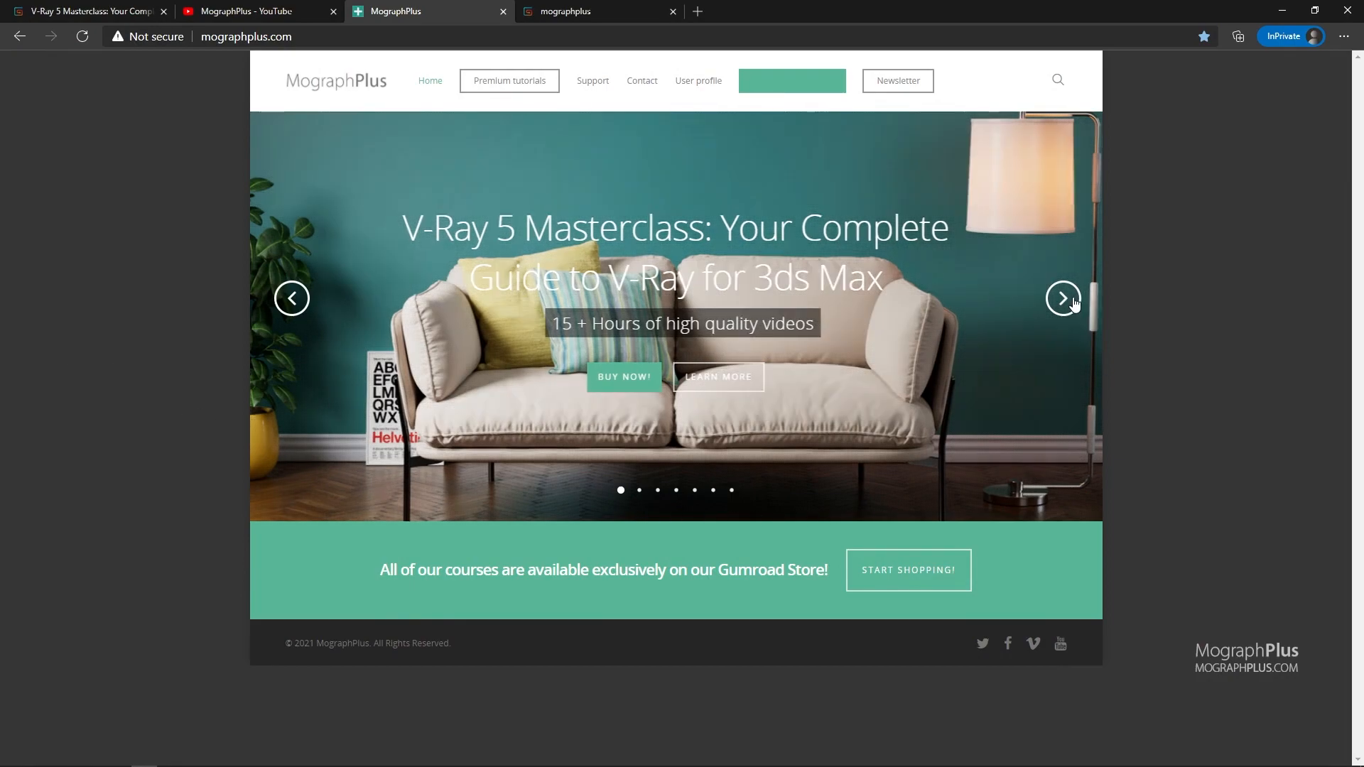
# Step: Go from mographplus.com to the Gumroad store and scroll its 16-product catalogue
pyautogui.click(1063, 298)
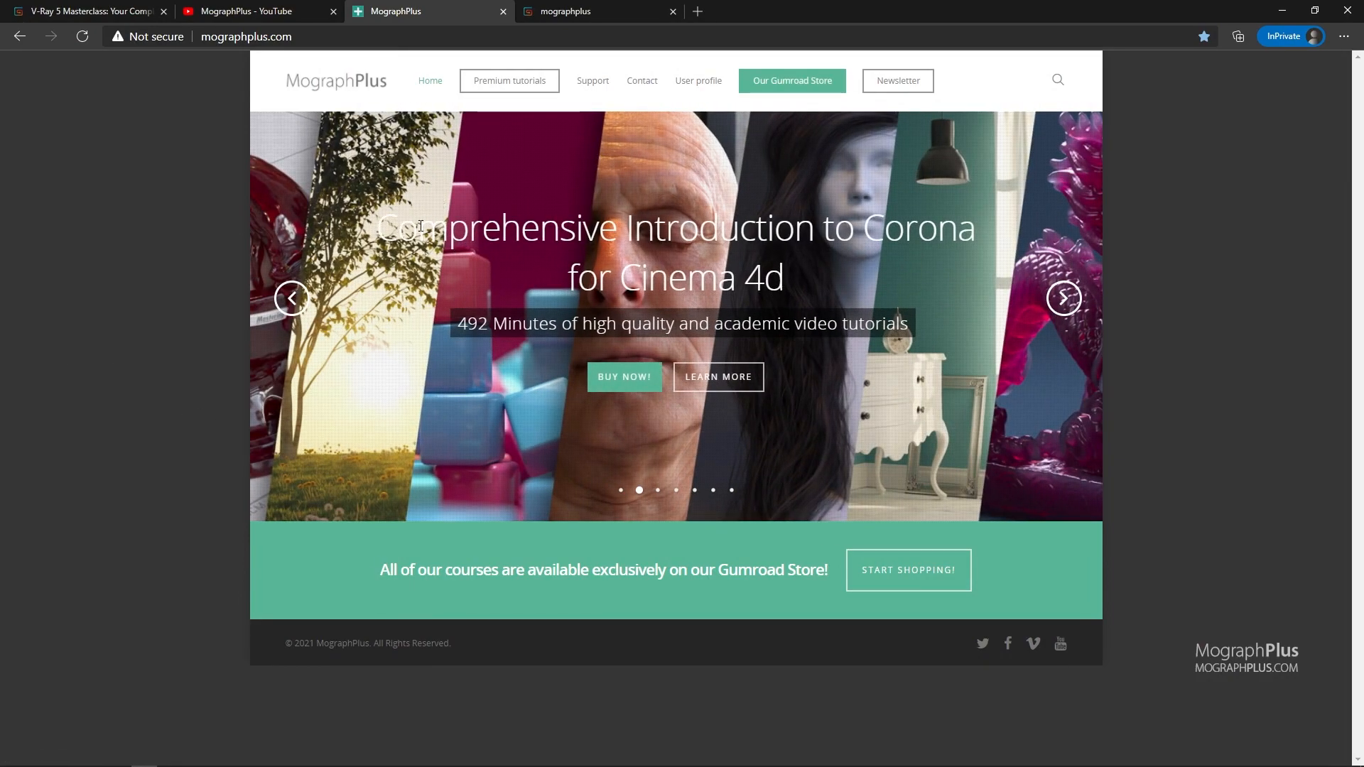
pyautogui.click(291, 299)
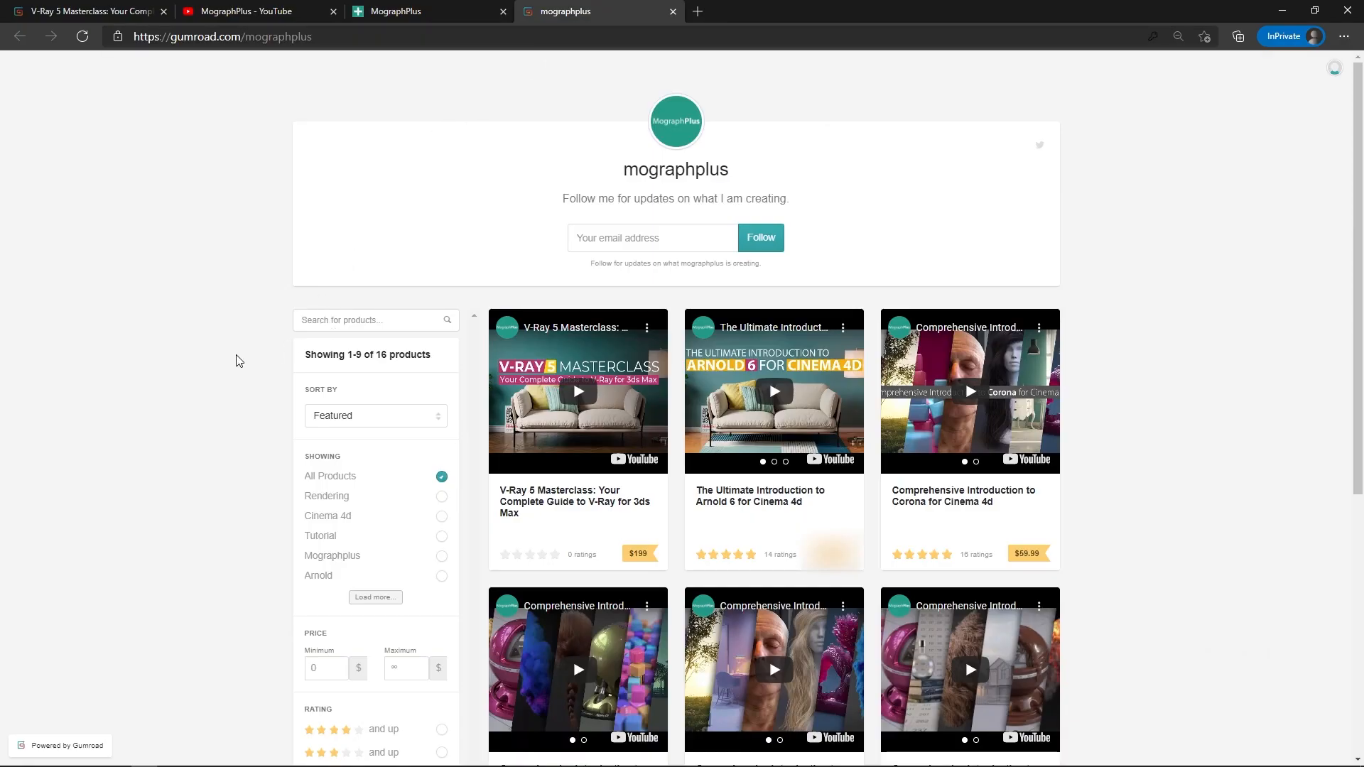
pyautogui.scroll(-3)
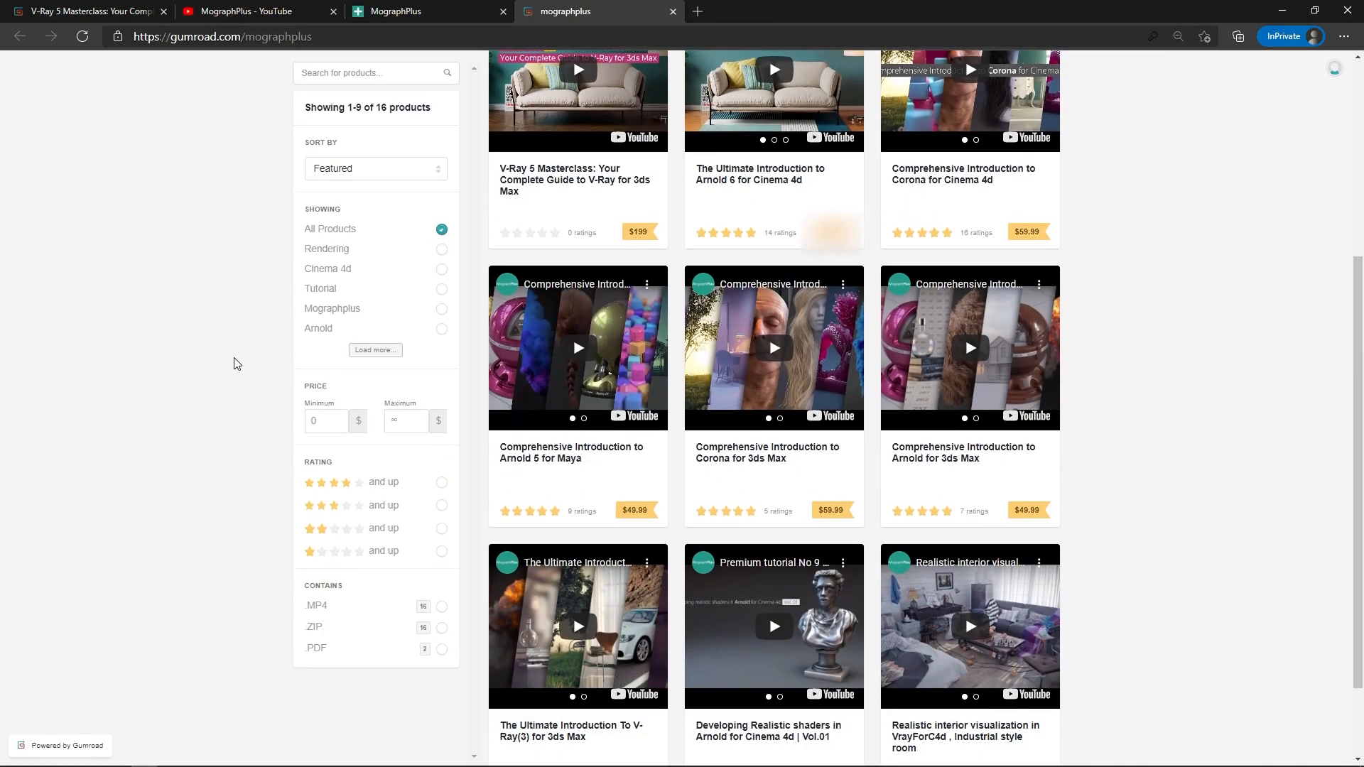